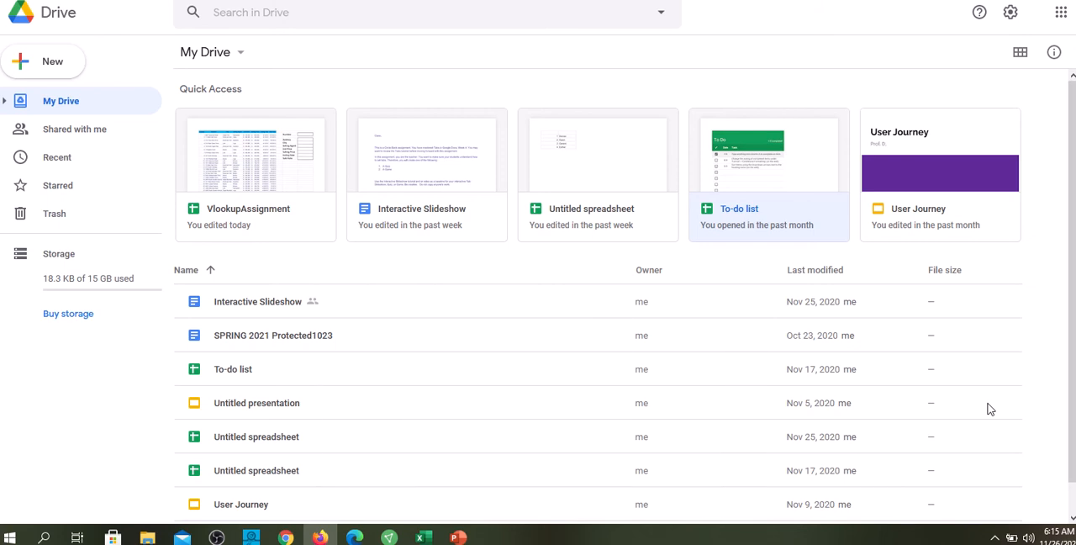
{"action": "mouse_move", "coordinate": [953, 64]}
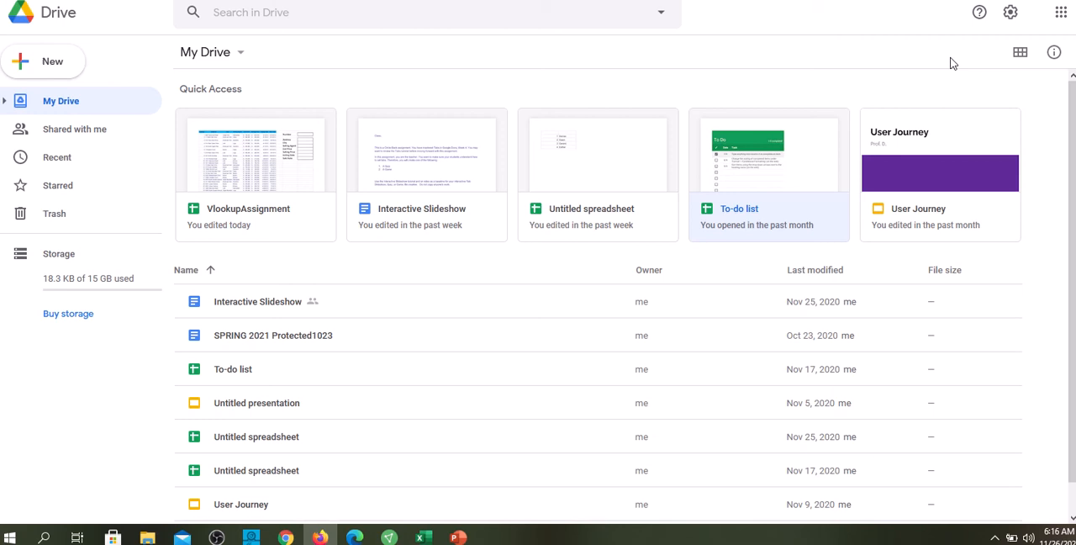
{"action": "mouse_move", "coordinate": [1010, 11]}
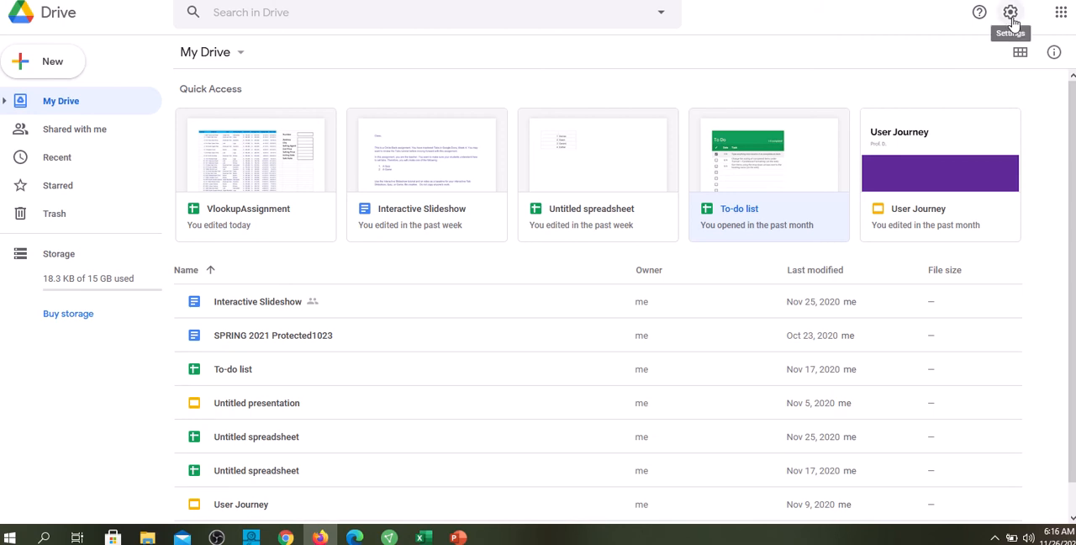
Open Google Drive's general settings twice, review them without changes, and close them.
{"action": "left_click", "coordinate": [1009, 11]}
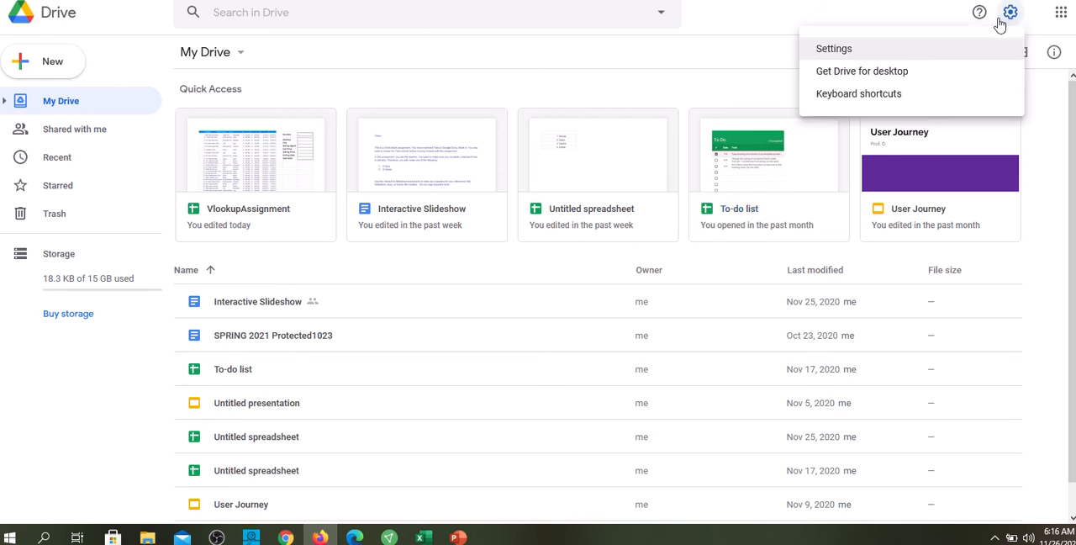
{"action": "left_click", "coordinate": [833, 48]}
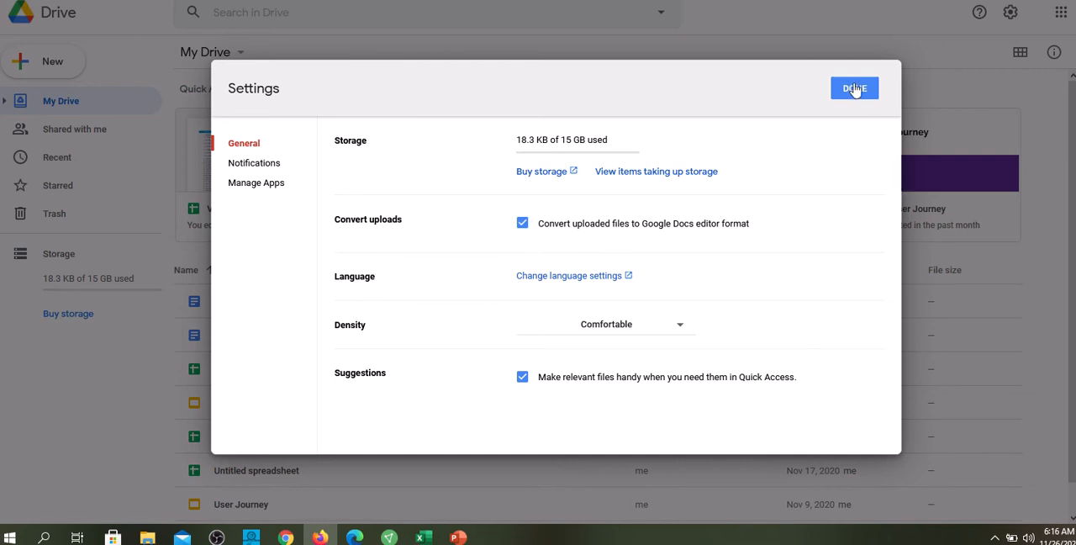
{"action": "left_click", "coordinate": [853, 87]}
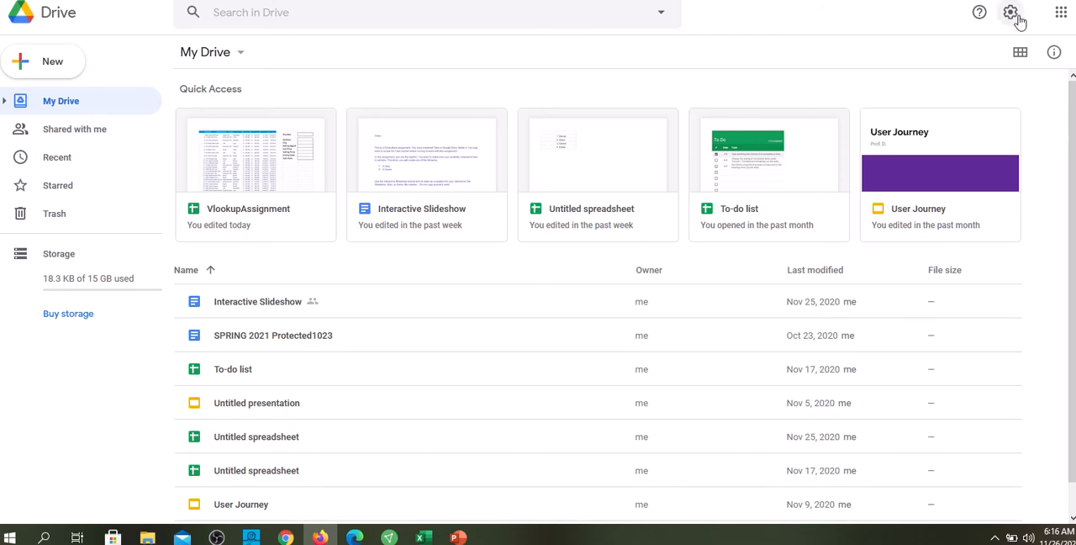
{"action": "left_click", "coordinate": [1010, 12]}
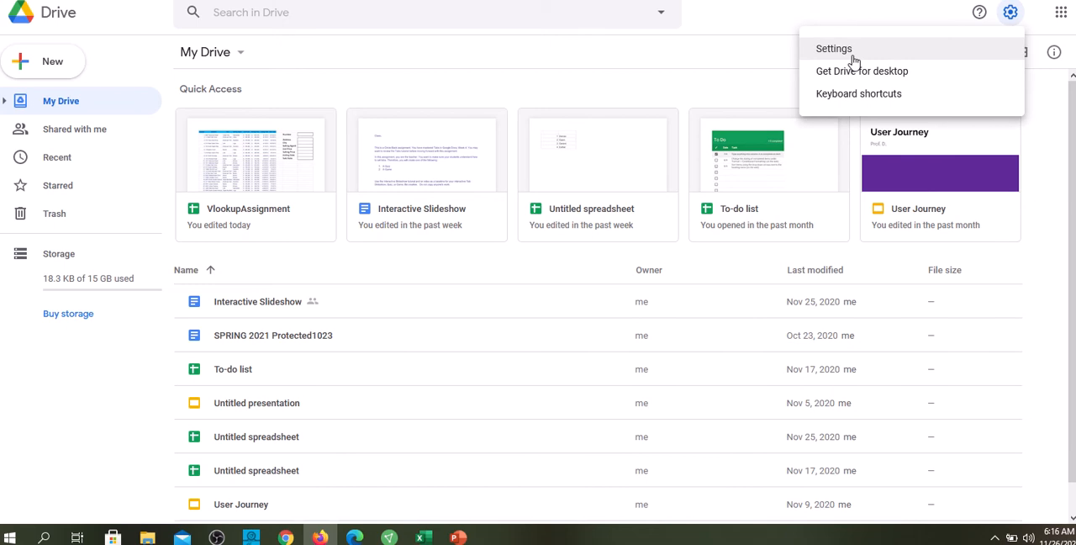
{"action": "left_click", "coordinate": [834, 48]}
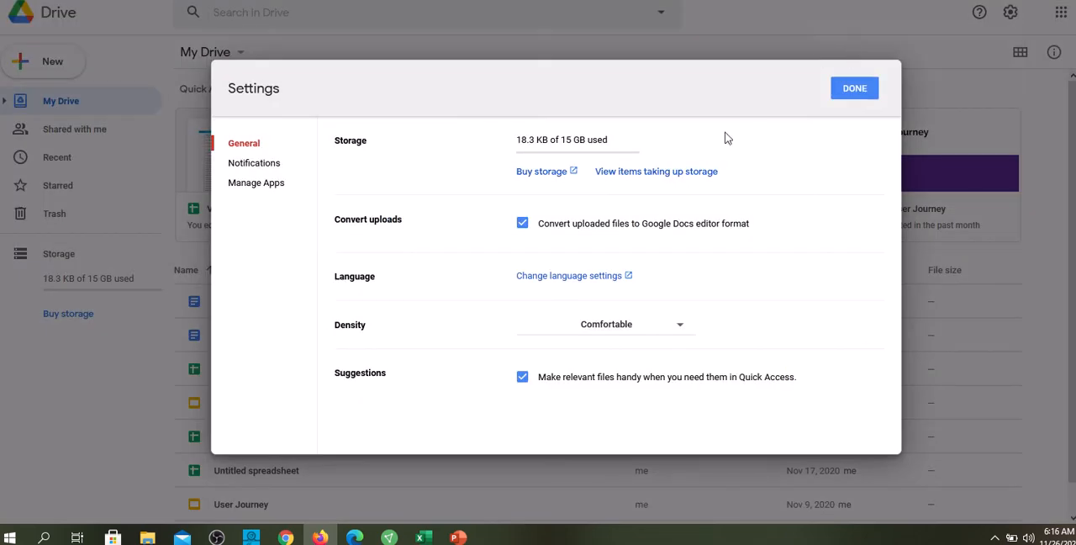
{"action": "mouse_move", "coordinate": [412, 234]}
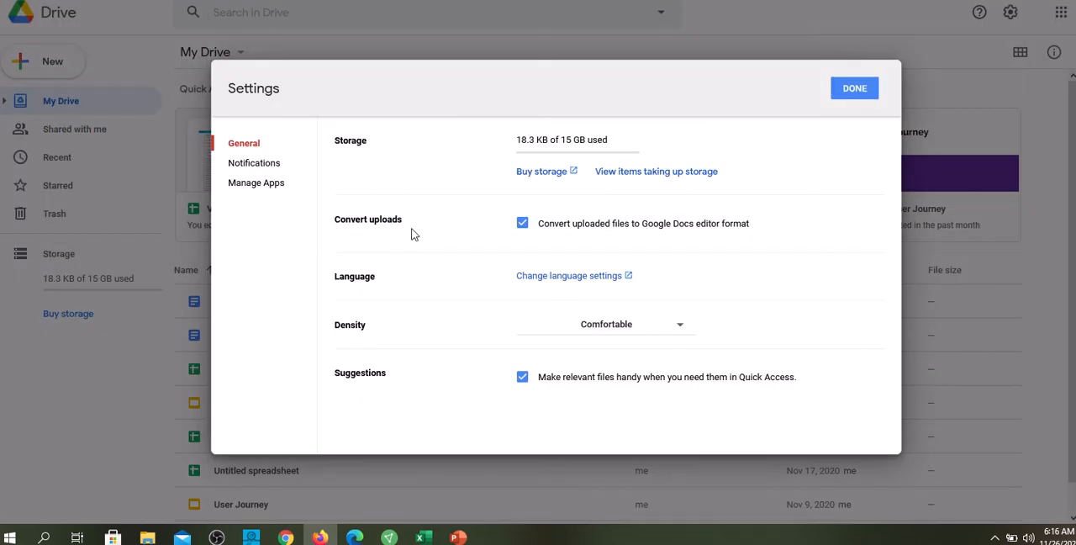
{"action": "mouse_move", "coordinate": [542, 200]}
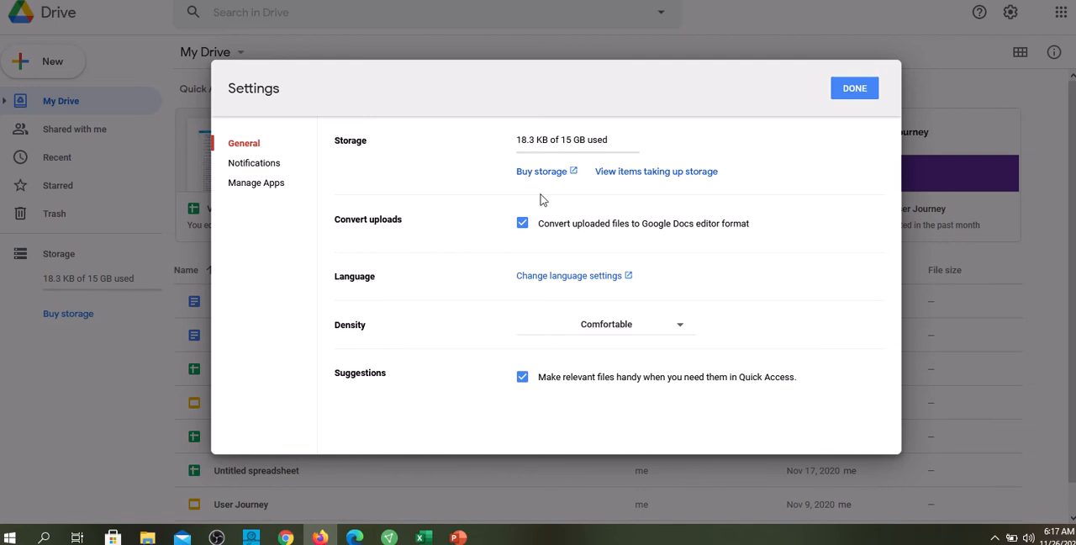
{"action": "mouse_move", "coordinate": [527, 244]}
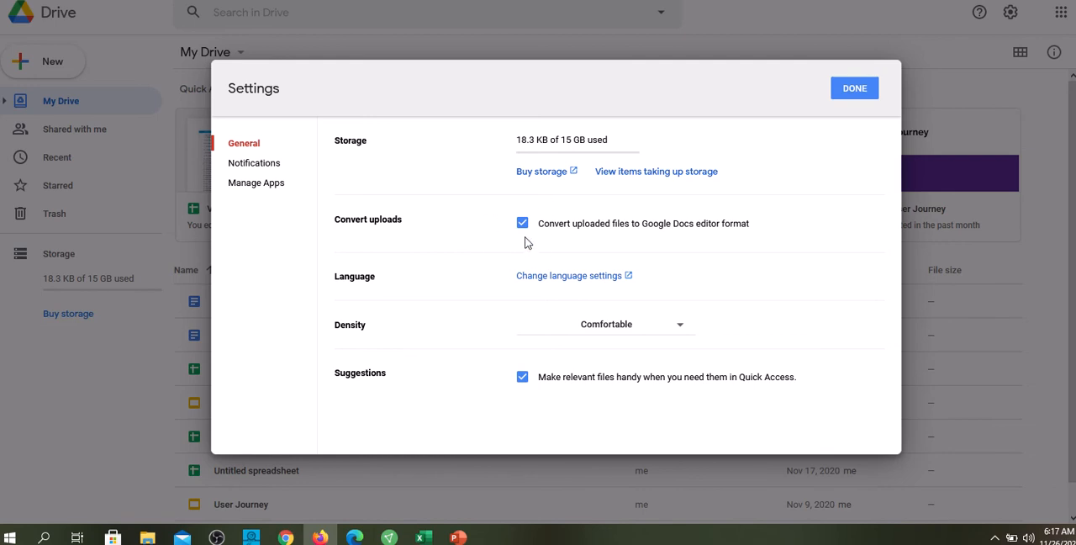
{"action": "left_click", "coordinate": [854, 89]}
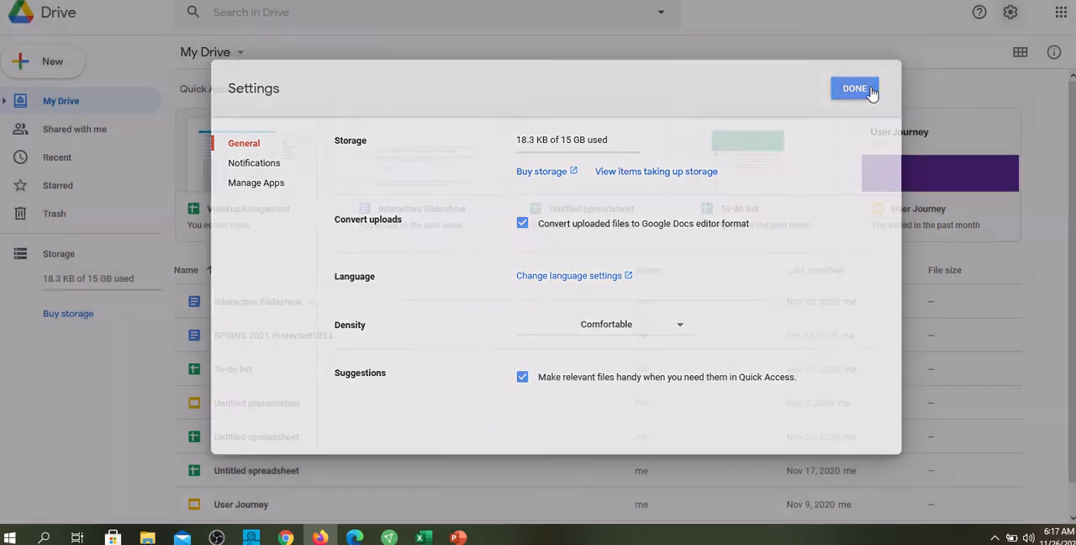
{"action": "left_click", "coordinate": [854, 87]}
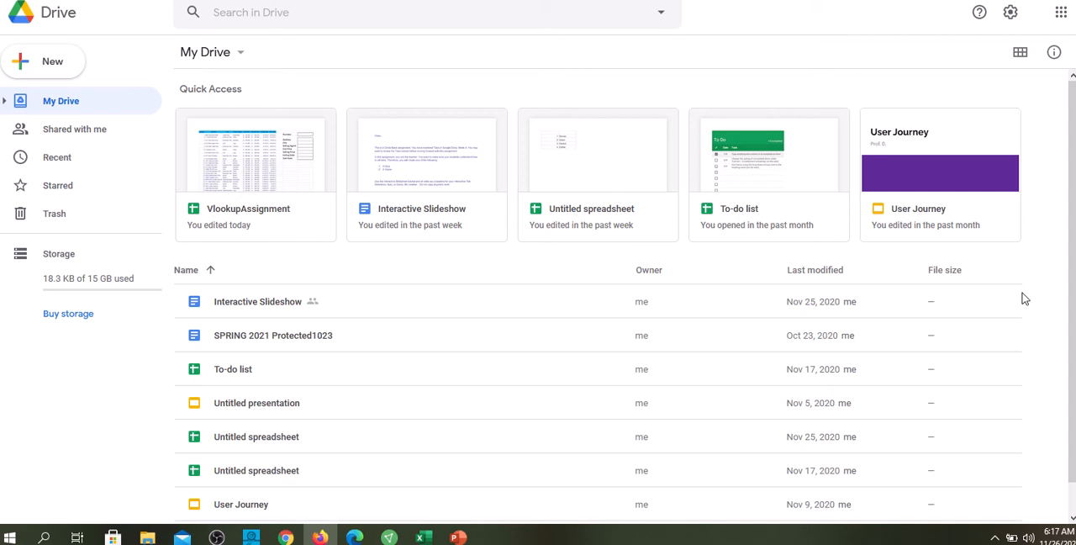
{"action": "mouse_move", "coordinate": [349, 28]}
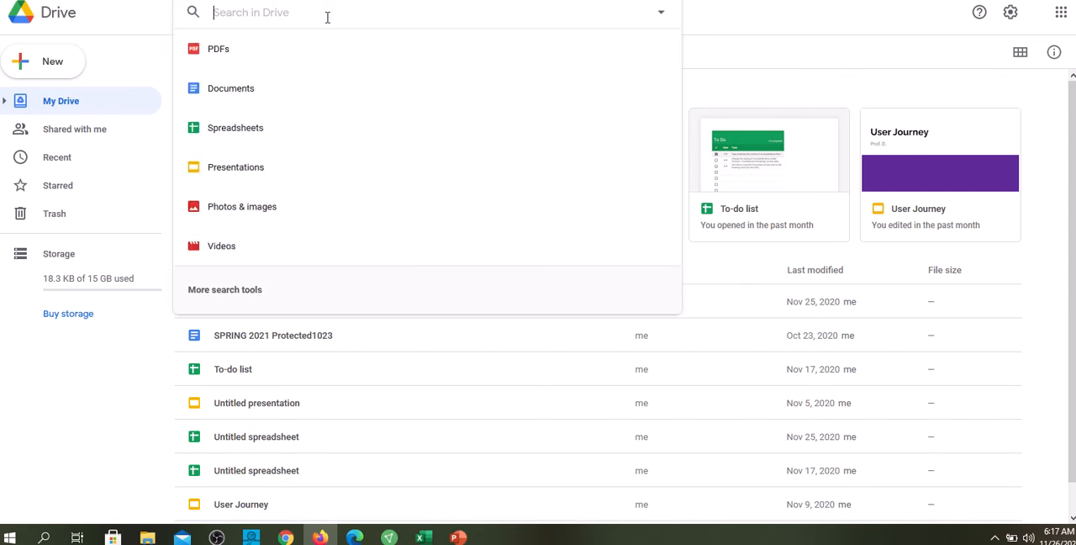
Search Drive for 'vlookup' and open the VlookupAssignment spreadsheet from the results.
{"action": "type", "text": "vlookup"}
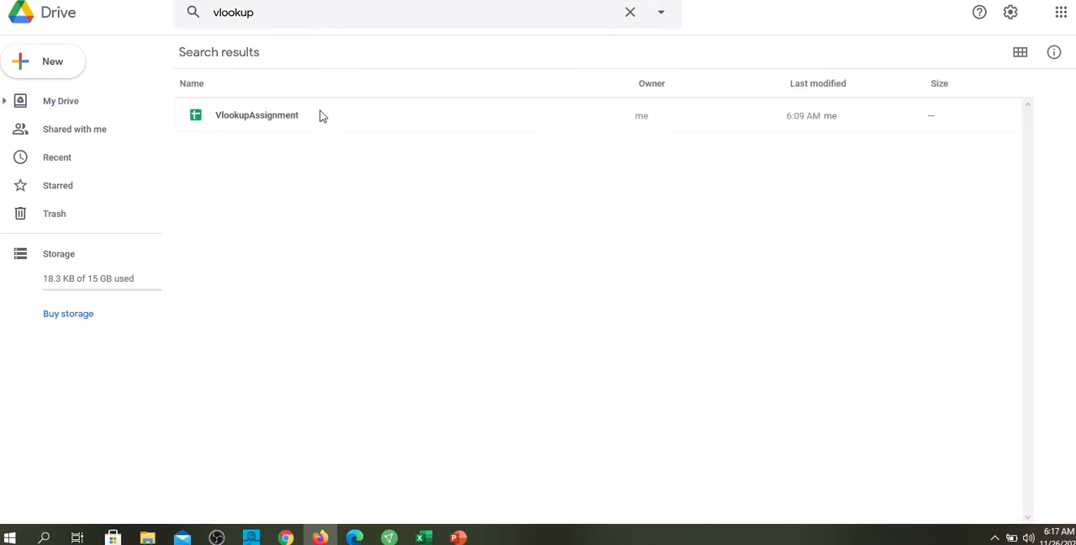
{"action": "mouse_move", "coordinate": [296, 115]}
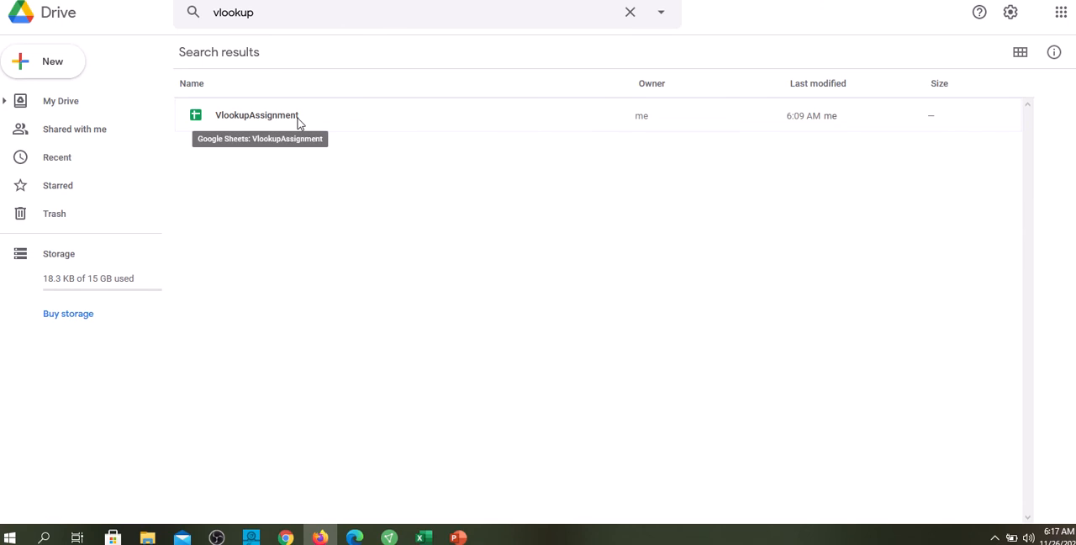
{"action": "mouse_move", "coordinate": [272, 126]}
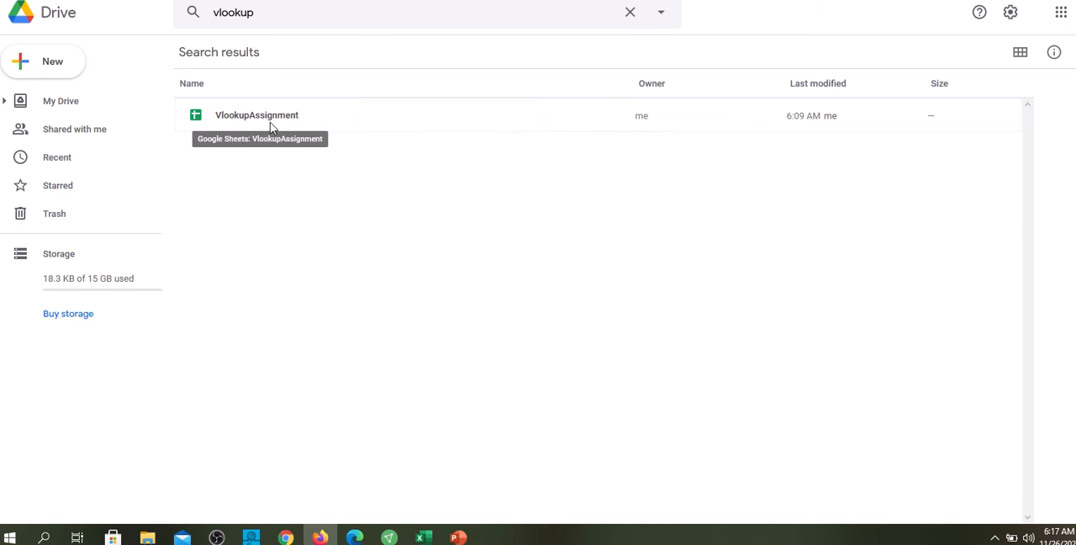
{"action": "double_click", "coordinate": [256, 115]}
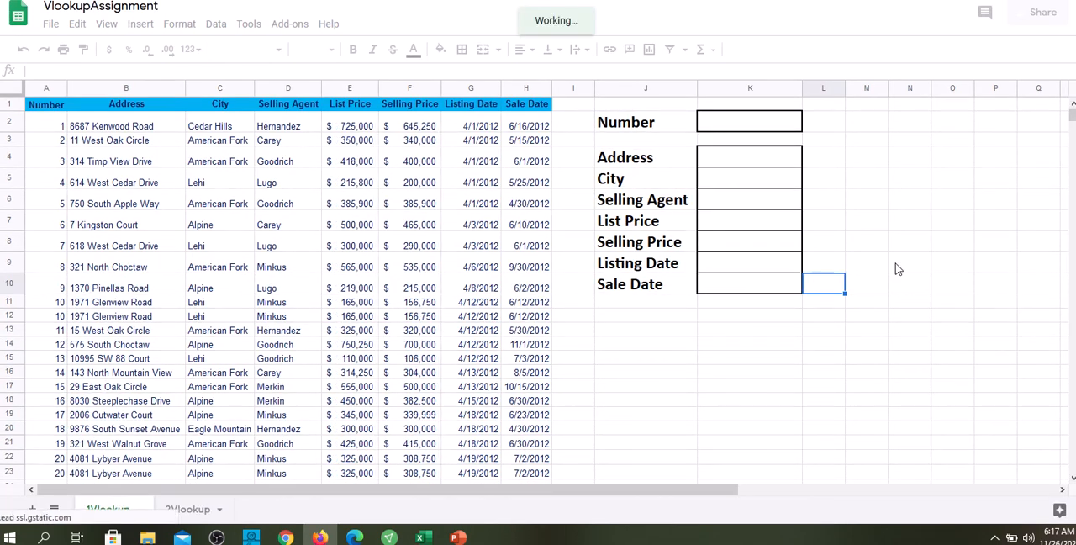
{"action": "left_click", "coordinate": [952, 283]}
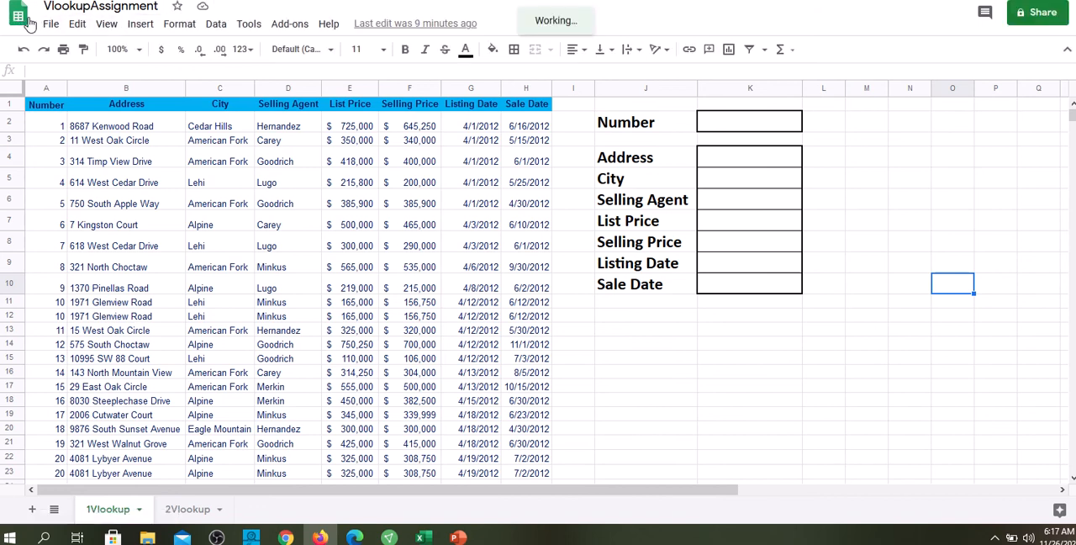
{"action": "mouse_move", "coordinate": [18, 11]}
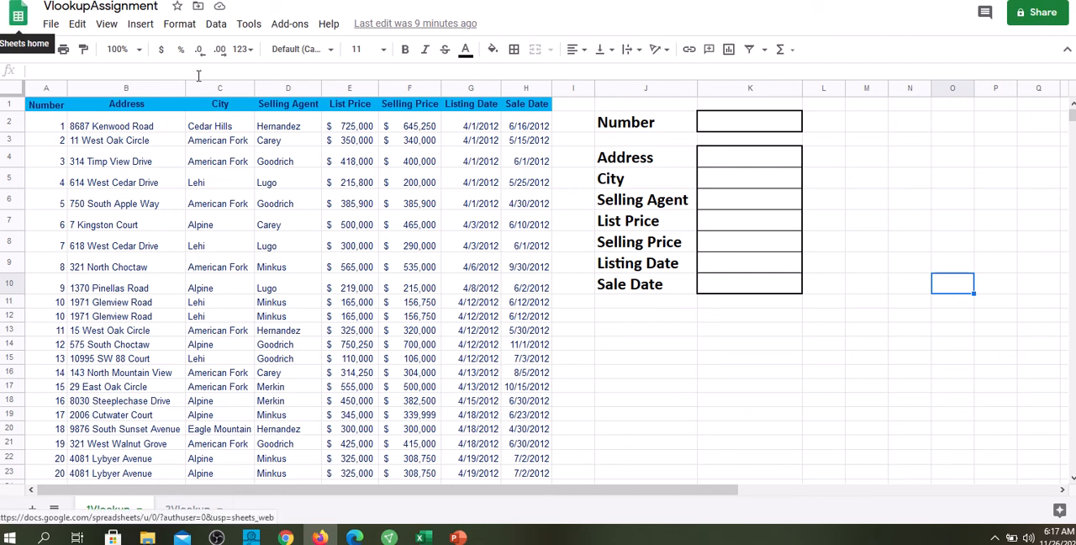
{"action": "left_click", "coordinate": [909, 315]}
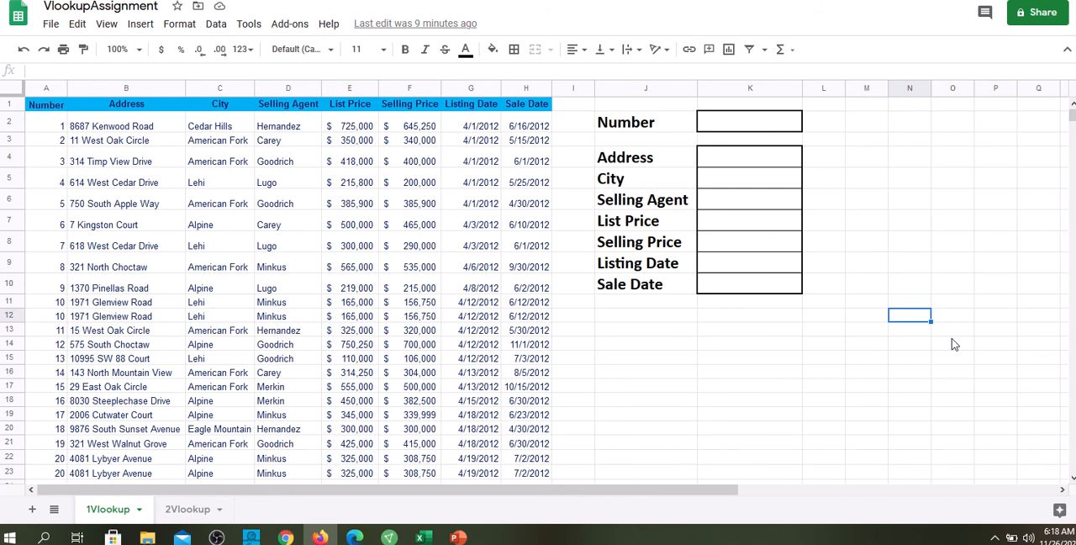
{"action": "mouse_move", "coordinate": [820, 360]}
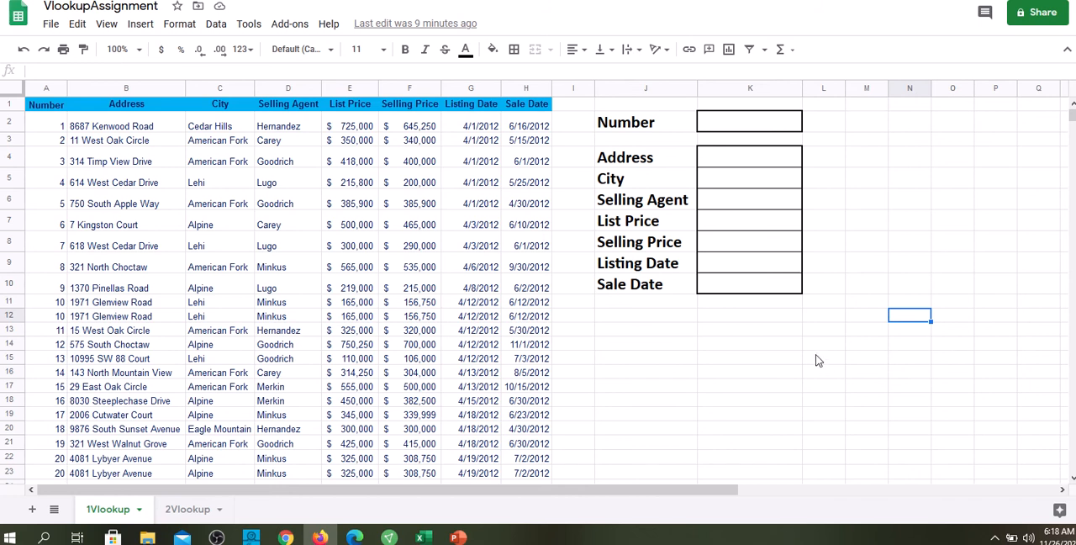
{"action": "left_click", "coordinate": [749, 372]}
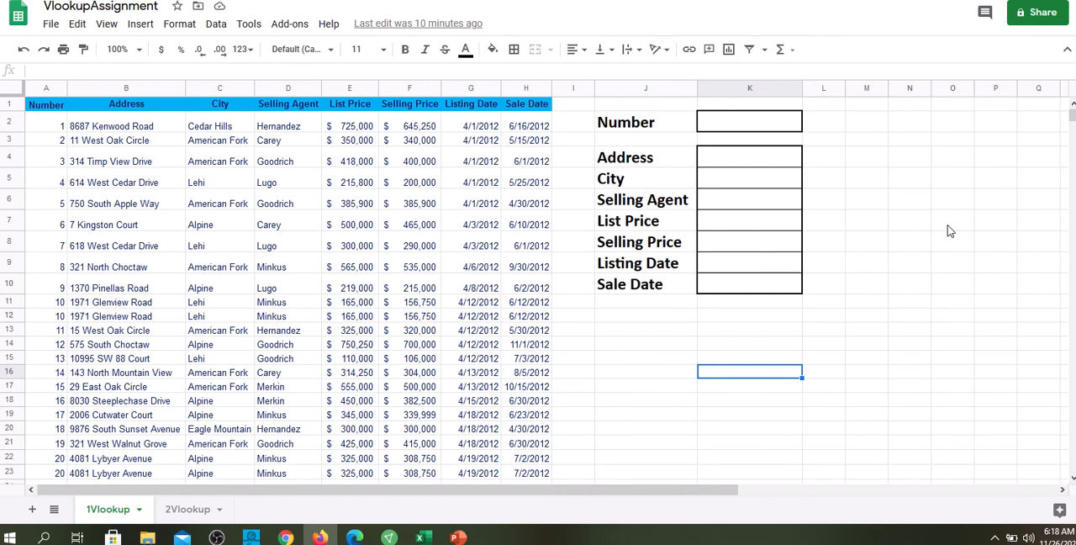
{"action": "mouse_move", "coordinate": [802, 159]}
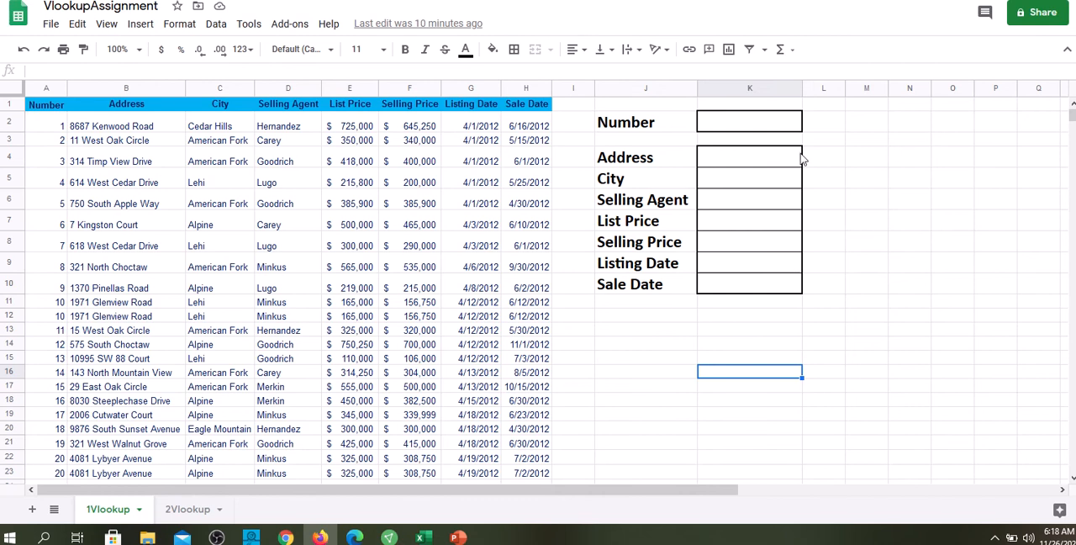
Start a VLOOKUP formula in Address cell K4 using the =vloo autocomplete suggestion.
{"action": "left_click", "coordinate": [748, 157]}
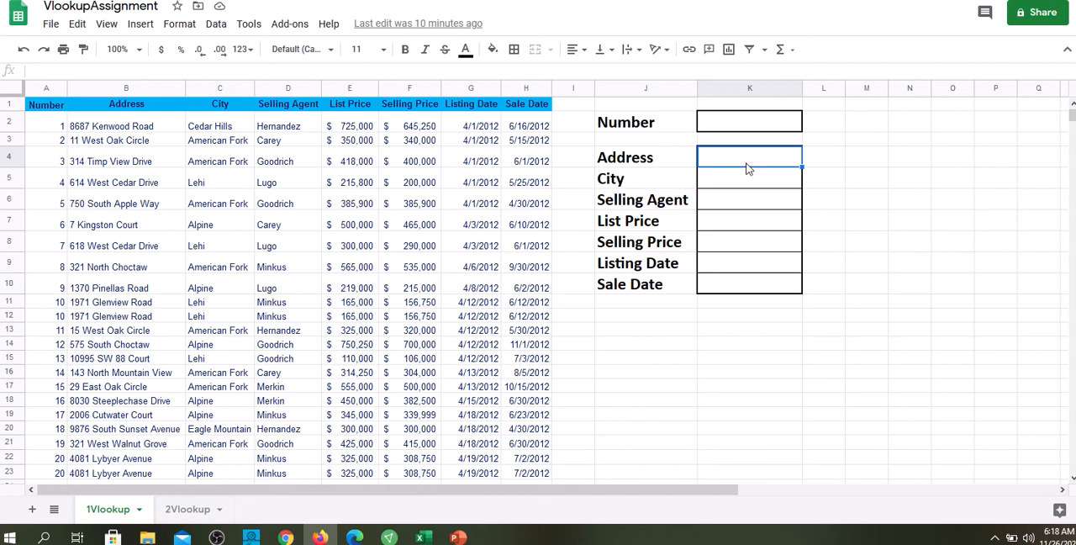
{"action": "type", "text": "="}
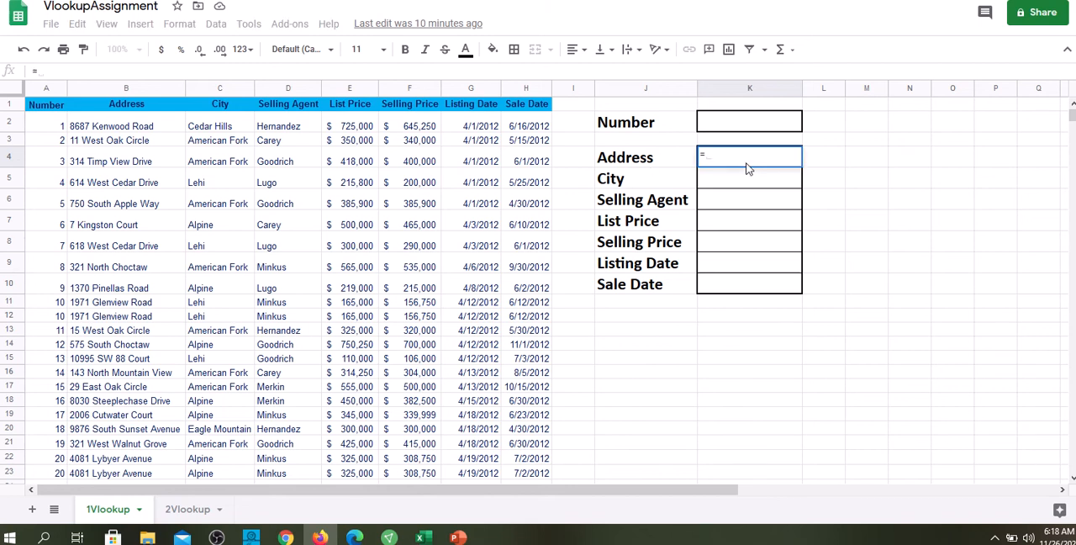
{"action": "type", "text": "vloo"}
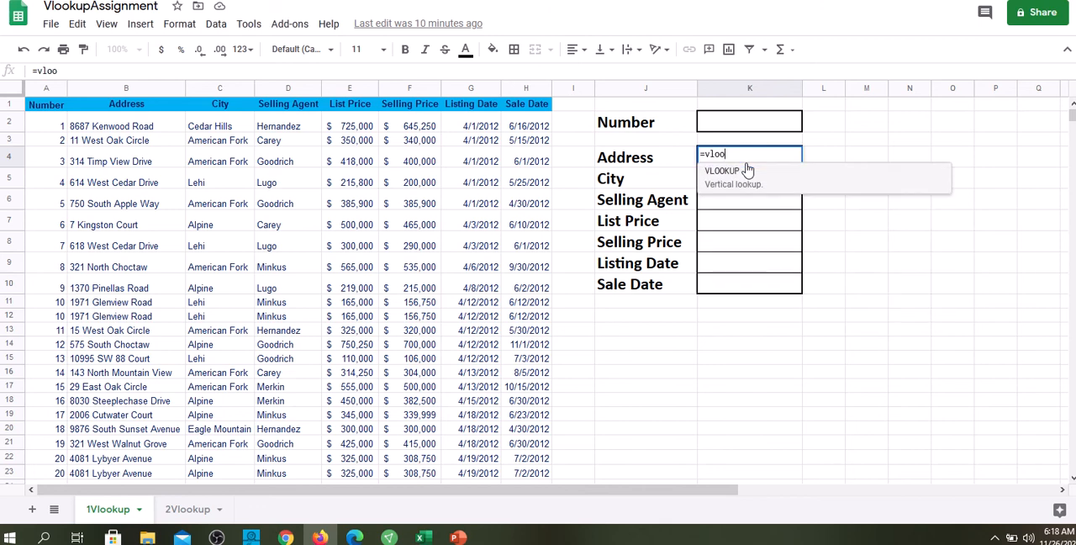
{"action": "left_click", "coordinate": [720, 170]}
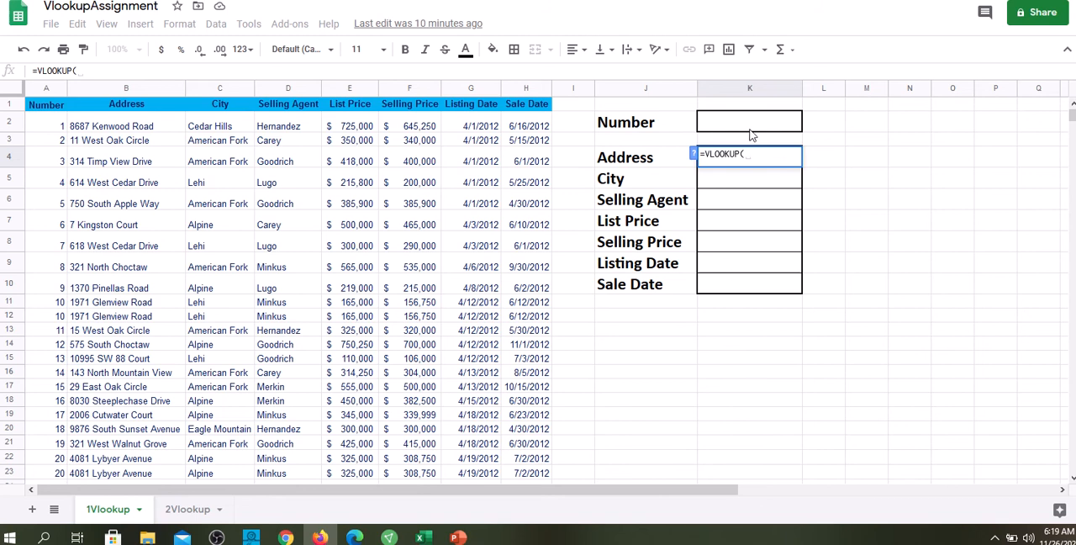
{"action": "mouse_move", "coordinate": [751, 126]}
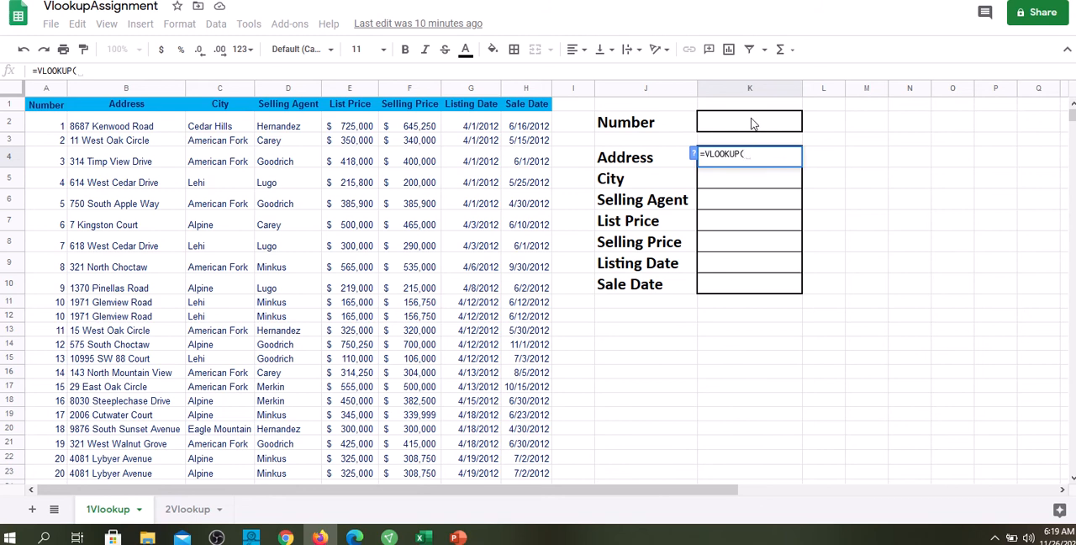
Use the Number cell as the absolute lookup value $K$2 in K4's VLOOKUP.
{"action": "left_click", "coordinate": [748, 122]}
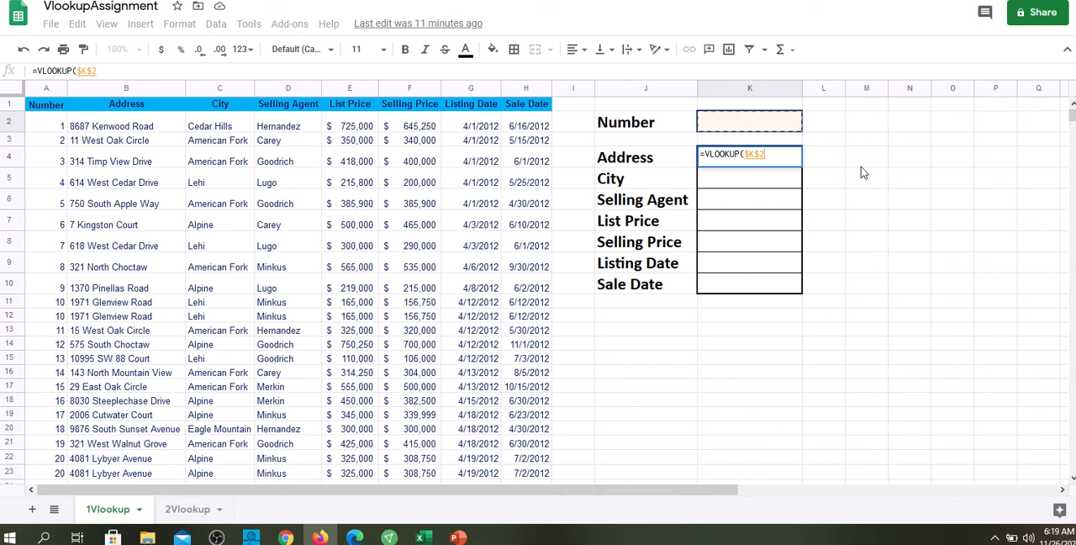
{"action": "mouse_move", "coordinate": [794, 116]}
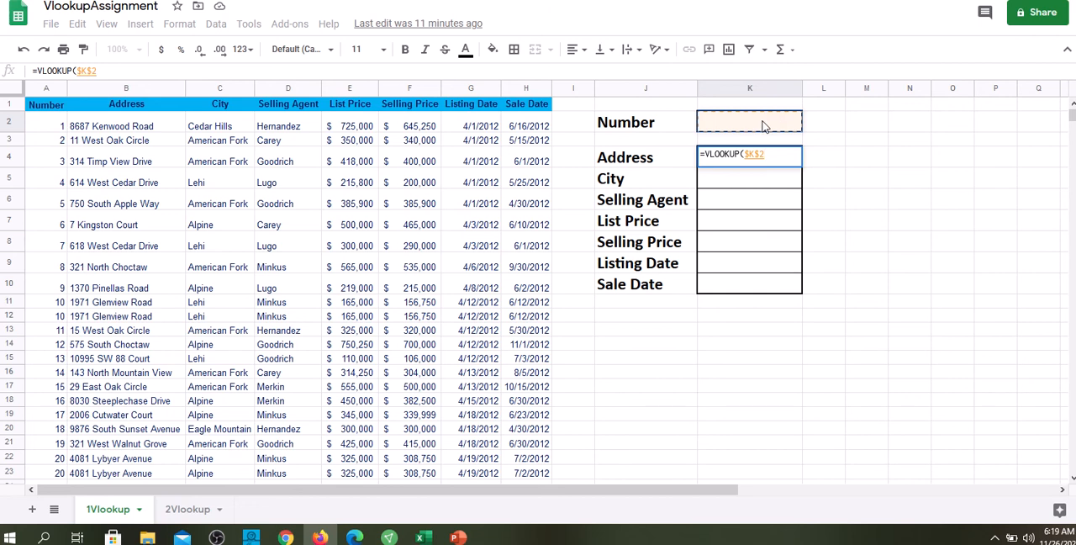
{"action": "mouse_move", "coordinate": [761, 124]}
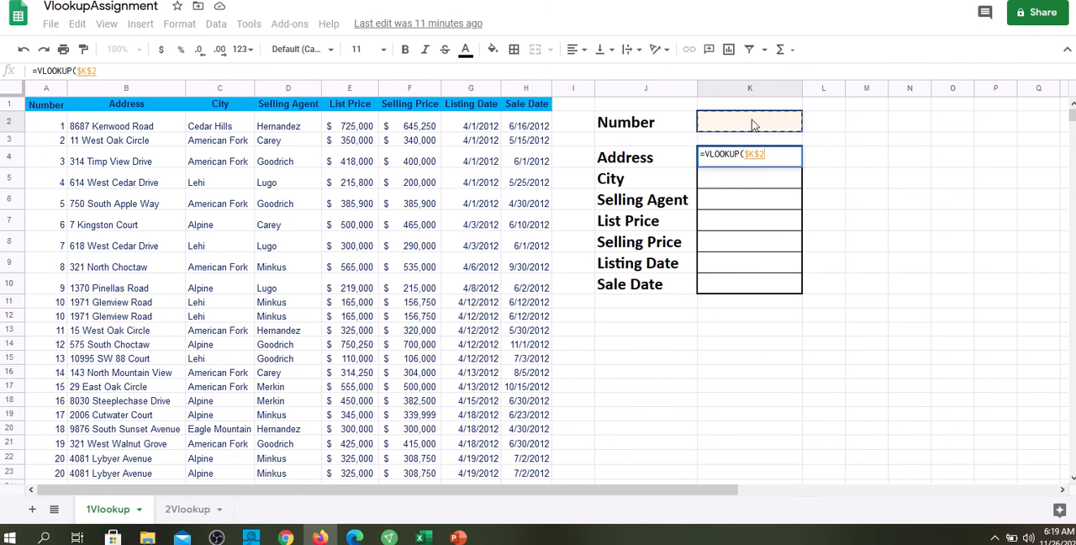
{"action": "mouse_move", "coordinate": [60, 219]}
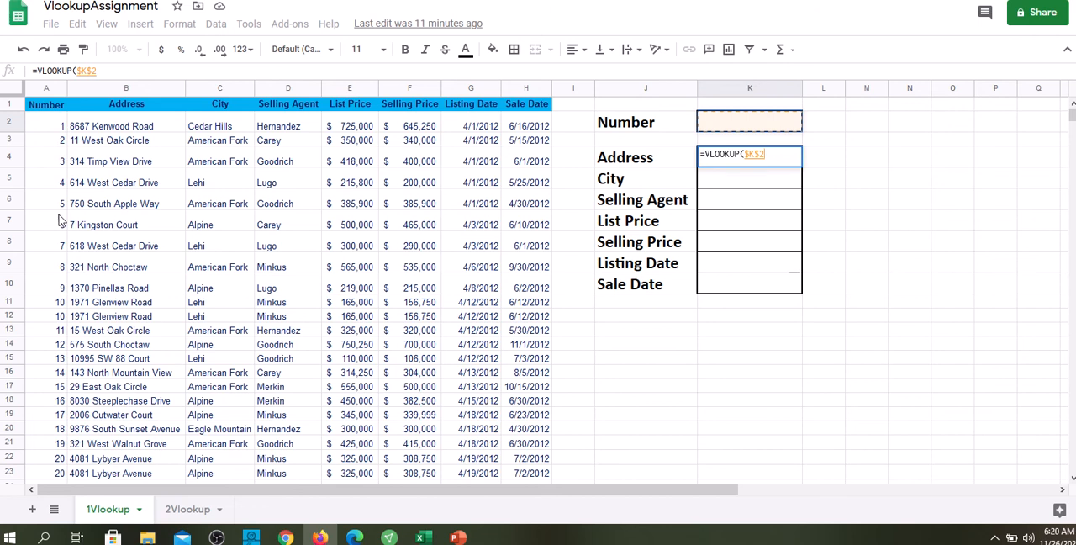
{"action": "mouse_move", "coordinate": [100, 326]}
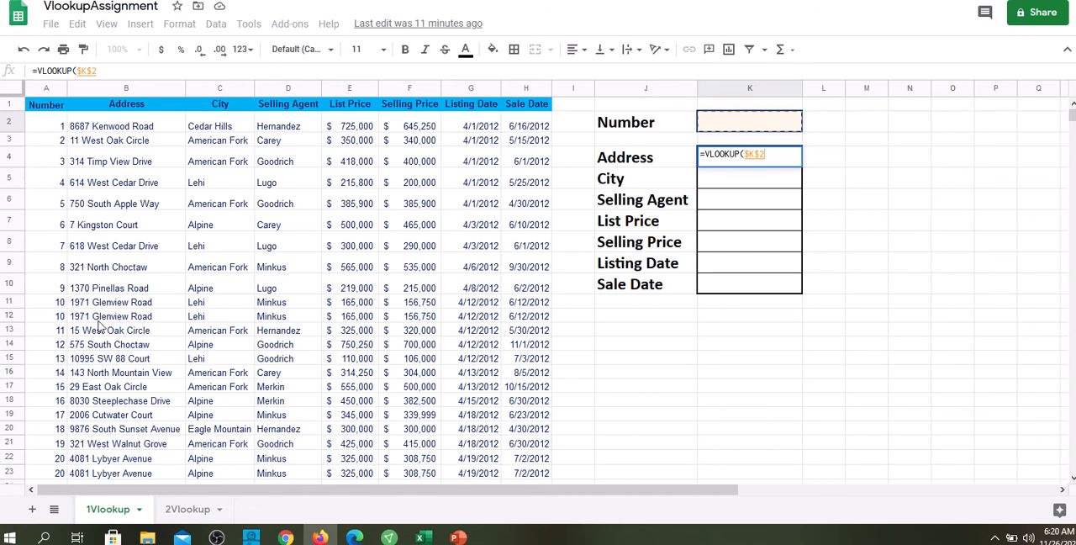
{"action": "mouse_move", "coordinate": [769, 154]}
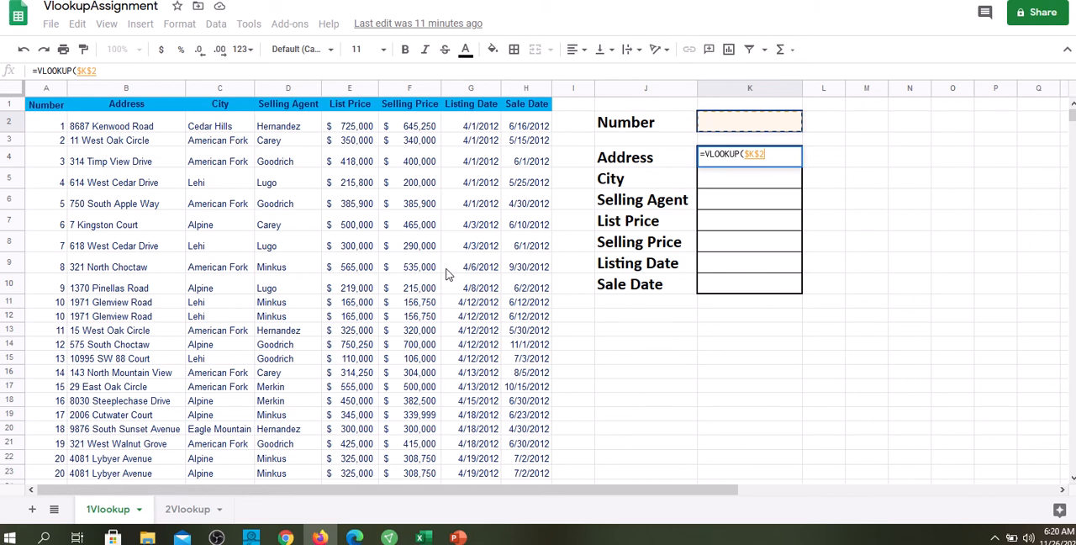
{"action": "mouse_move", "coordinate": [115, 437]}
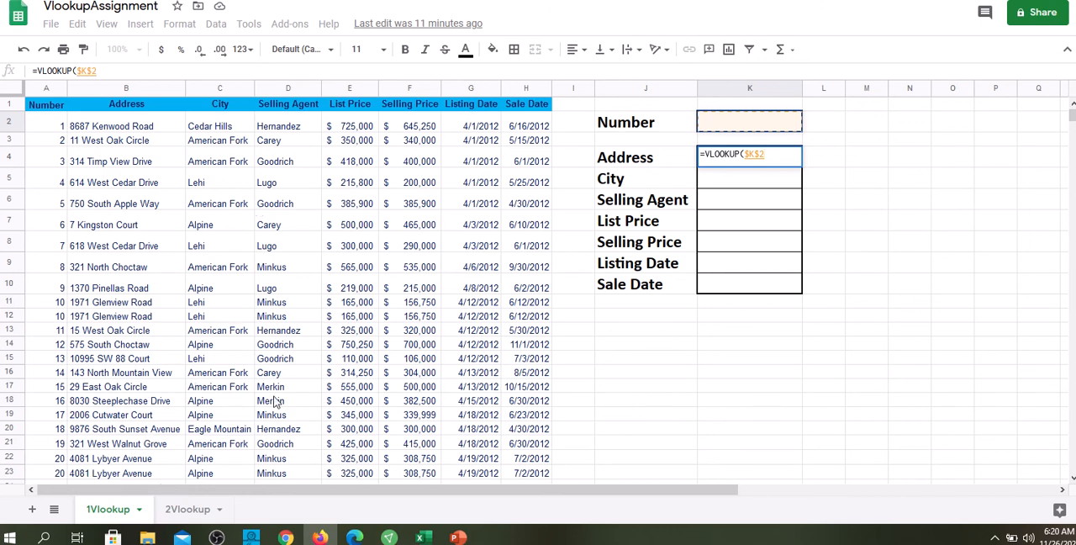
{"action": "mouse_move", "coordinate": [637, 260]}
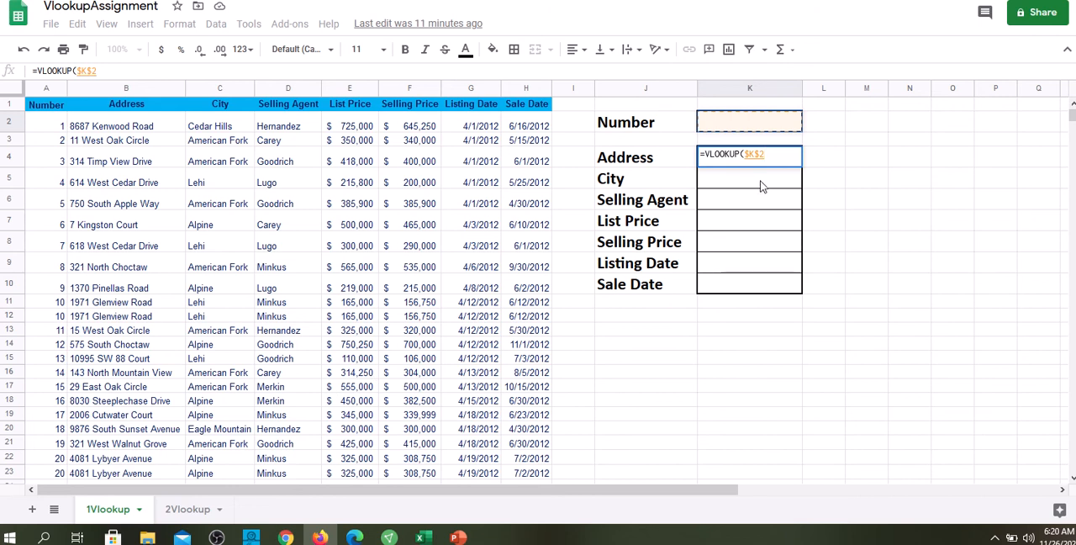
Add the data table as the absolute range $A$2:$H$90 in K4's VLOOKUP.
{"action": "type", "text": ","}
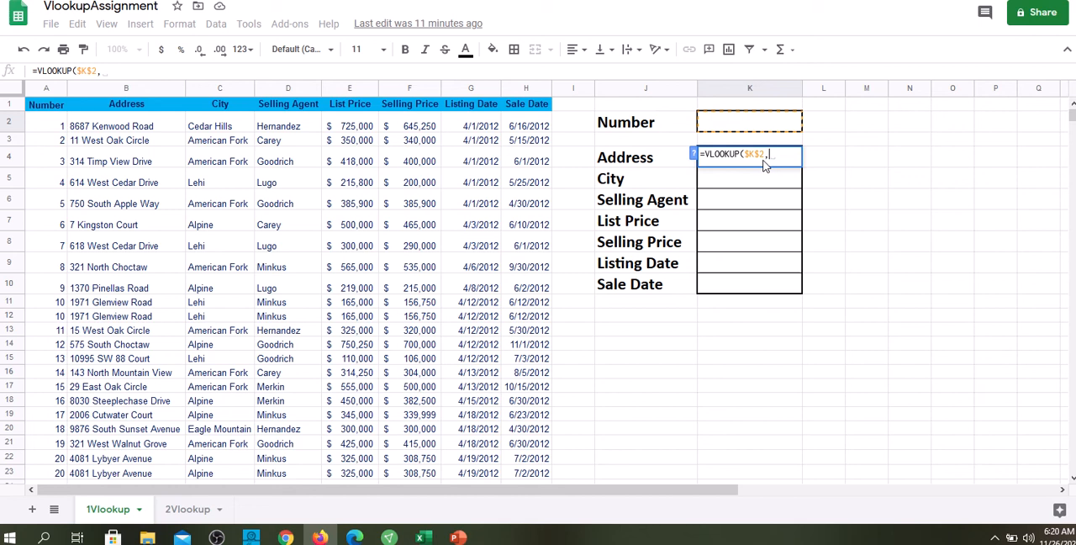
{"action": "mouse_move", "coordinate": [175, 157]}
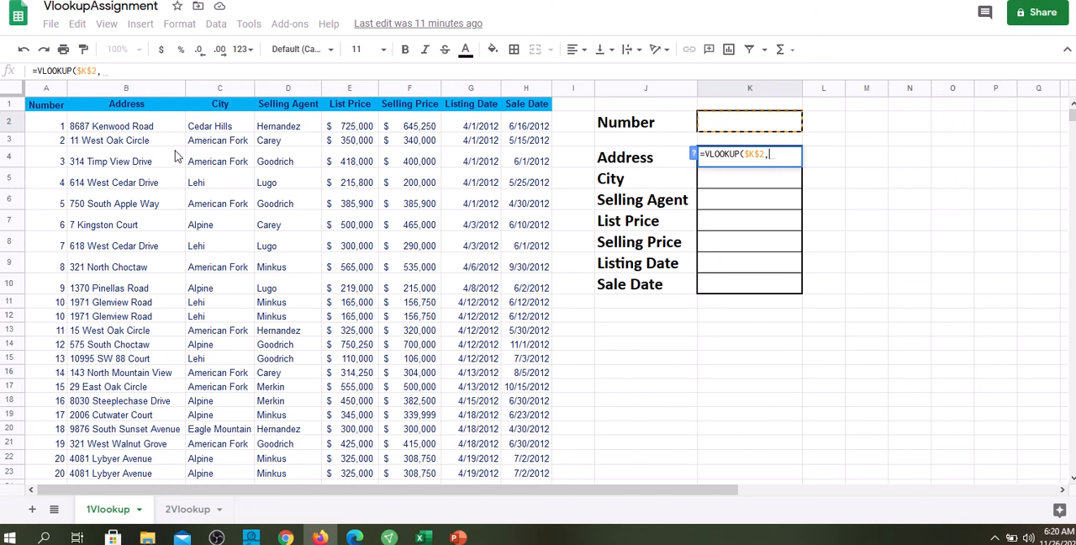
{"action": "left_click", "coordinate": [45, 126]}
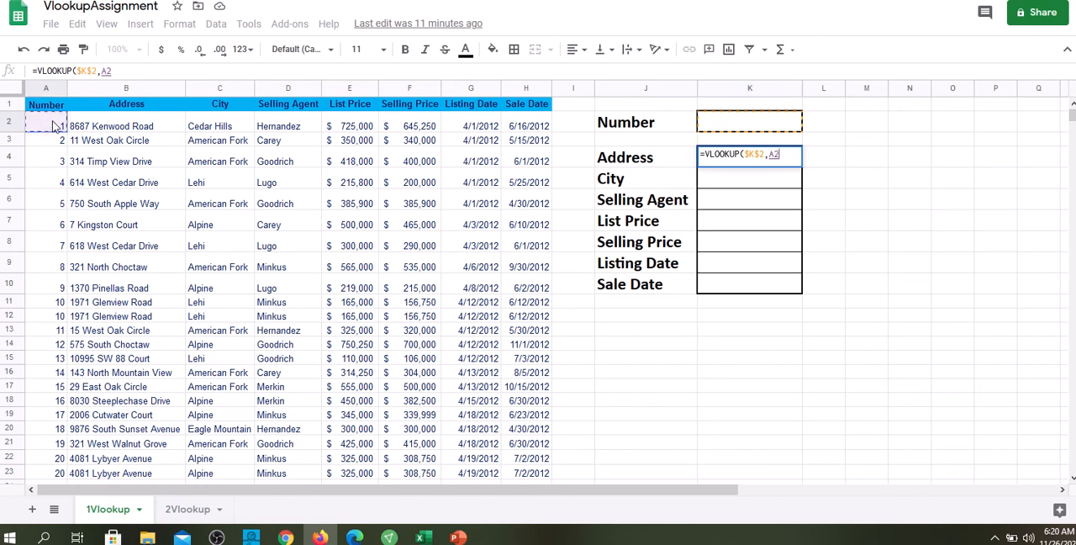
{"action": "left_click_drag", "start_coordinate": [46, 126], "coordinate": [526, 182]}
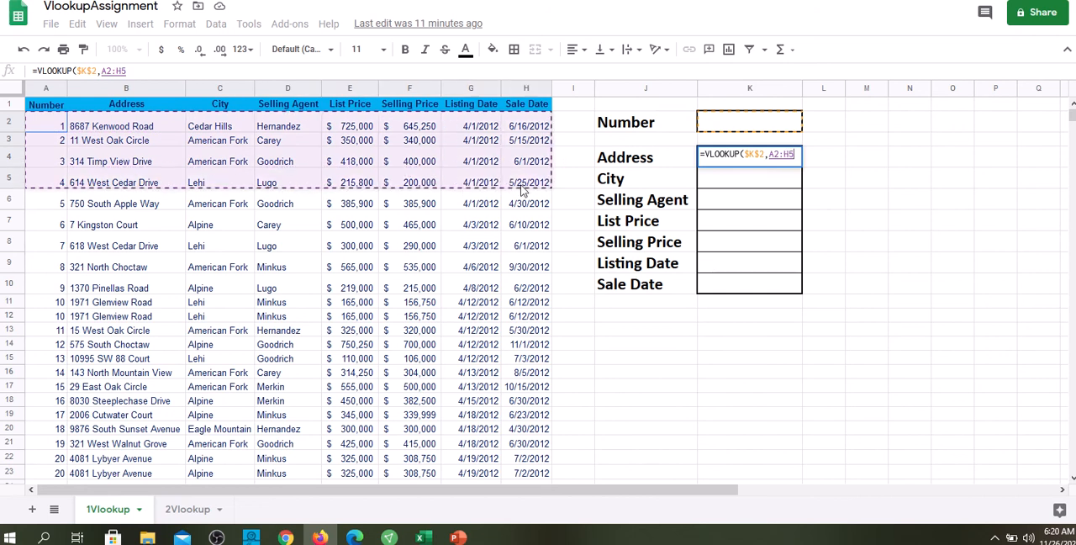
{"action": "scroll", "scroll_direction": "down", "scroll_amount": 3}
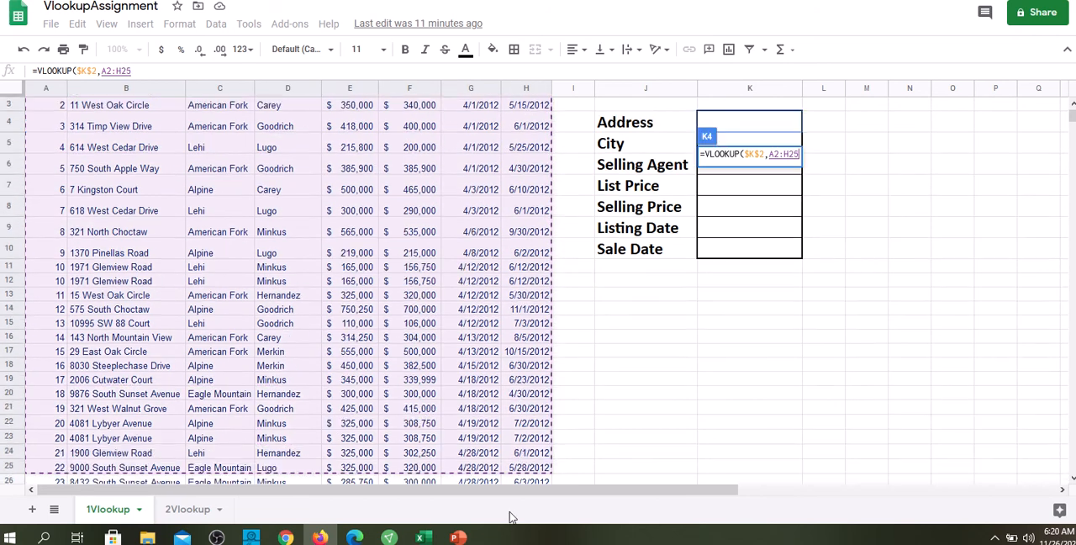
{"action": "scroll", "scroll_direction": "down", "scroll_amount": 3}
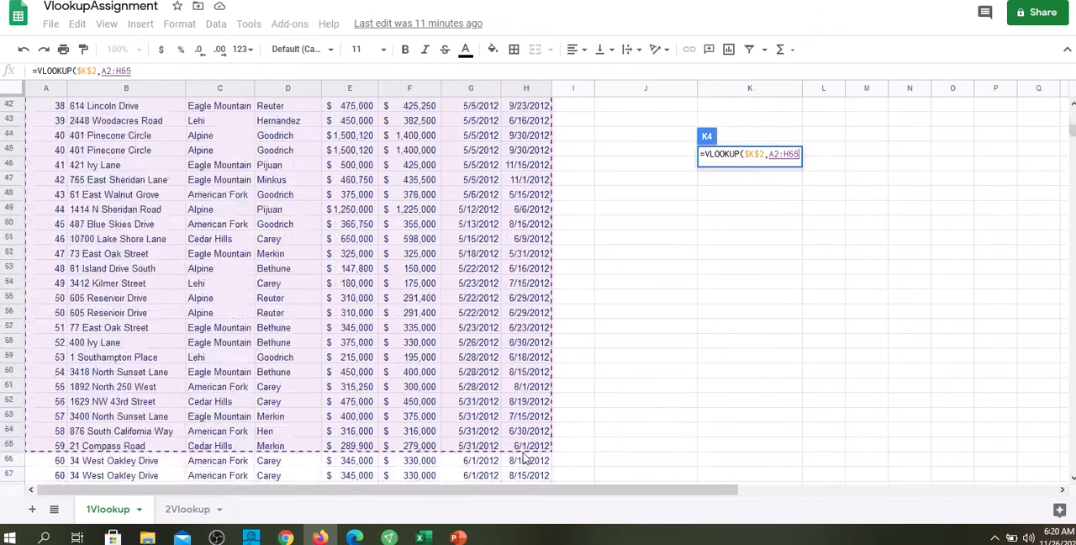
{"action": "scroll", "scroll_direction": "down", "scroll_amount": 3}
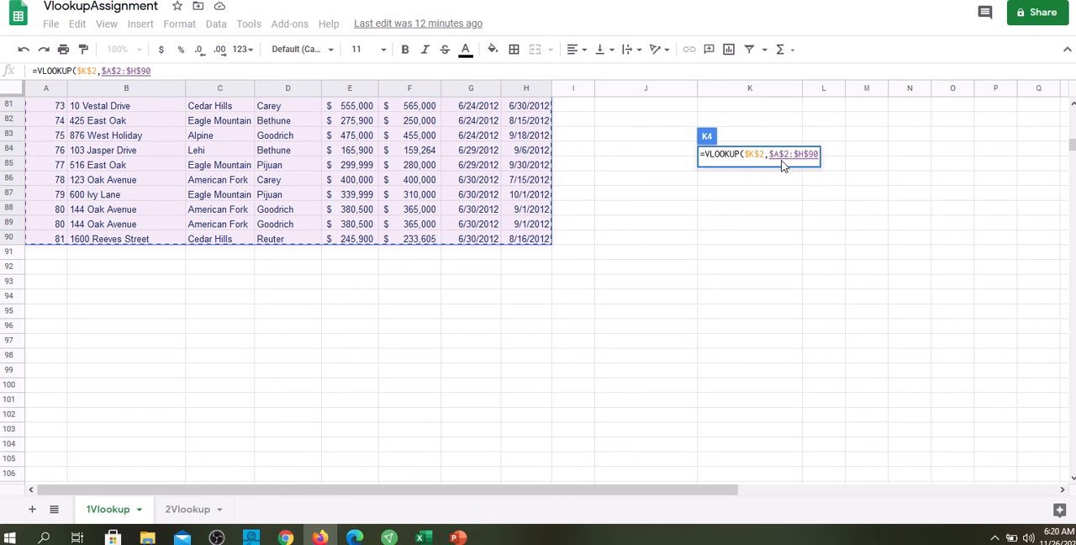
{"action": "mouse_move", "coordinate": [855, 163]}
{"action": "type", "text": ","}
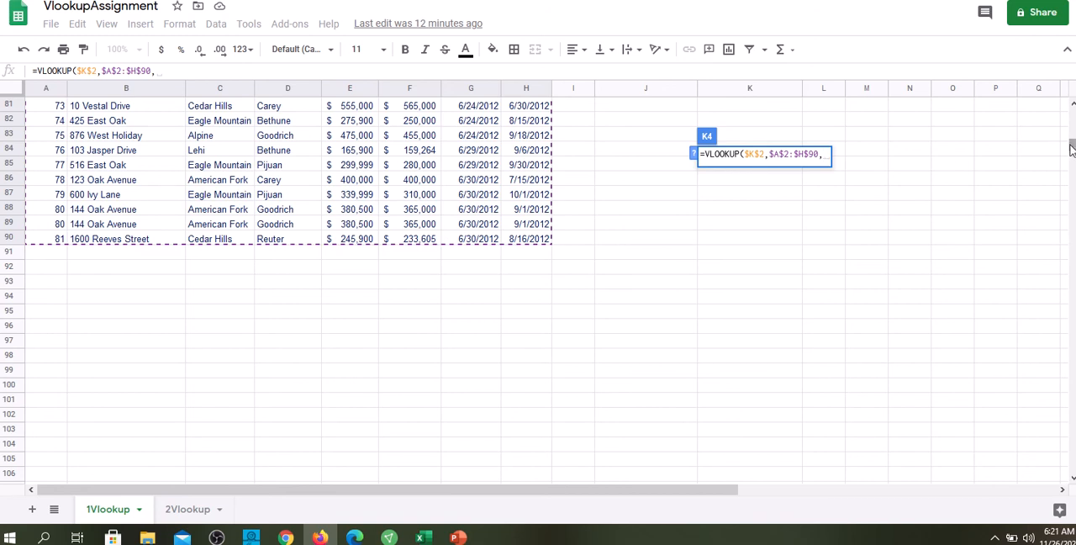
{"action": "scroll", "scroll_direction": "up", "scroll_amount": 3}
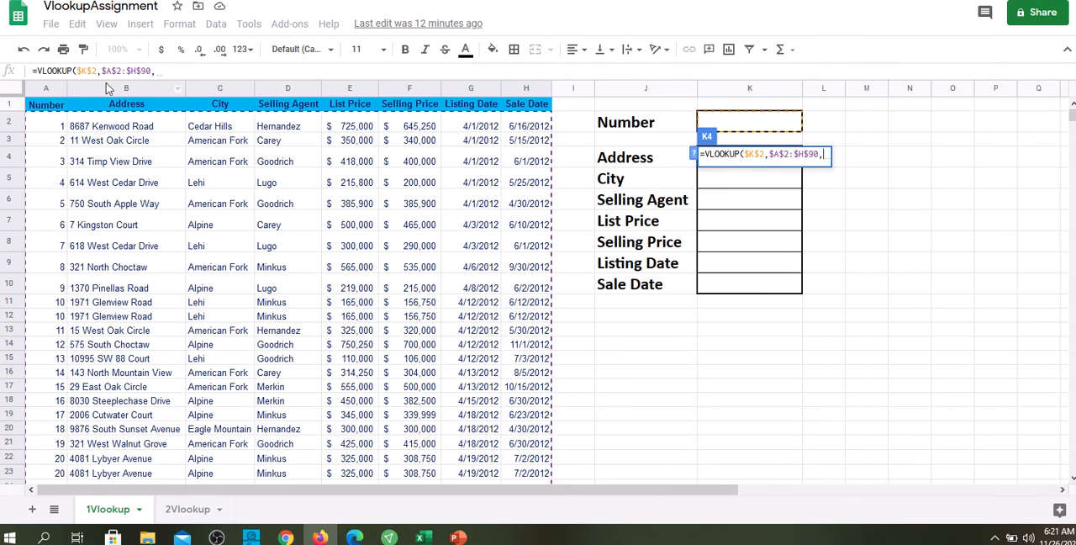
{"action": "mouse_move", "coordinate": [835, 189]}
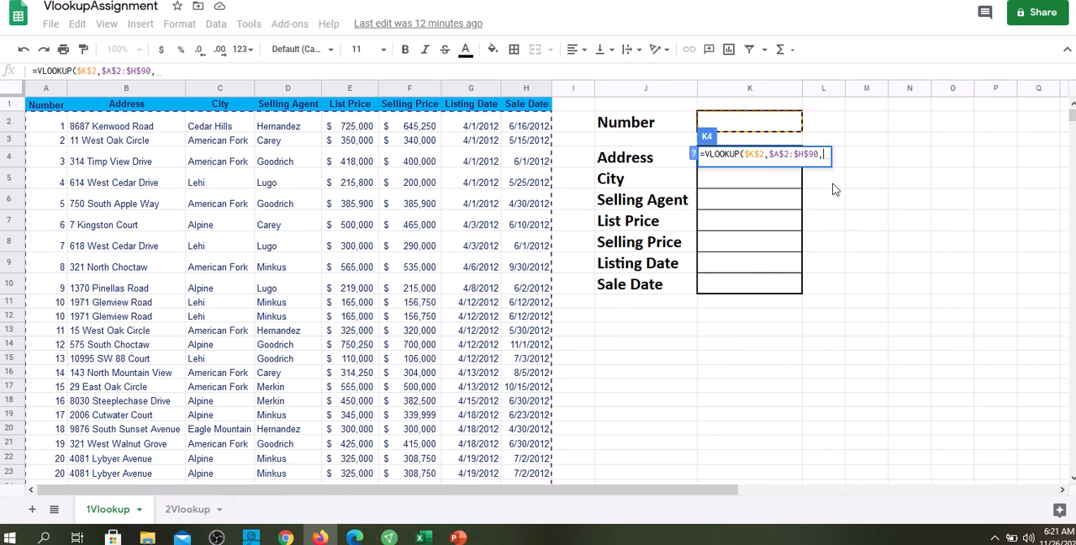
Finish K4's VLOOKUP with column index 2 and FALSE for an exact match.
{"action": "type", "text": "2"}
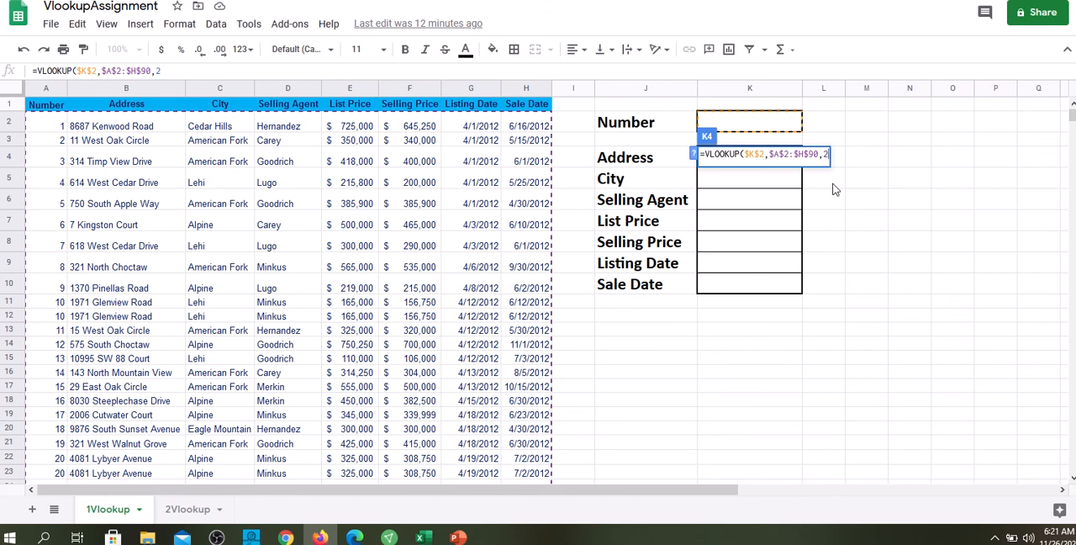
{"action": "type", "text": ","}
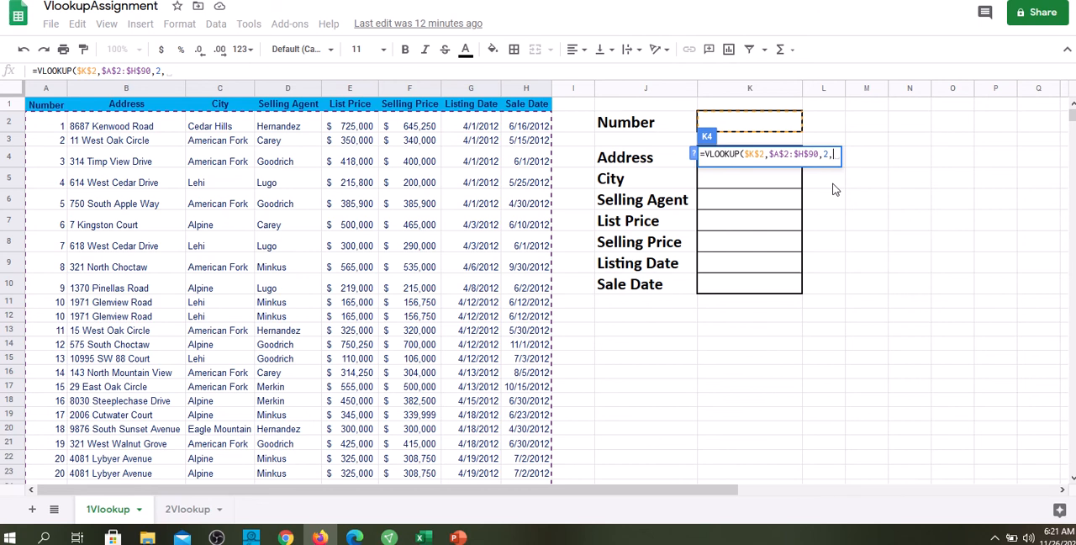
{"action": "type", "text": "f"}
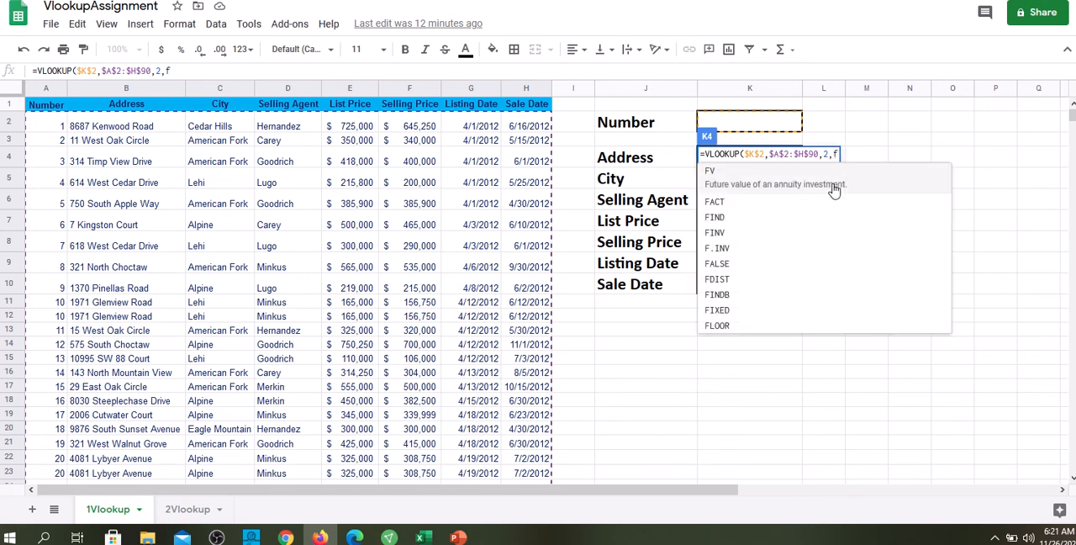
{"action": "type", "text": "a"}
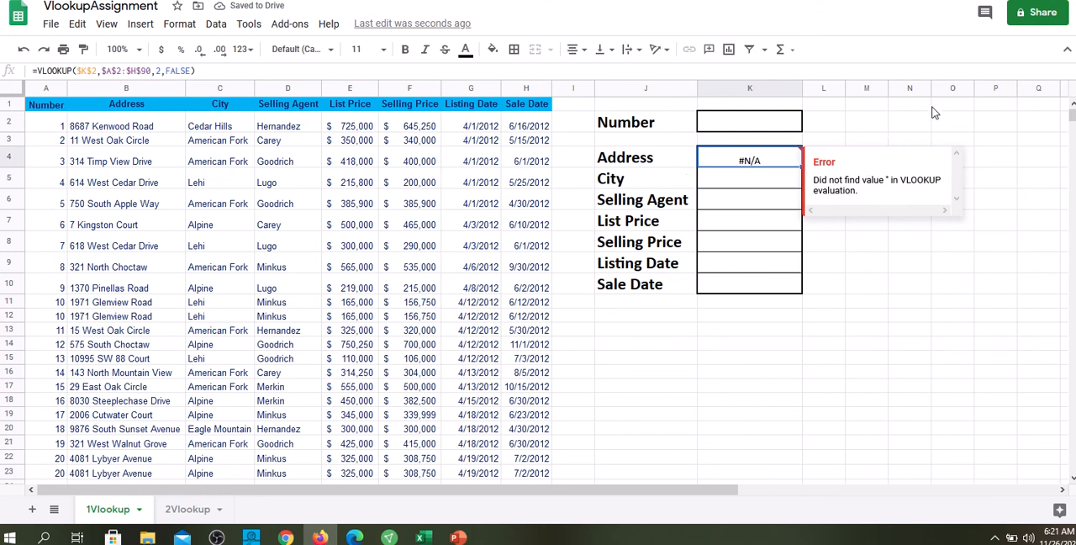
{"action": "left_click", "coordinate": [910, 103]}
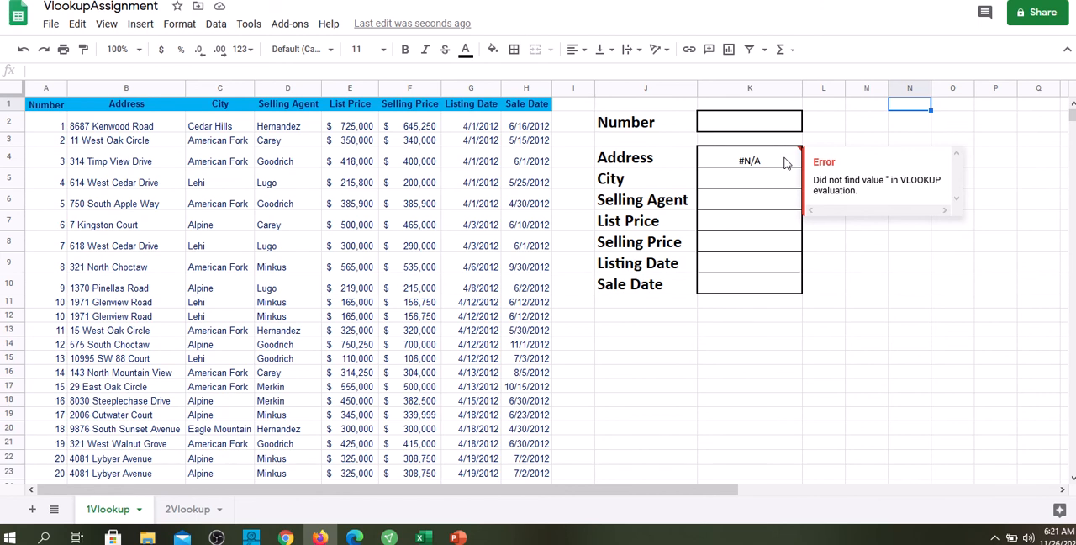
{"action": "mouse_move", "coordinate": [542, 332]}
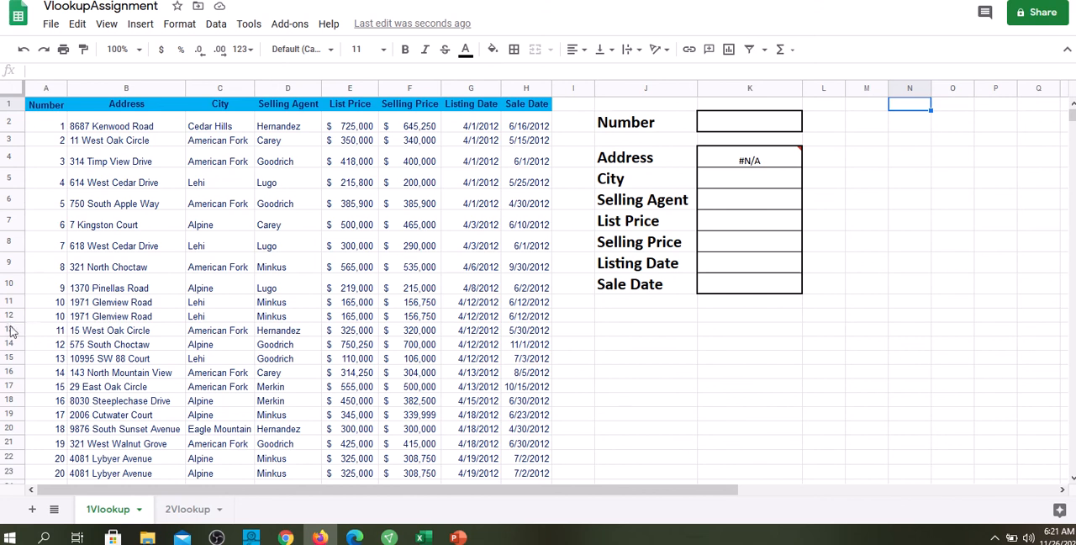
{"action": "mouse_move", "coordinate": [67, 429]}
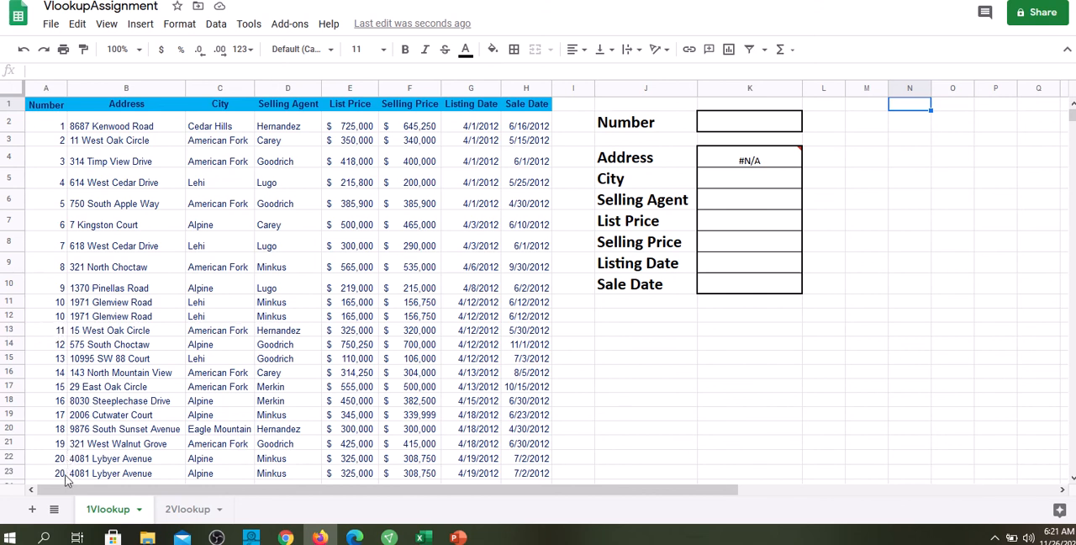
{"action": "mouse_move", "coordinate": [1020, 172]}
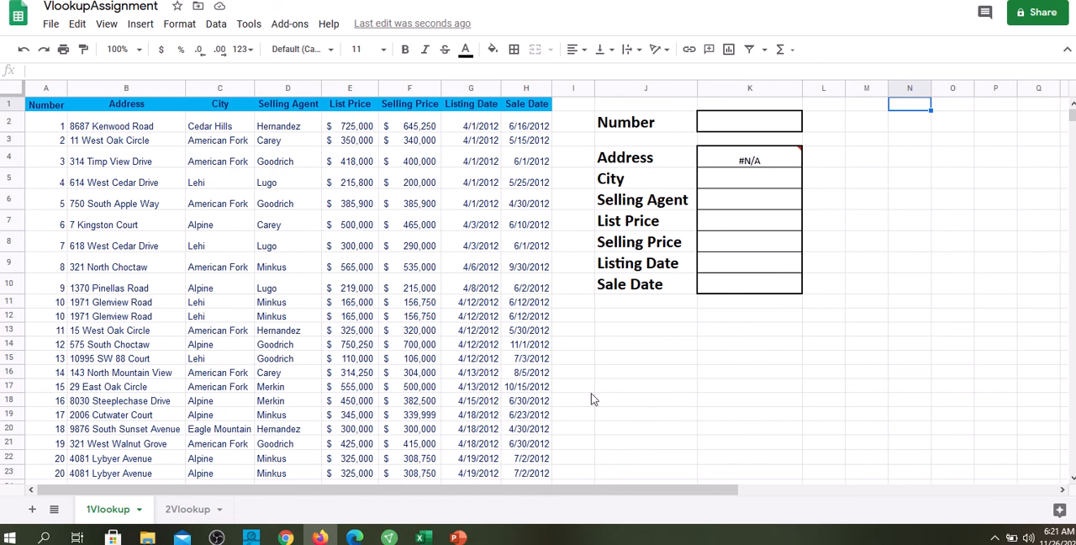
{"action": "mouse_move", "coordinate": [600, 390]}
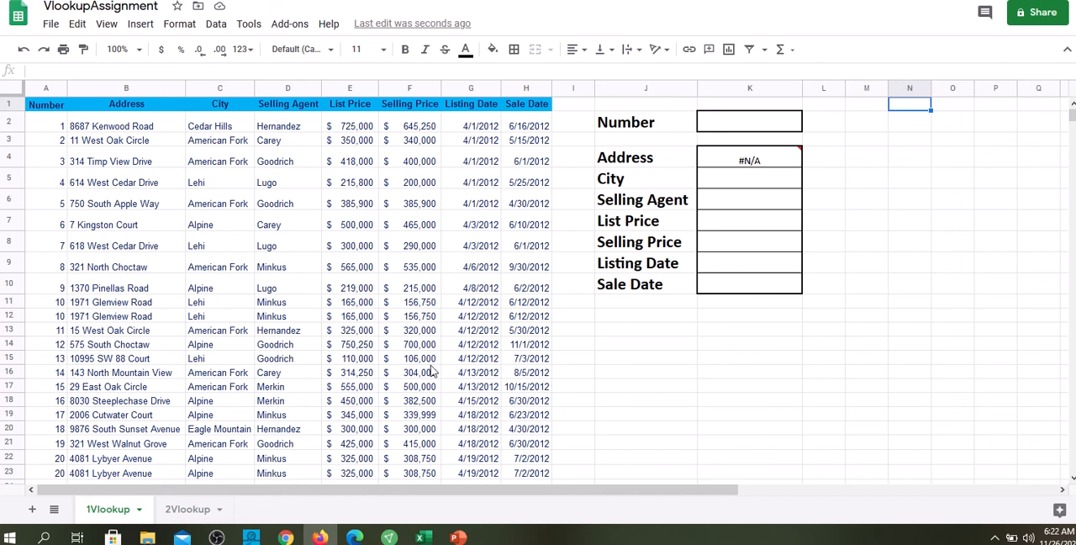
{"action": "mouse_move", "coordinate": [752, 128]}
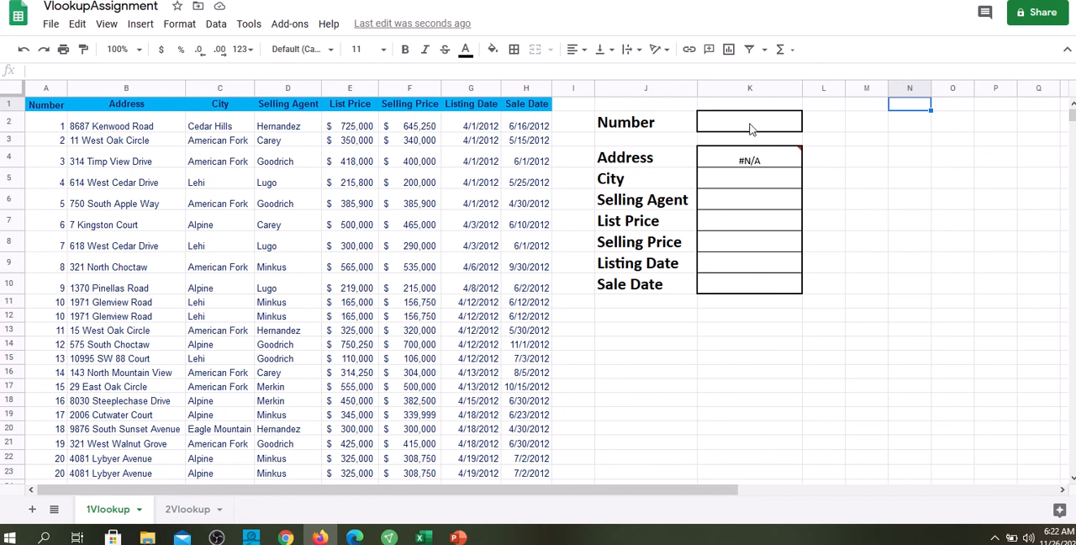
{"action": "left_click", "coordinate": [748, 122]}
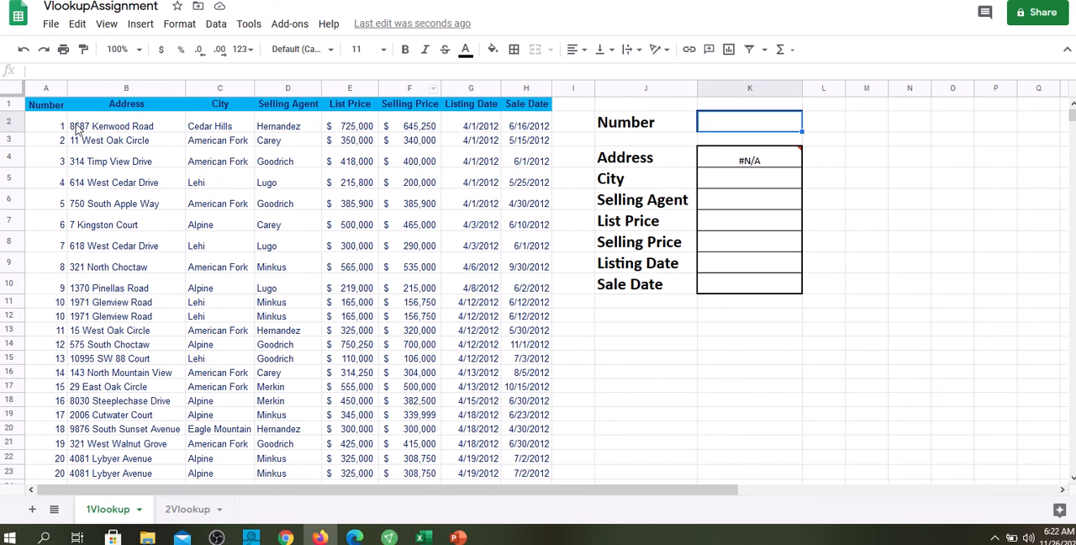
{"action": "mouse_move", "coordinate": [68, 141]}
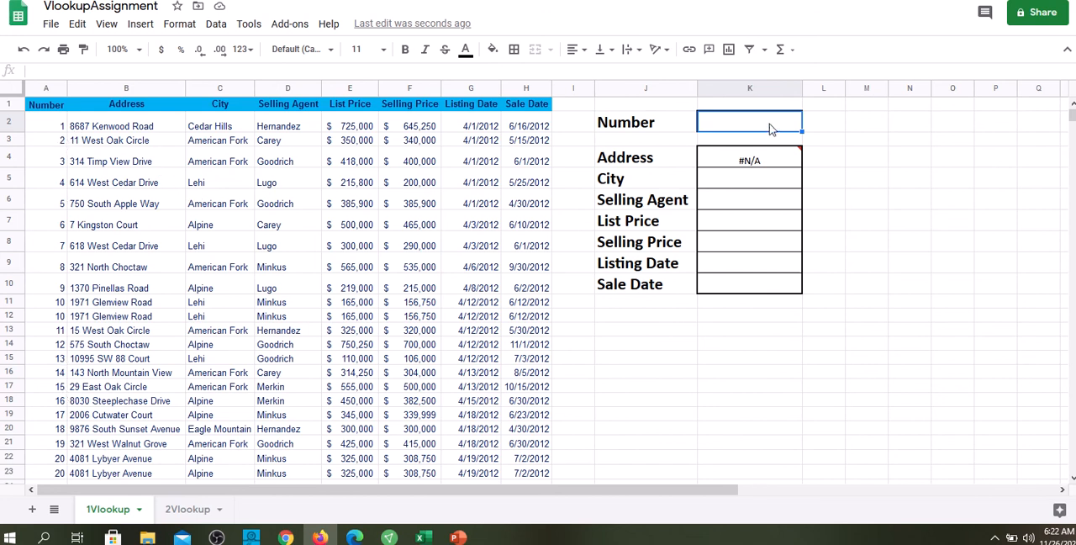
{"action": "type", "text": "1"}
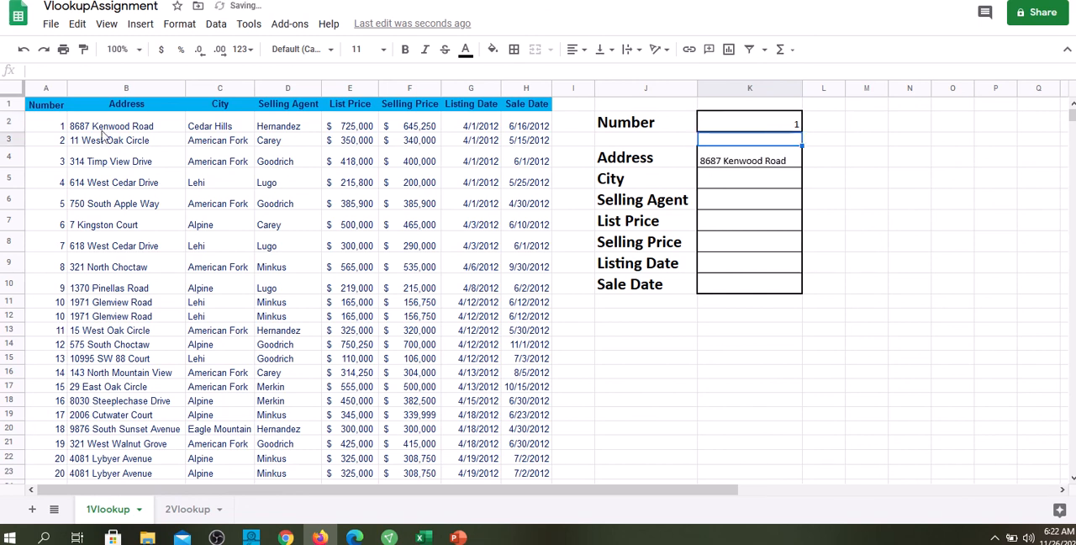
{"action": "mouse_move", "coordinate": [660, 177]}
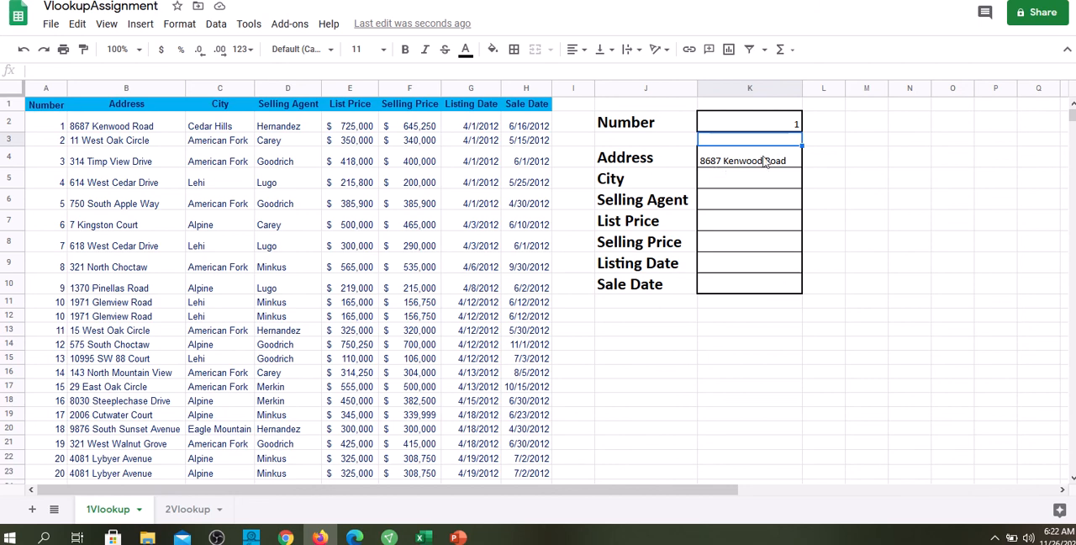
{"action": "mouse_move", "coordinate": [790, 157]}
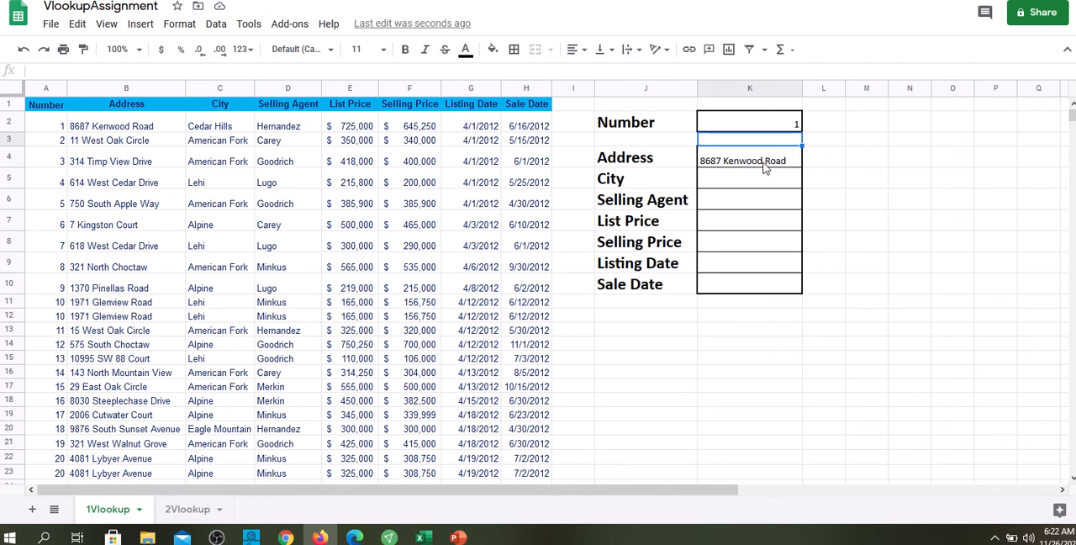
Copy K4's Address VLOOKUP formula and paste it into City cell K5.
{"action": "left_click", "coordinate": [748, 160]}
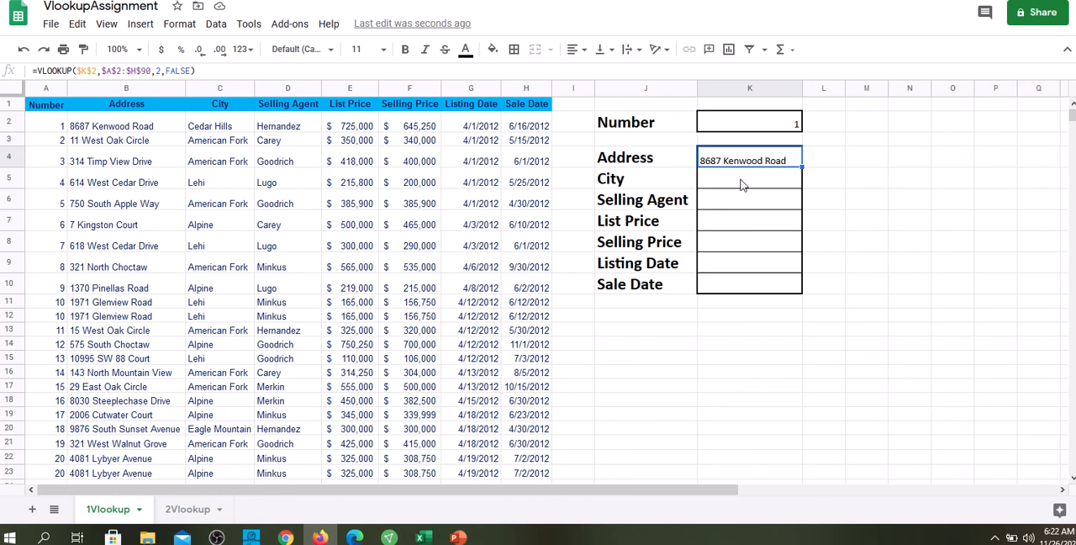
{"action": "mouse_move", "coordinate": [756, 185]}
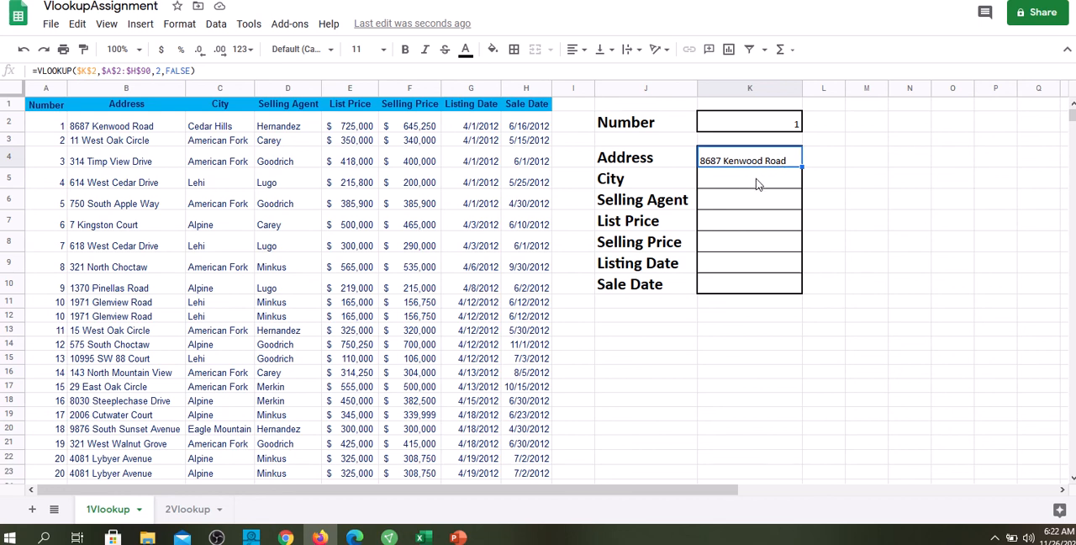
{"action": "mouse_move", "coordinate": [745, 196]}
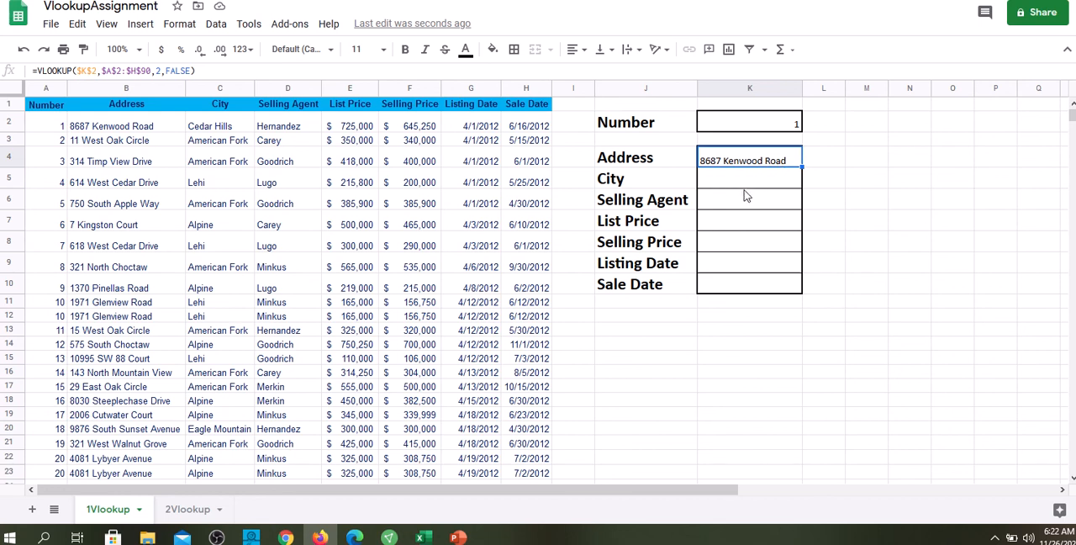
{"action": "mouse_move", "coordinate": [767, 186]}
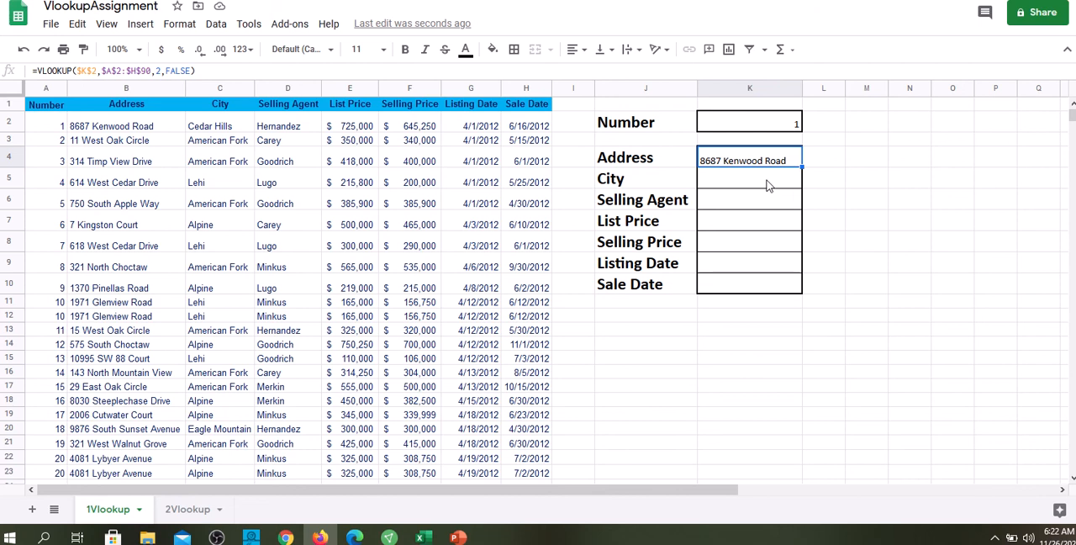
{"action": "mouse_move", "coordinate": [764, 293]}
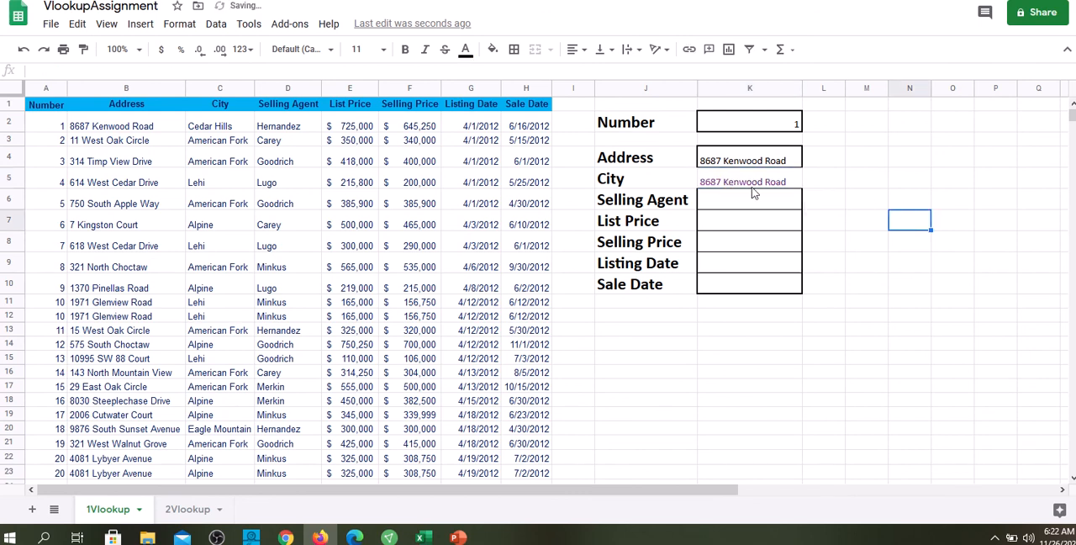
{"action": "left_click", "coordinate": [748, 182]}
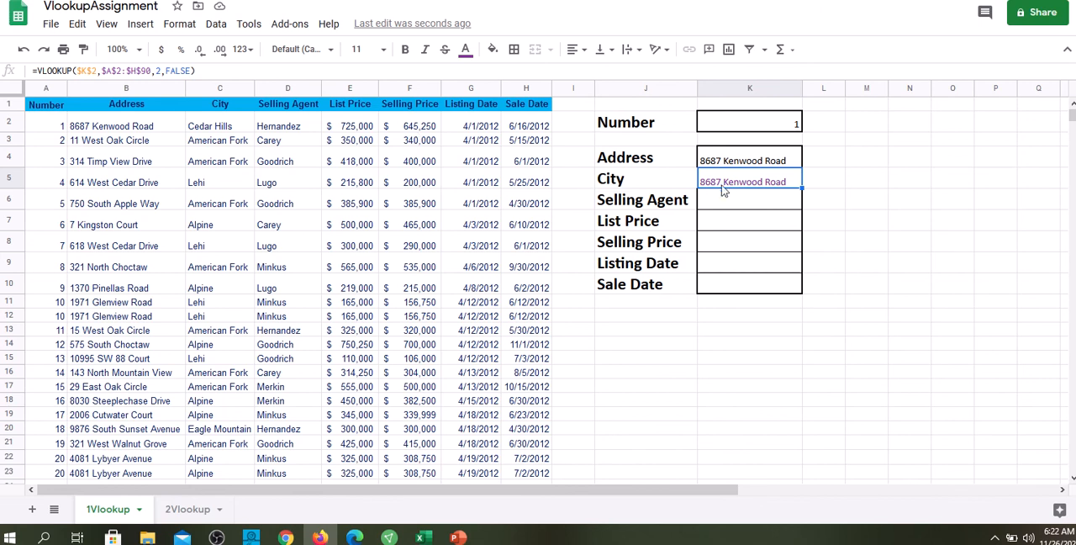
{"action": "mouse_move", "coordinate": [733, 185]}
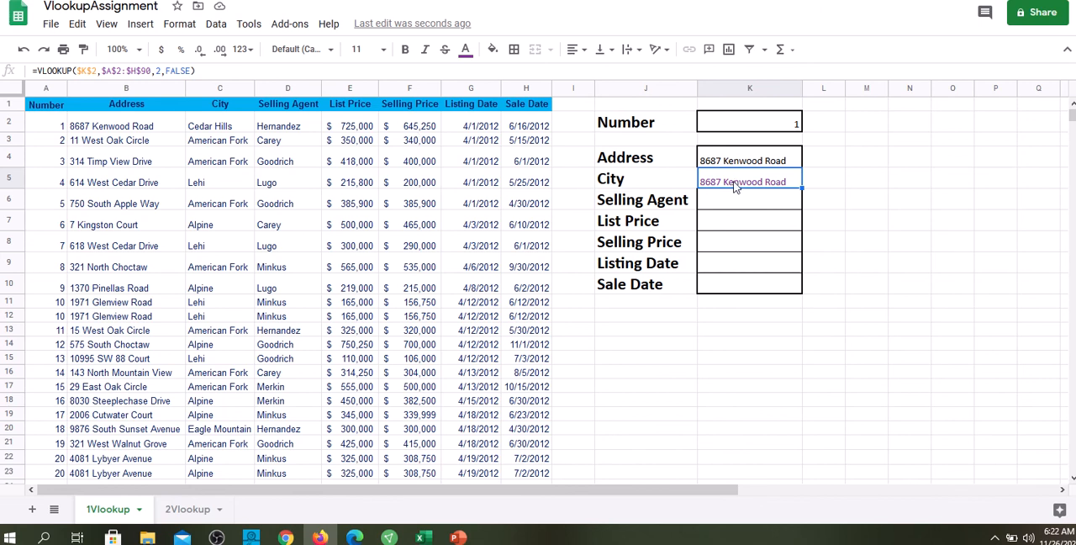
{"action": "mouse_move", "coordinate": [632, 186]}
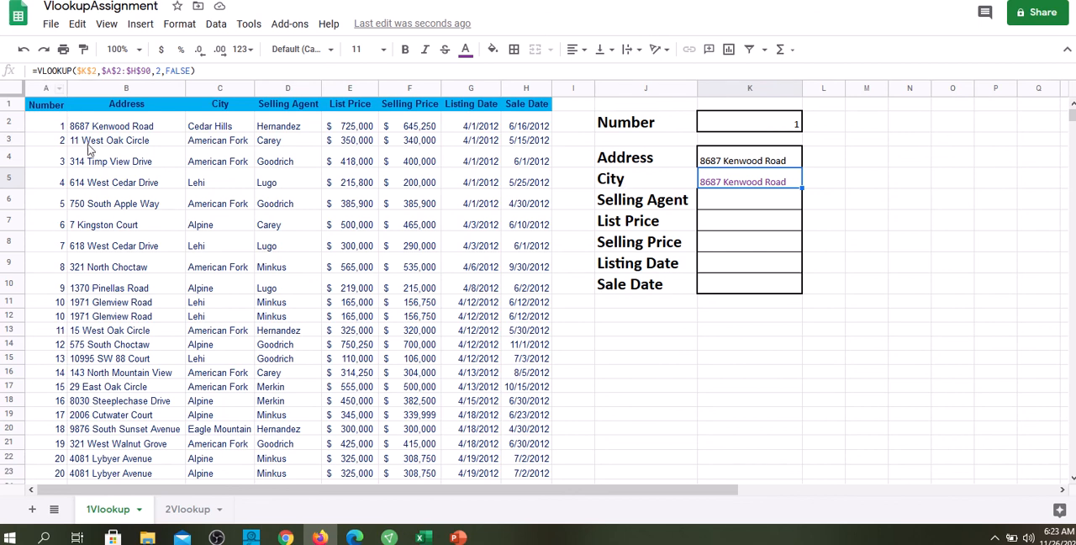
{"action": "mouse_move", "coordinate": [211, 252]}
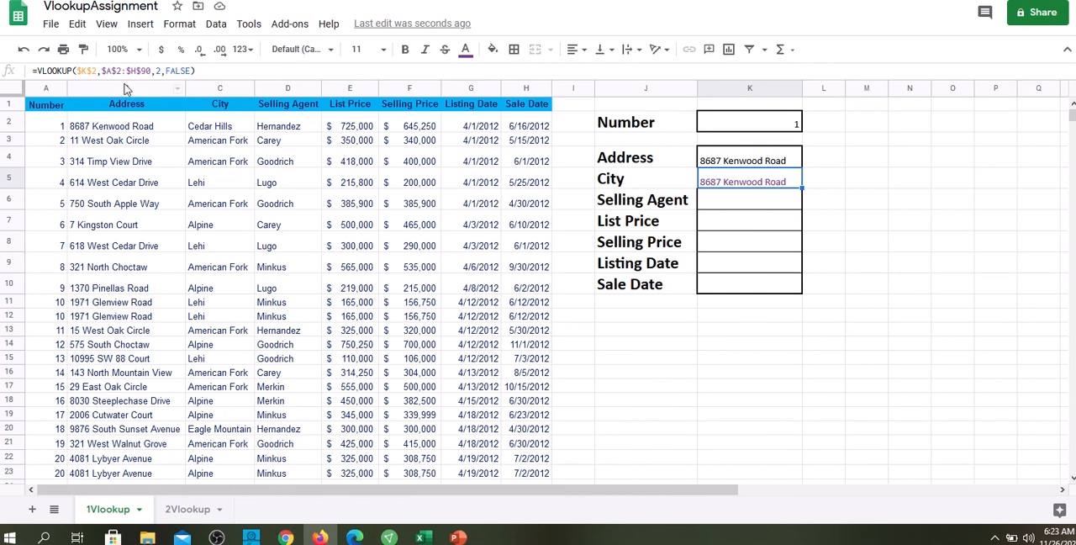
{"action": "mouse_move", "coordinate": [130, 271]}
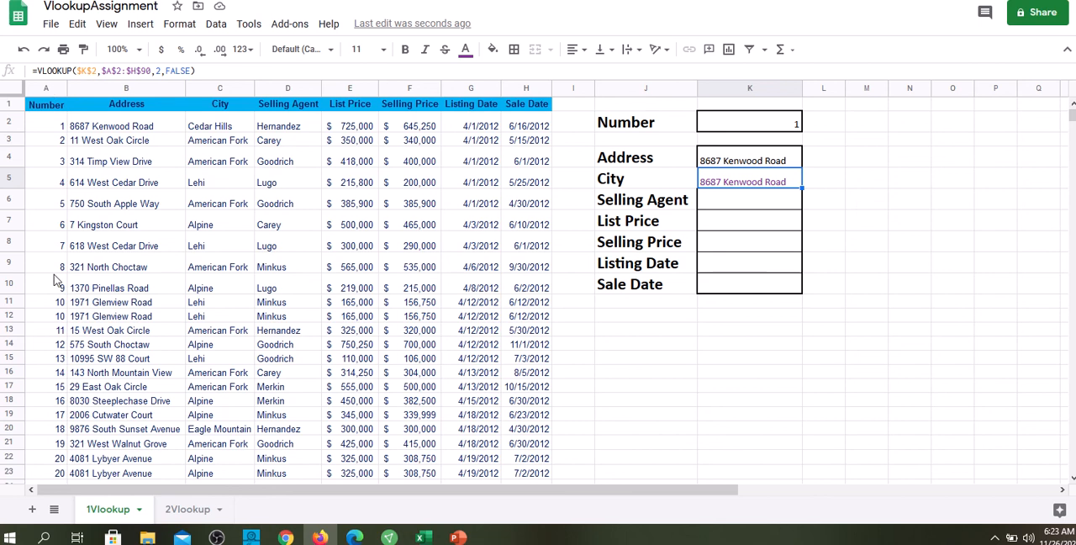
{"action": "mouse_move", "coordinate": [143, 126]}
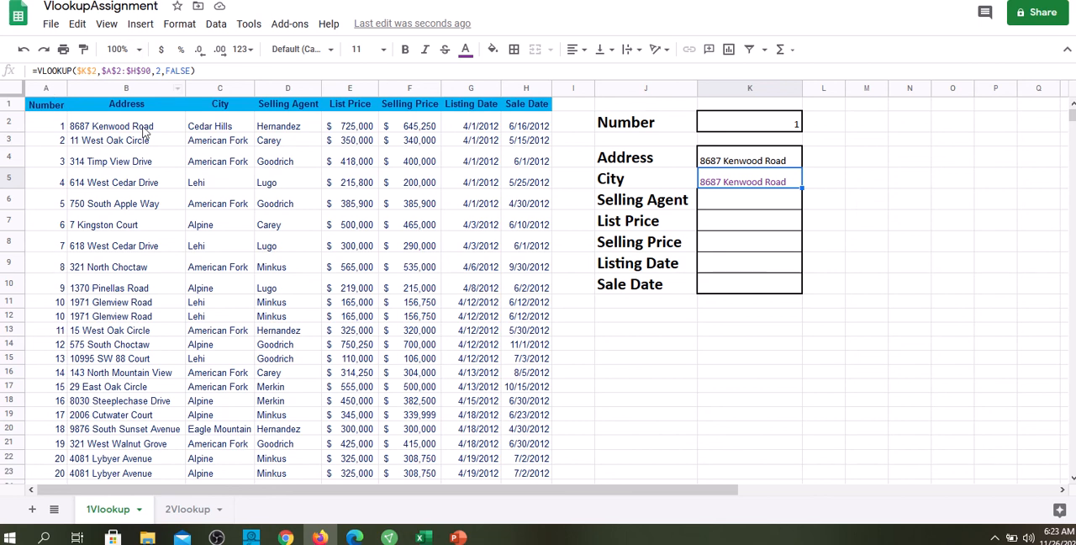
{"action": "mouse_move", "coordinate": [554, 173]}
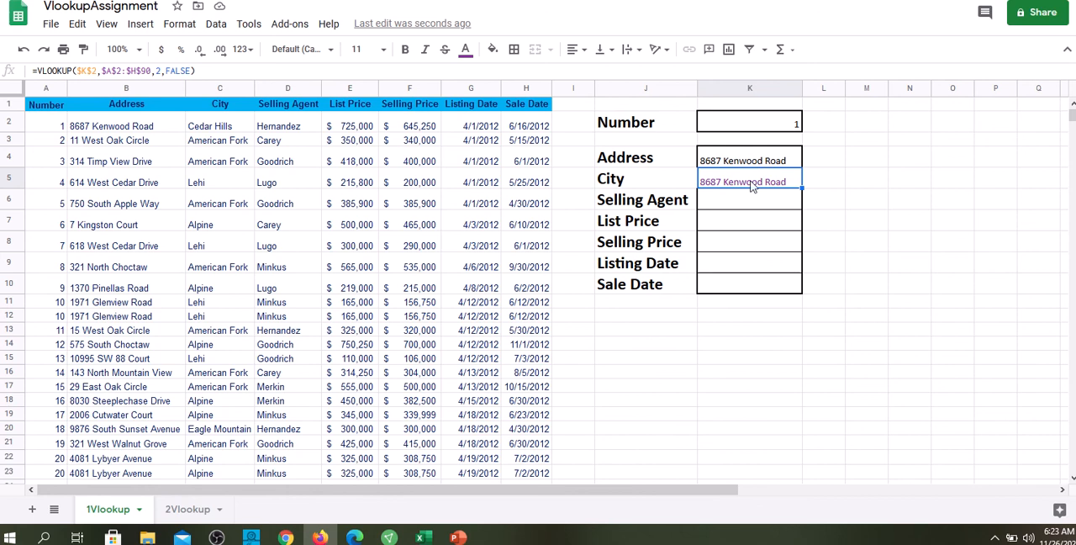
{"action": "mouse_move", "coordinate": [633, 191]}
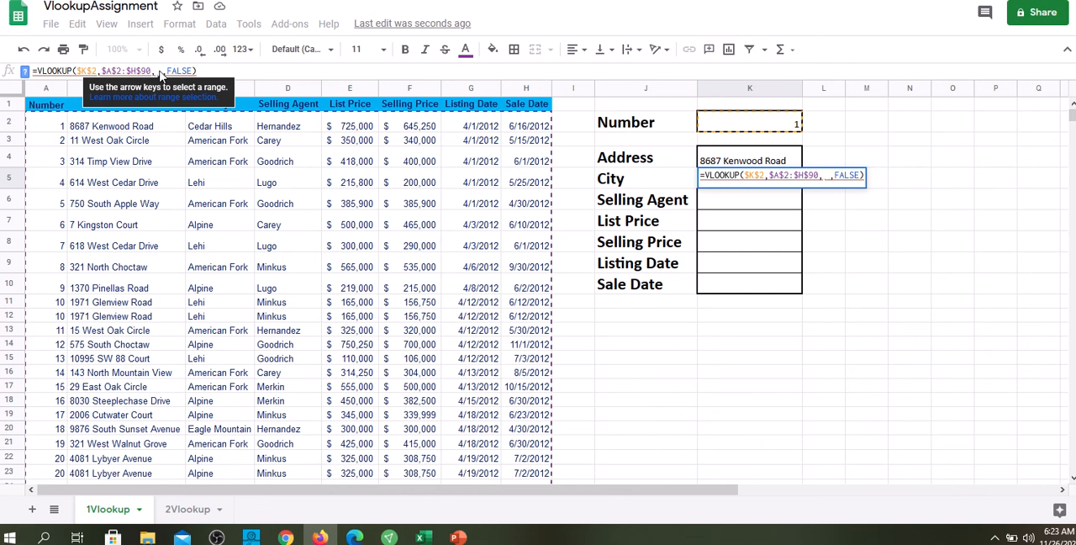
Set the column indexes in K5:K10 to 3 through 8, confirming each formula.
{"action": "key", "text": "enter"}
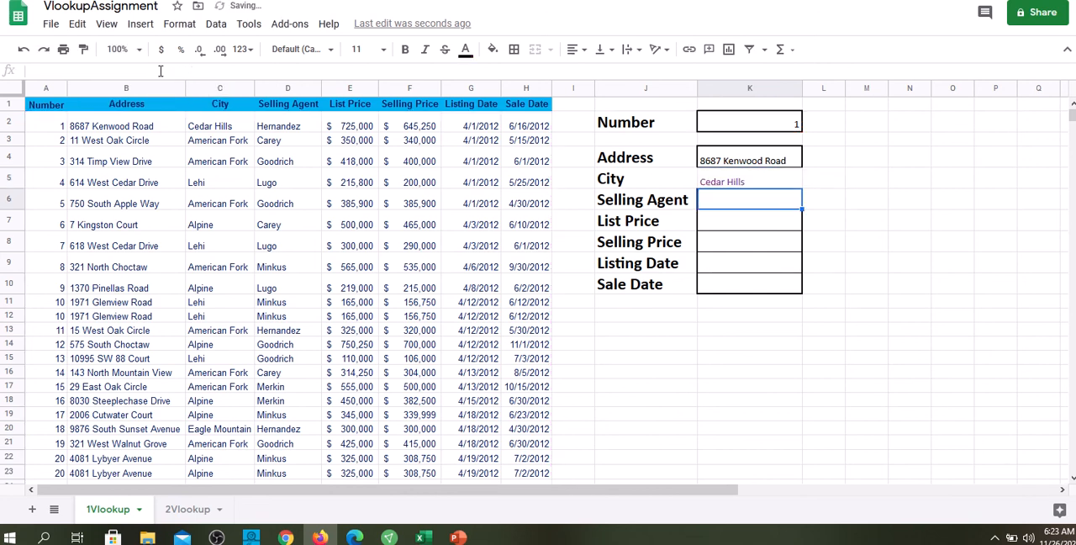
{"action": "mouse_move", "coordinate": [335, 169]}
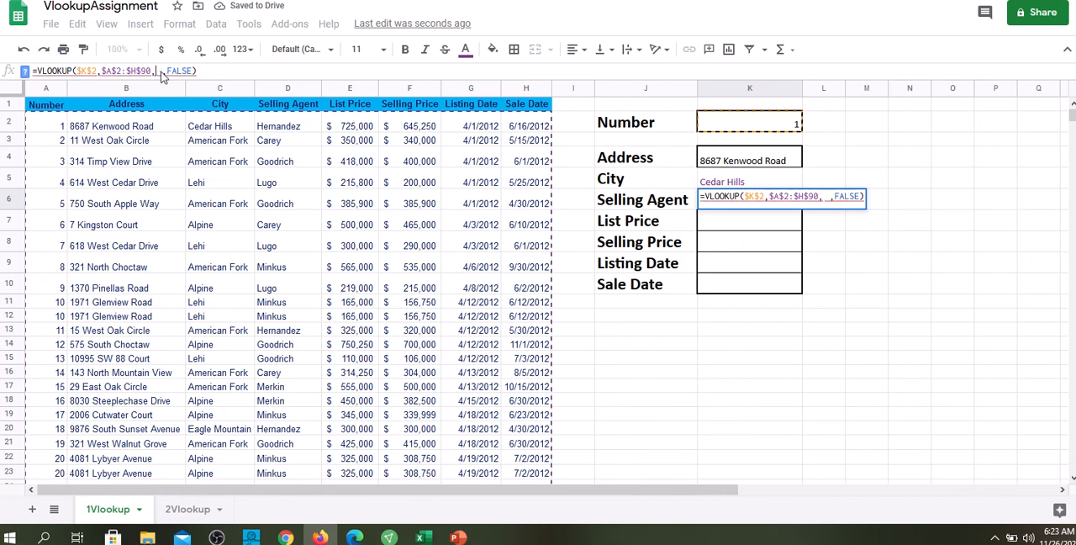
{"action": "key", "text": "Enter"}
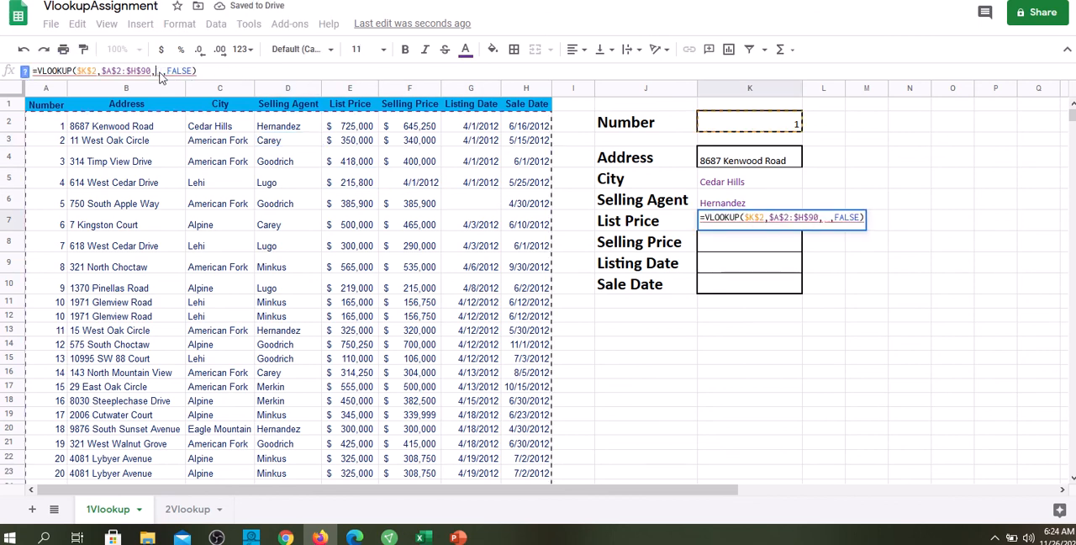
{"action": "type", "text": "5"}
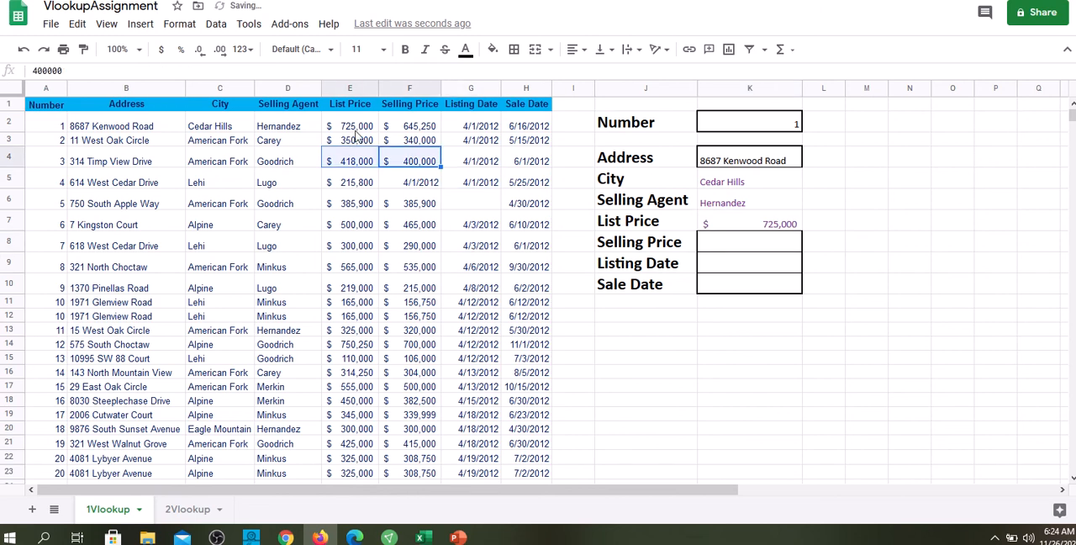
{"action": "left_click", "coordinate": [349, 160]}
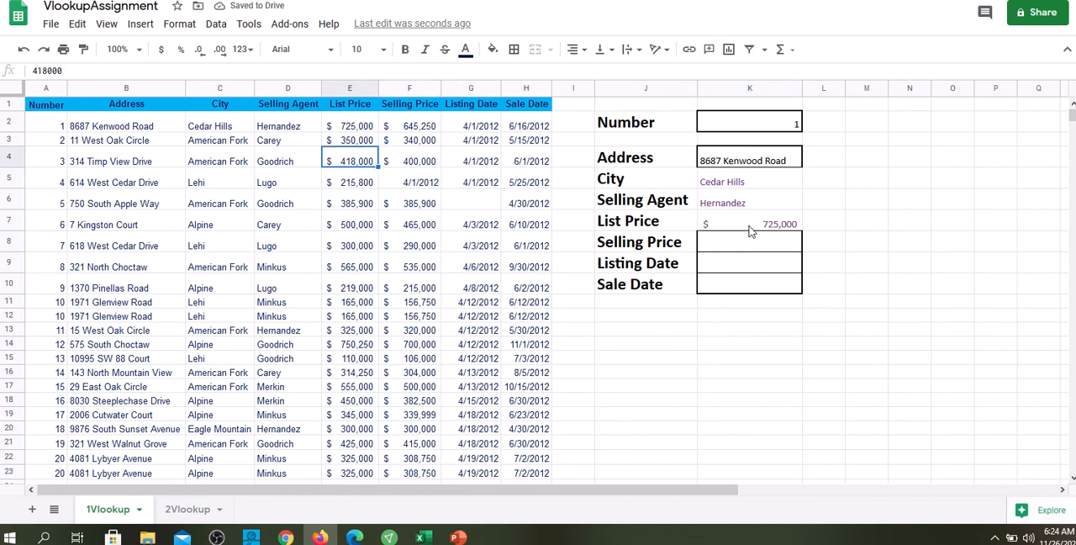
{"action": "left_click", "coordinate": [748, 242]}
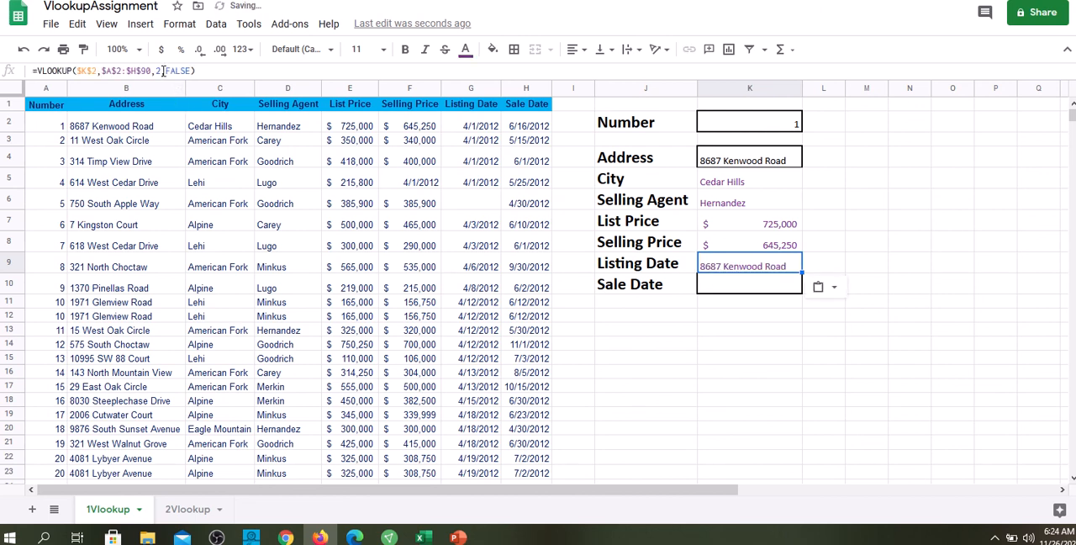
{"action": "left_click", "coordinate": [748, 259]}
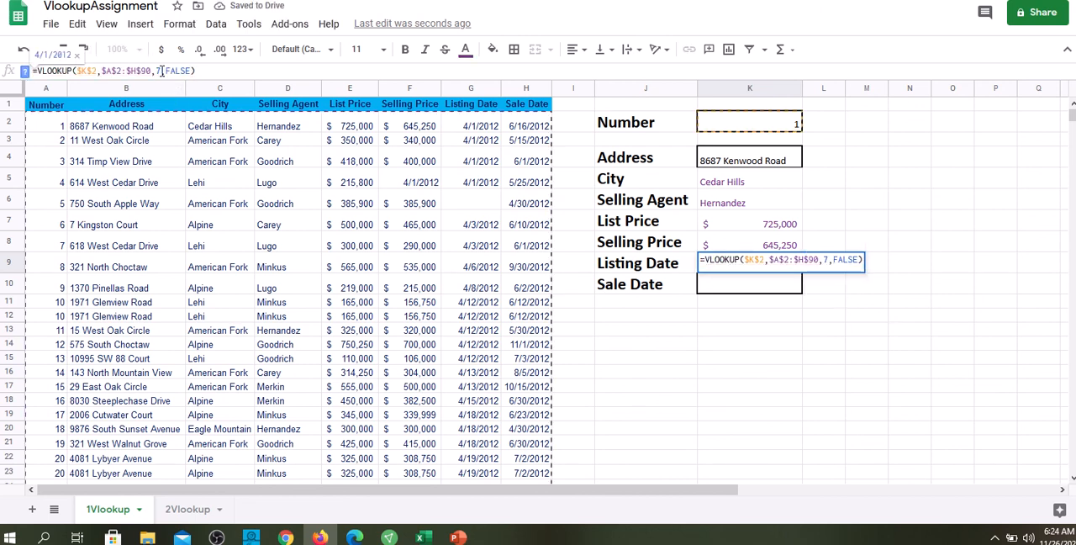
{"action": "key", "text": "enter"}
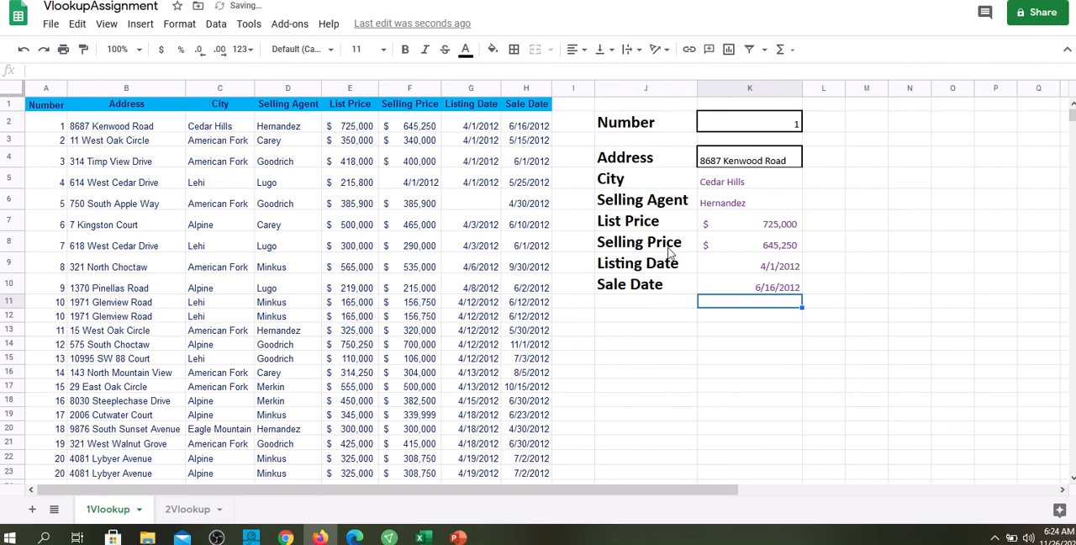
{"action": "mouse_move", "coordinate": [166, 145]}
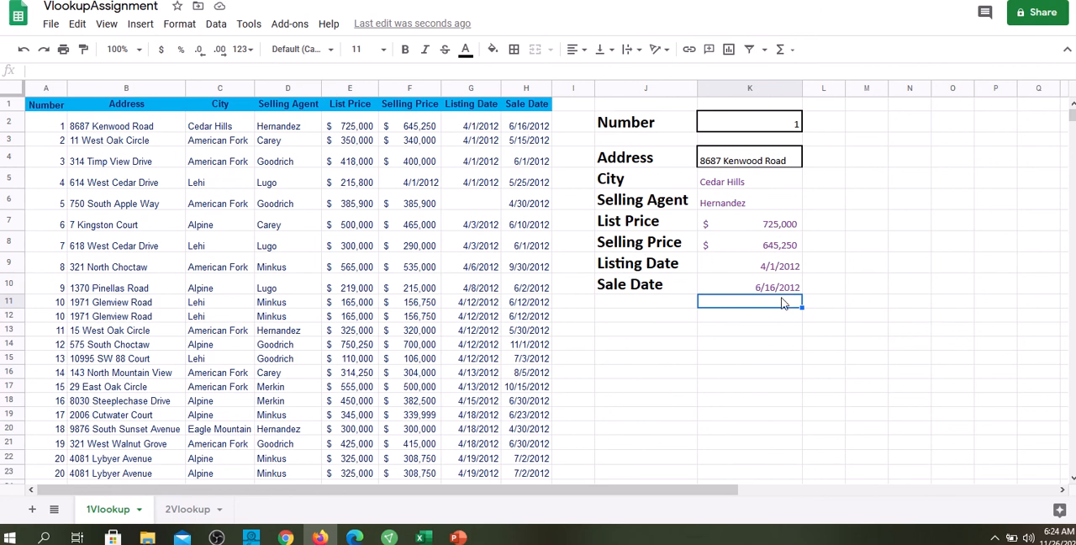
{"action": "mouse_move", "coordinate": [758, 192]}
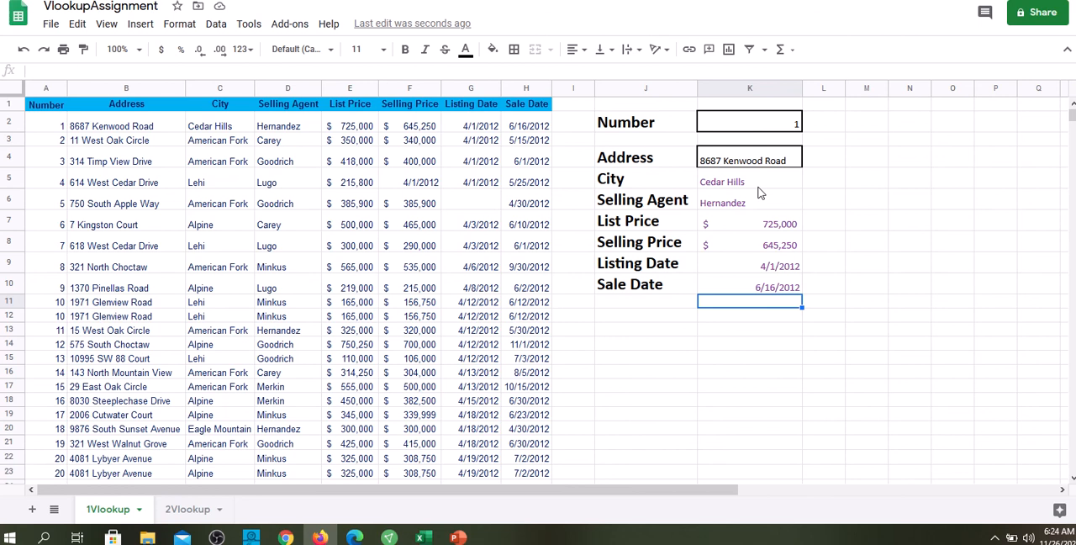
{"action": "mouse_move", "coordinate": [754, 179]}
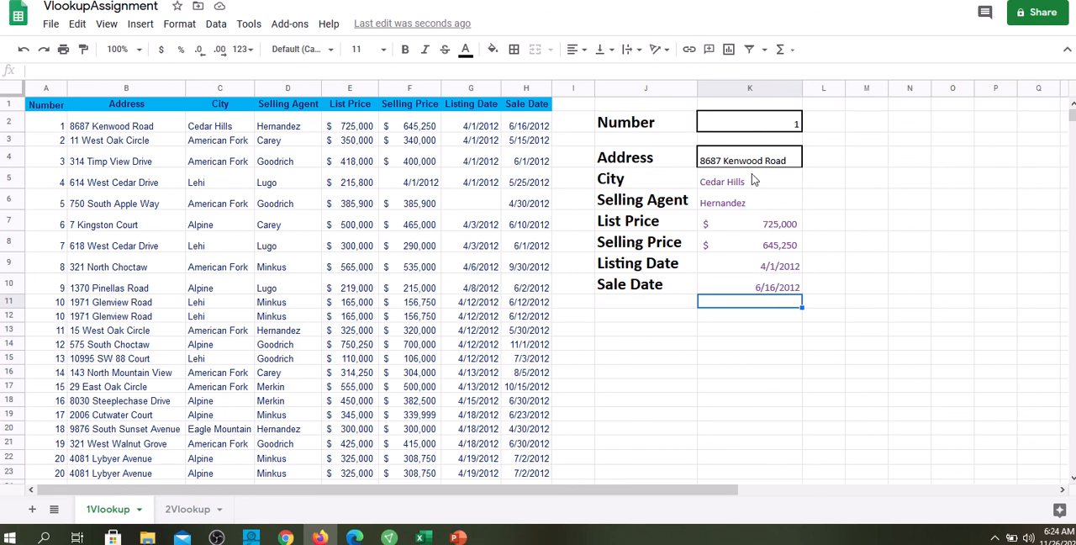
{"action": "left_click", "coordinate": [748, 181]}
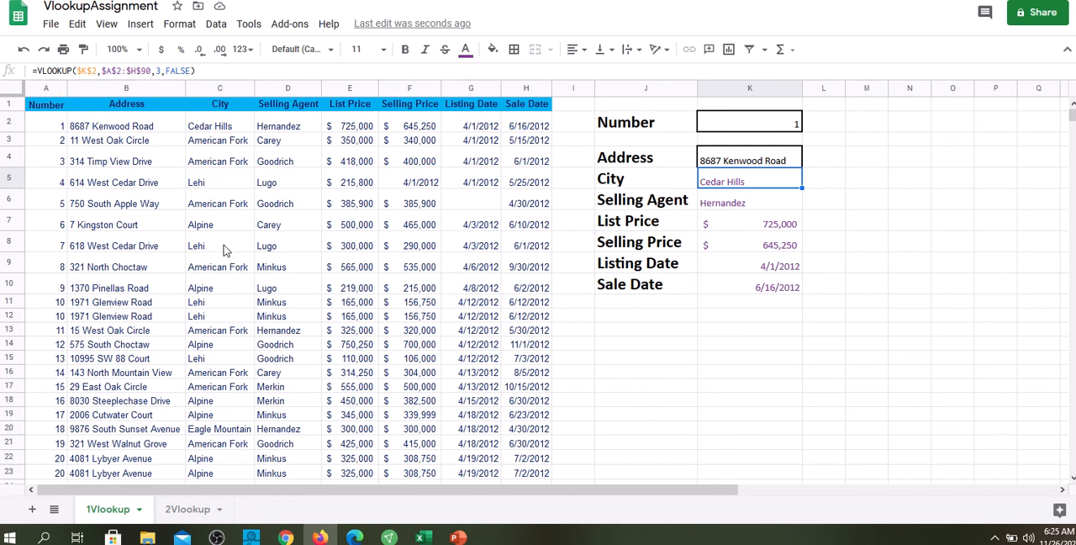
{"action": "left_click", "coordinate": [822, 329]}
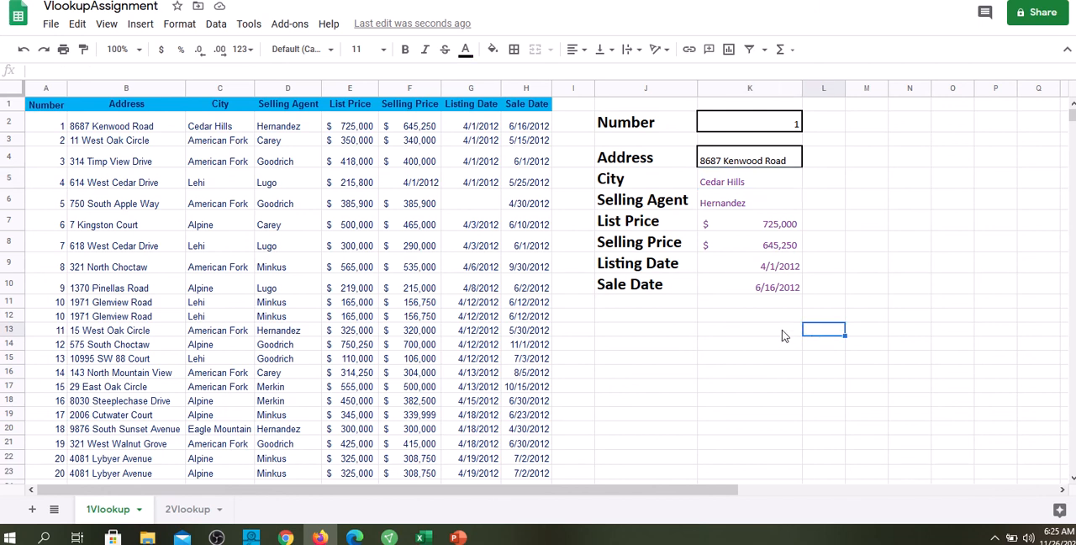
{"action": "mouse_move", "coordinate": [751, 172]}
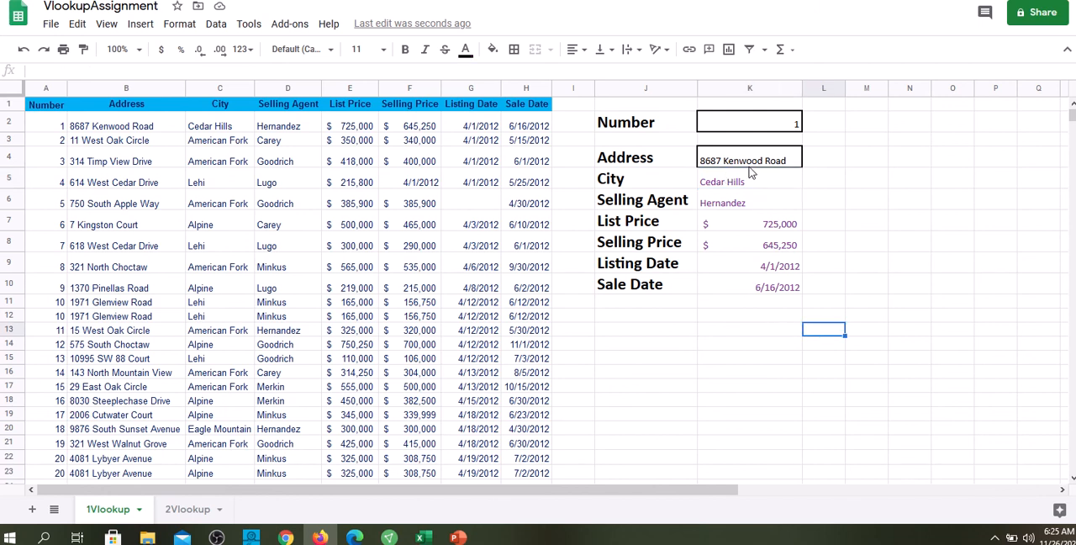
{"action": "mouse_move", "coordinate": [773, 300]}
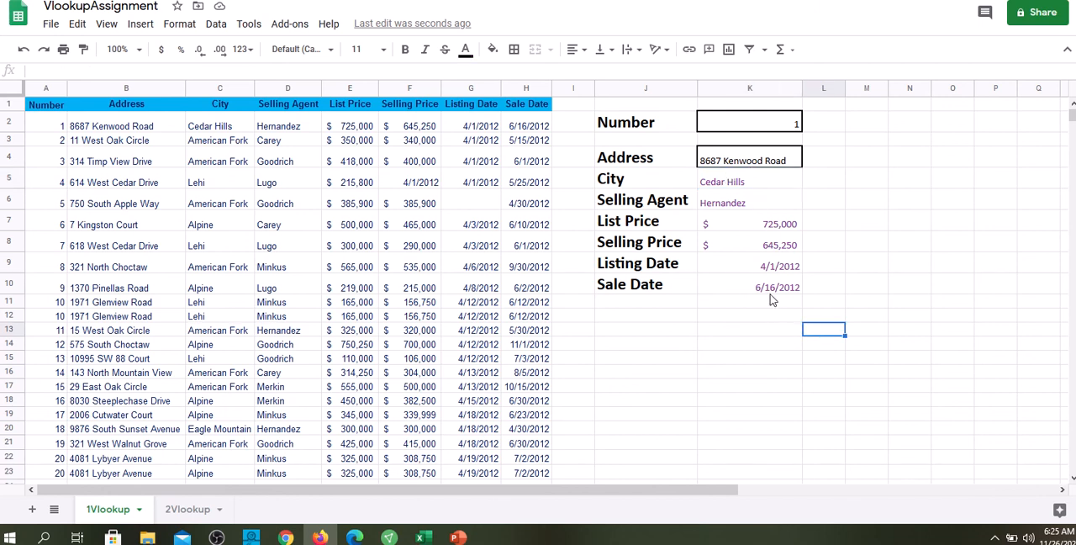
{"action": "mouse_move", "coordinate": [735, 317]}
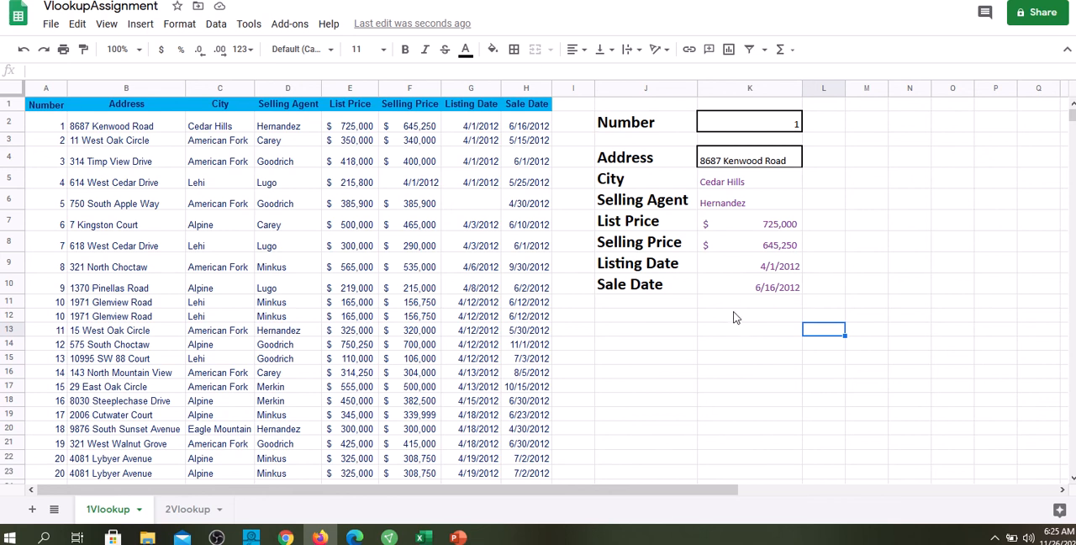
{"action": "left_click", "coordinate": [748, 161]}
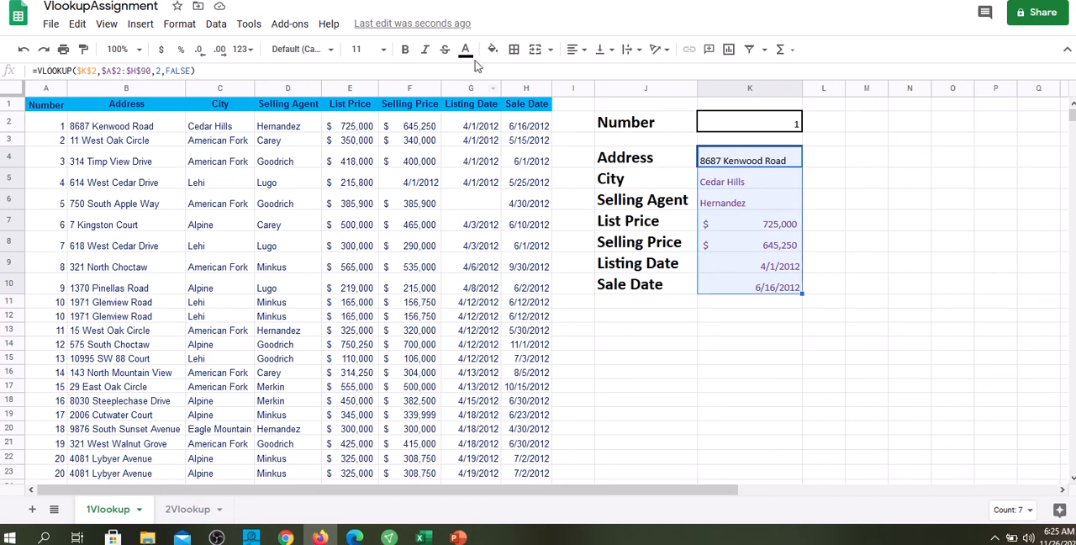
Make the K4:K10 result text black and right-align it.
{"action": "left_click", "coordinate": [466, 49]}
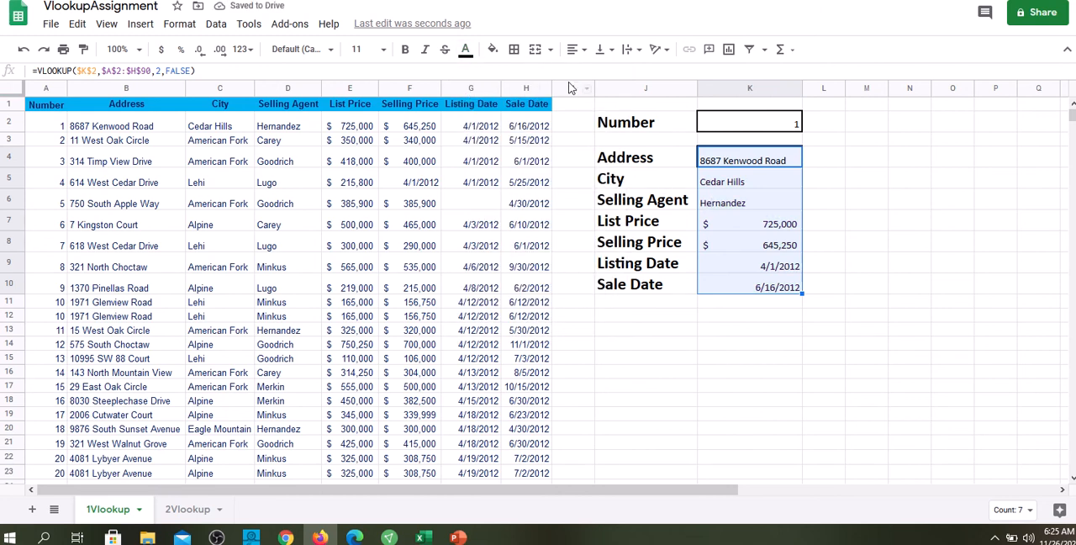
{"action": "left_click", "coordinate": [572, 49]}
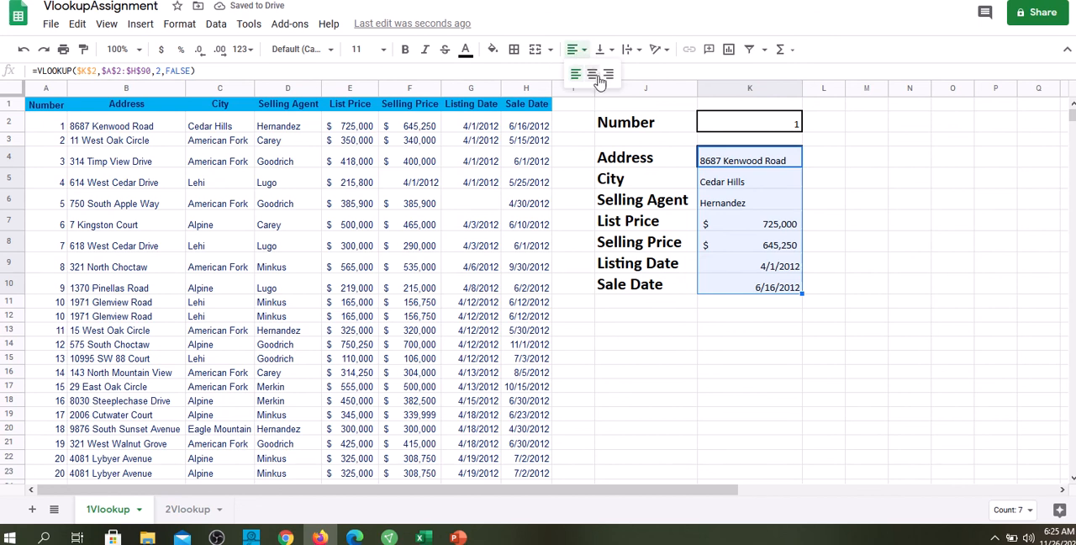
{"action": "mouse_move", "coordinate": [607, 75]}
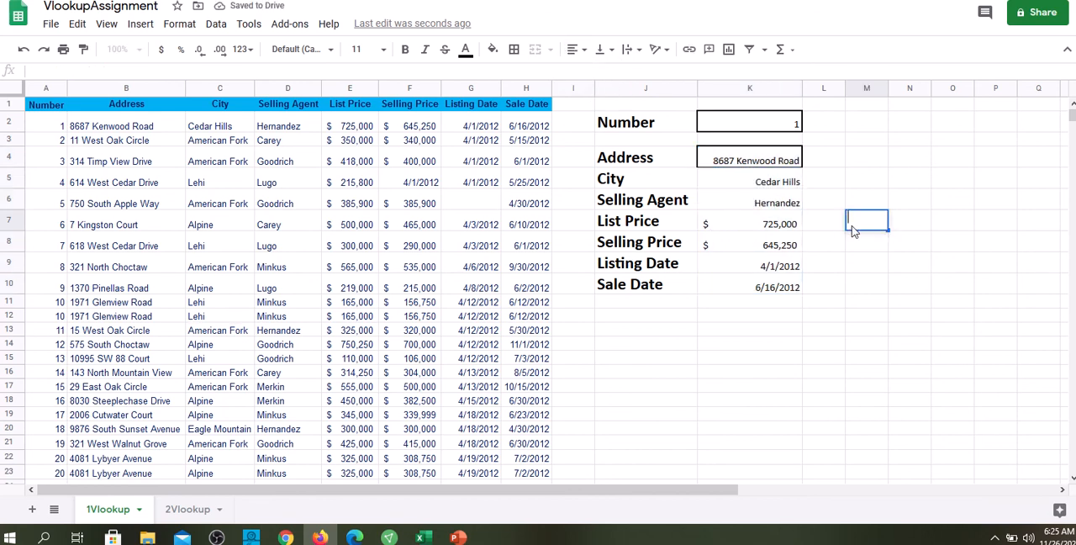
{"action": "mouse_move", "coordinate": [777, 277]}
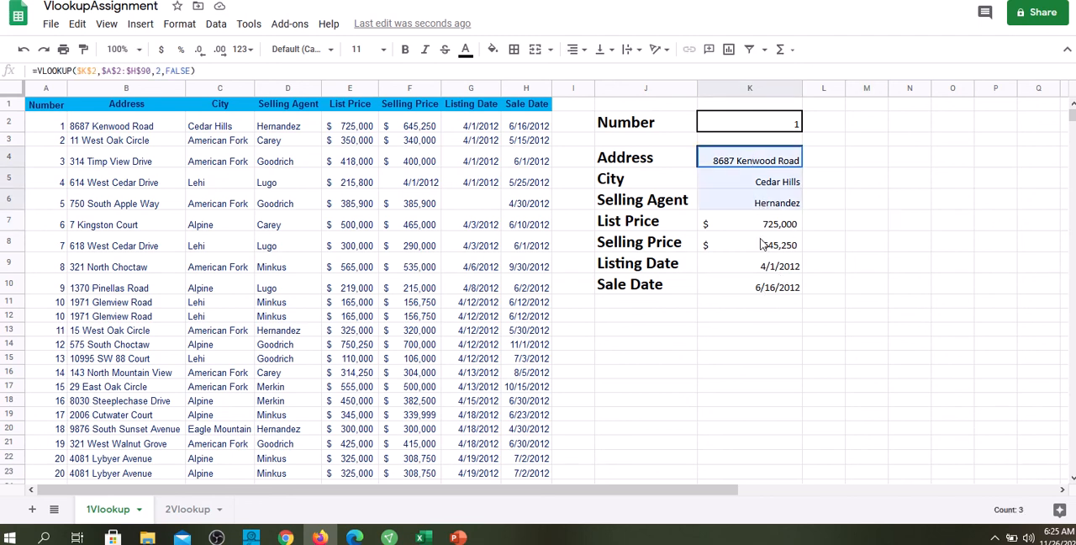
Apply All borders to the lookup result cells K4:K10, Address through Sale Date.
{"action": "left_click_drag", "start_coordinate": [748, 159], "coordinate": [748, 287]}
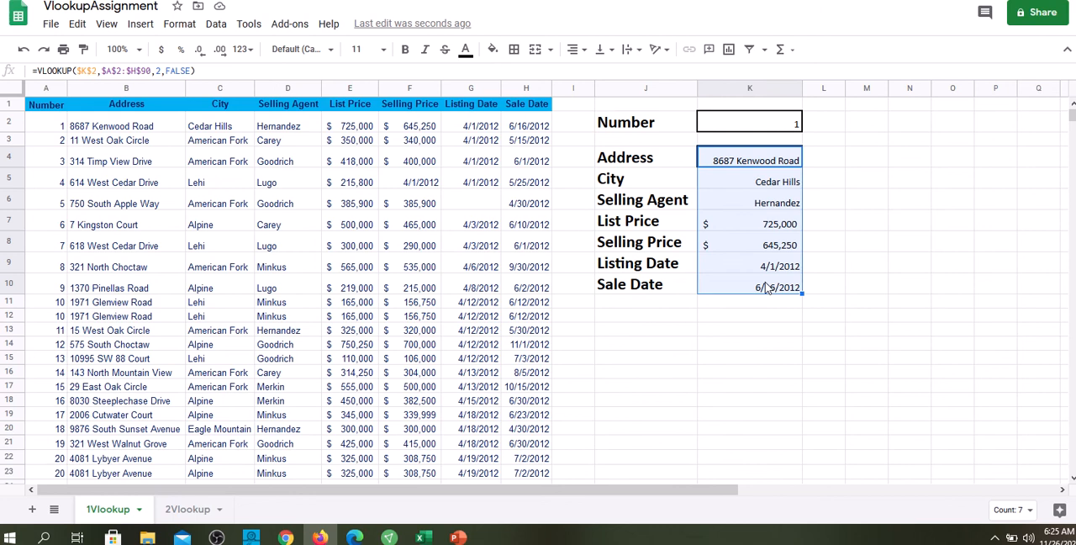
{"action": "mouse_move", "coordinate": [752, 222]}
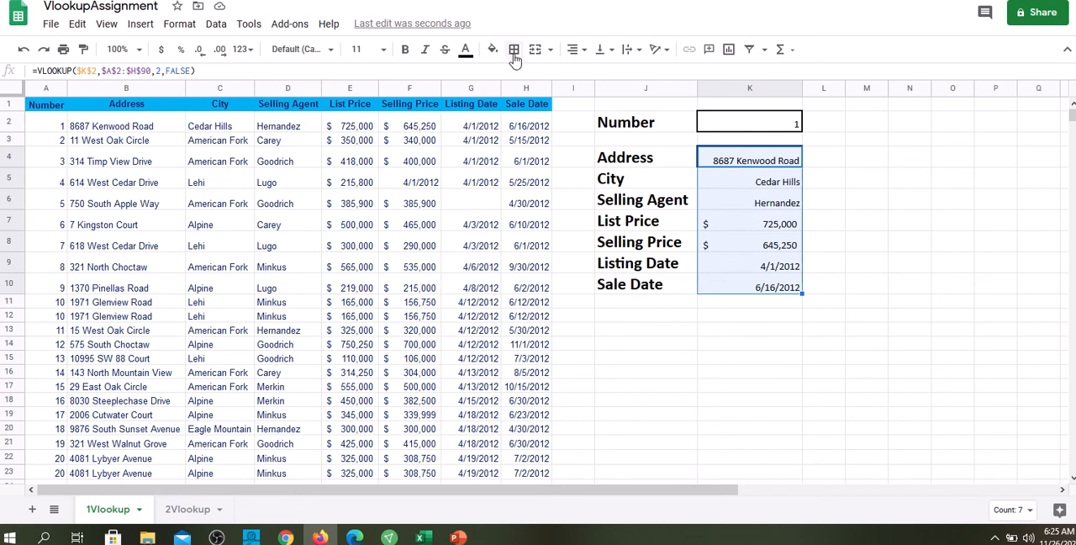
{"action": "left_click", "coordinate": [513, 49]}
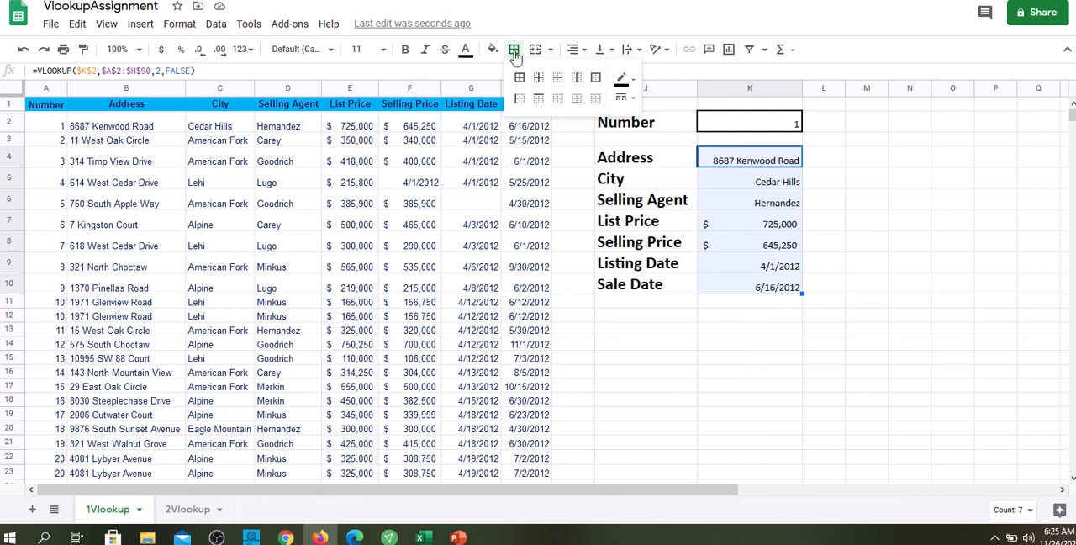
{"action": "mouse_move", "coordinate": [519, 78]}
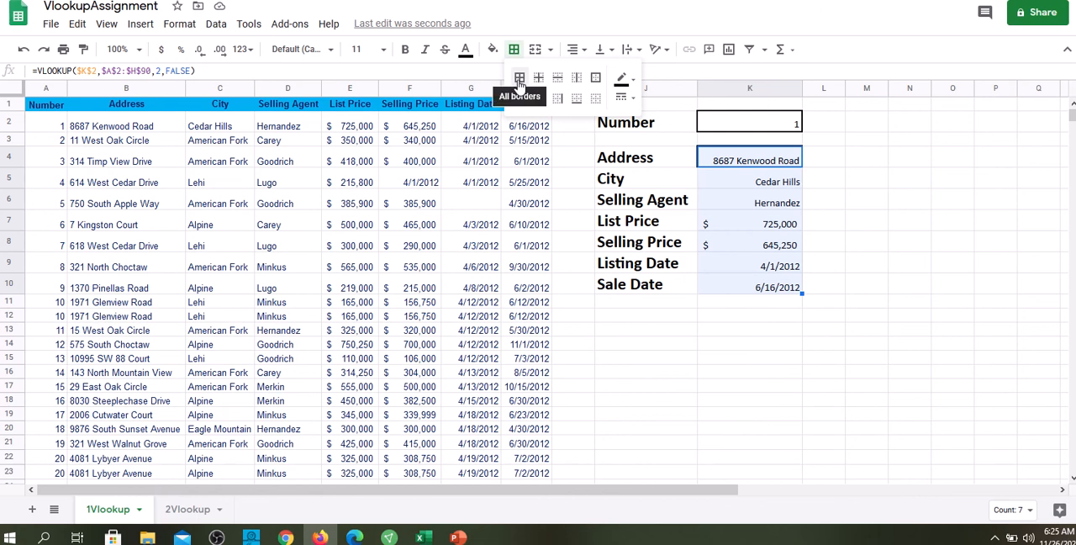
{"action": "left_click", "coordinate": [518, 78]}
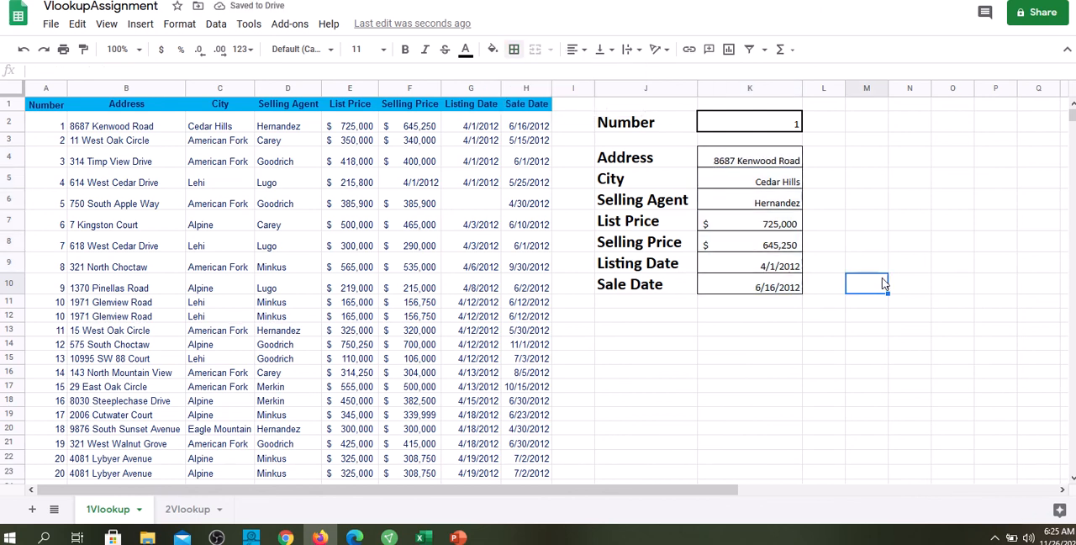
{"action": "left_click", "coordinate": [909, 372]}
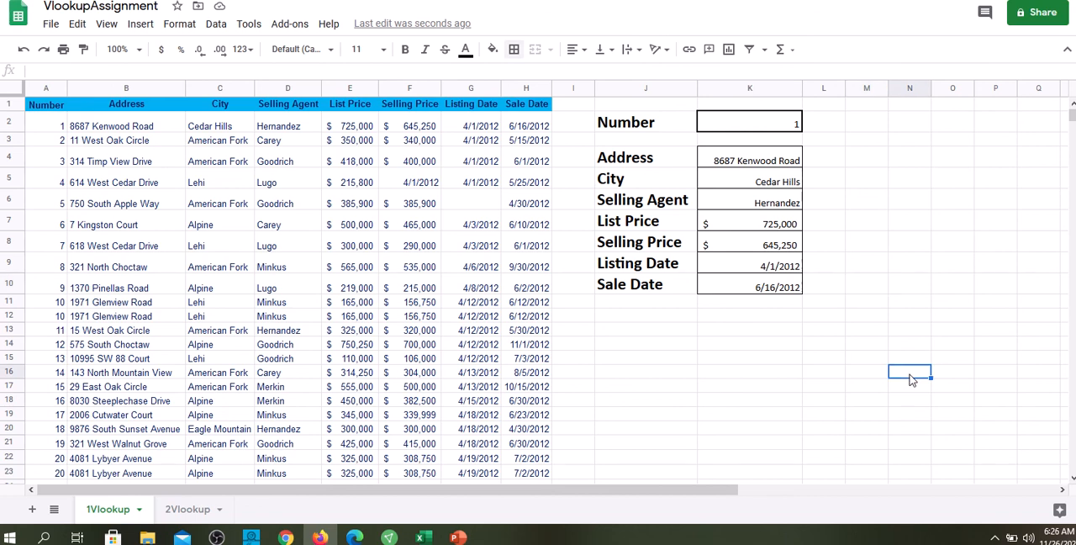
{"action": "mouse_move", "coordinate": [930, 171]}
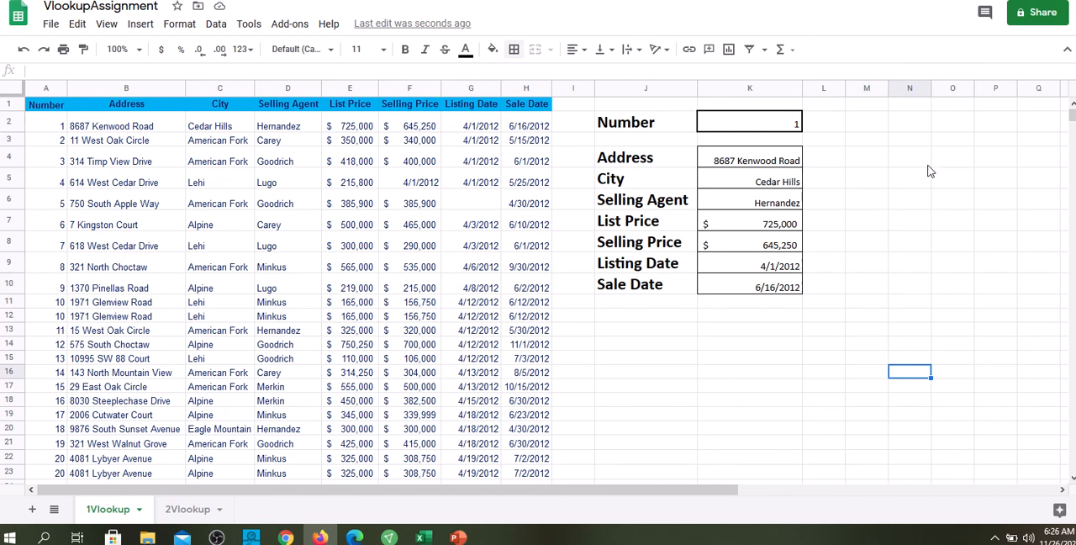
Enter 17 in K2 so the panel shows 2006 Cutwater Court, Alpine, Minkus.
{"action": "left_click", "coordinate": [748, 122]}
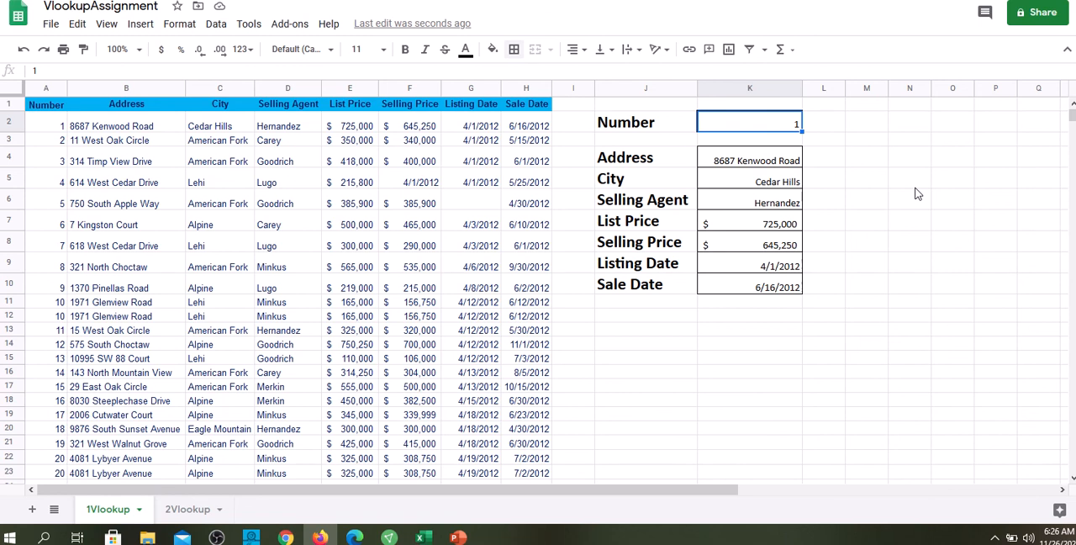
{"action": "mouse_move", "coordinate": [58, 420]}
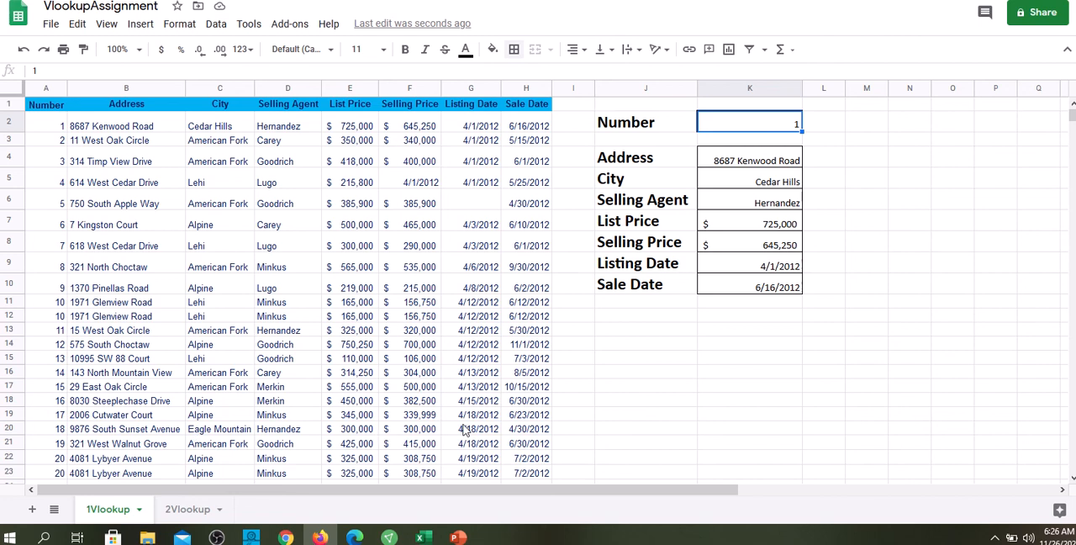
{"action": "mouse_move", "coordinate": [906, 186]}
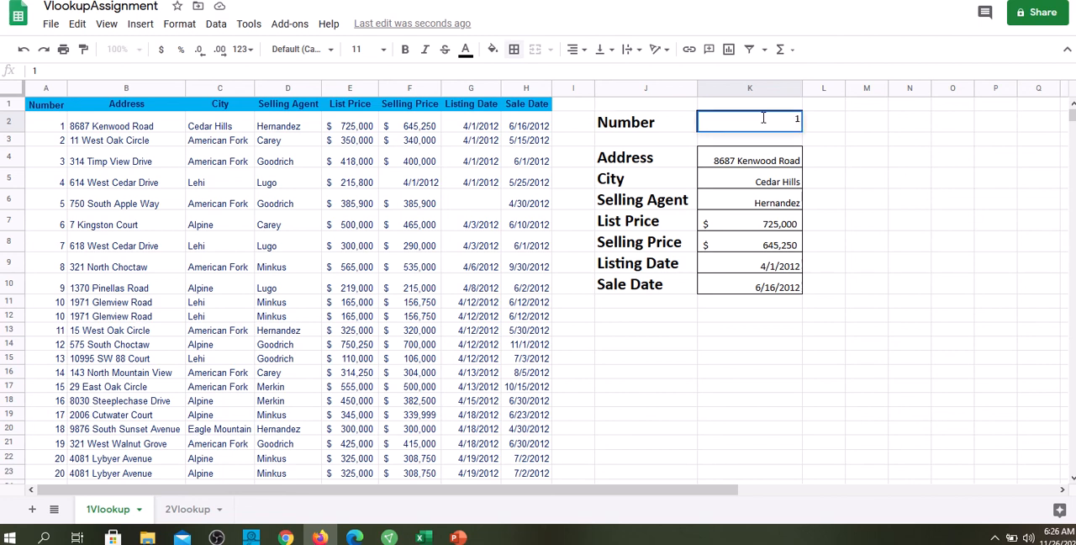
{"action": "type", "text": "17"}
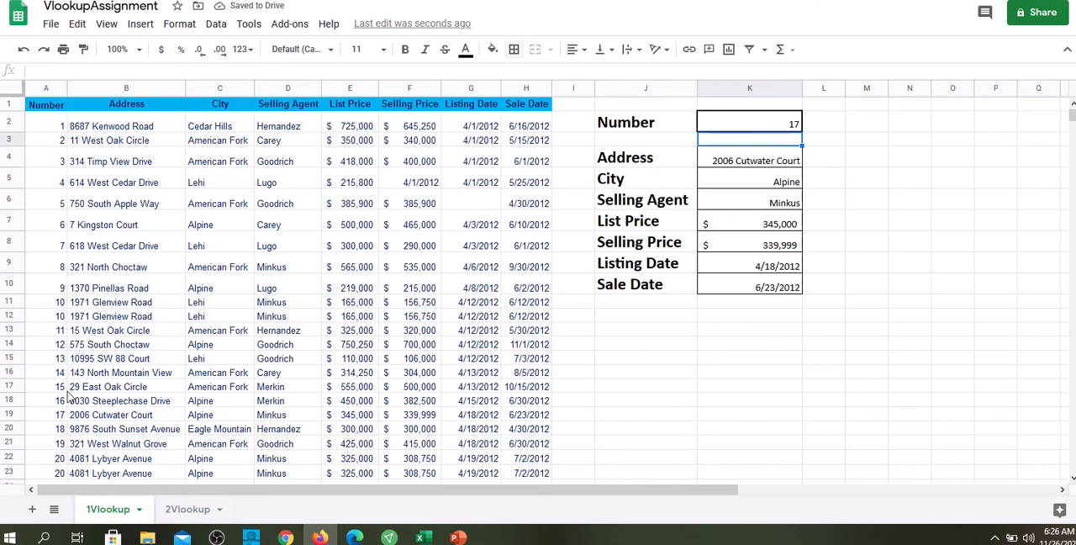
{"action": "mouse_move", "coordinate": [66, 422]}
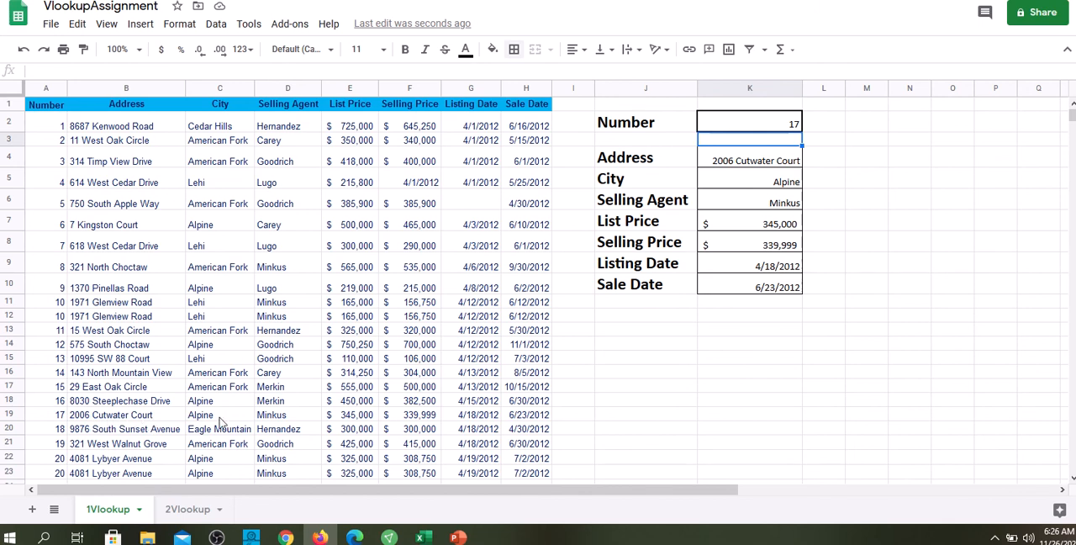
{"action": "mouse_move", "coordinate": [301, 418]}
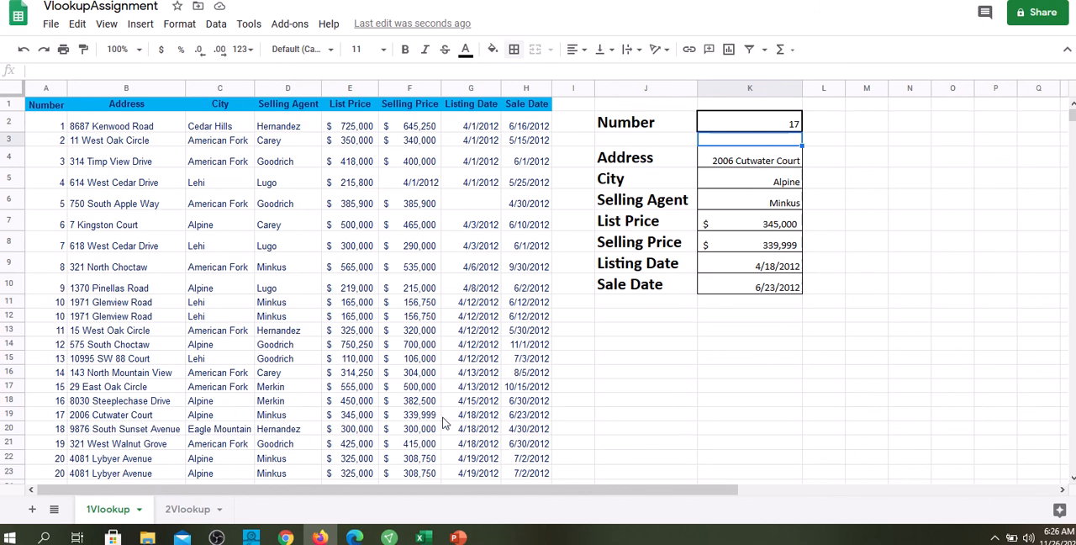
{"action": "mouse_move", "coordinate": [477, 424]}
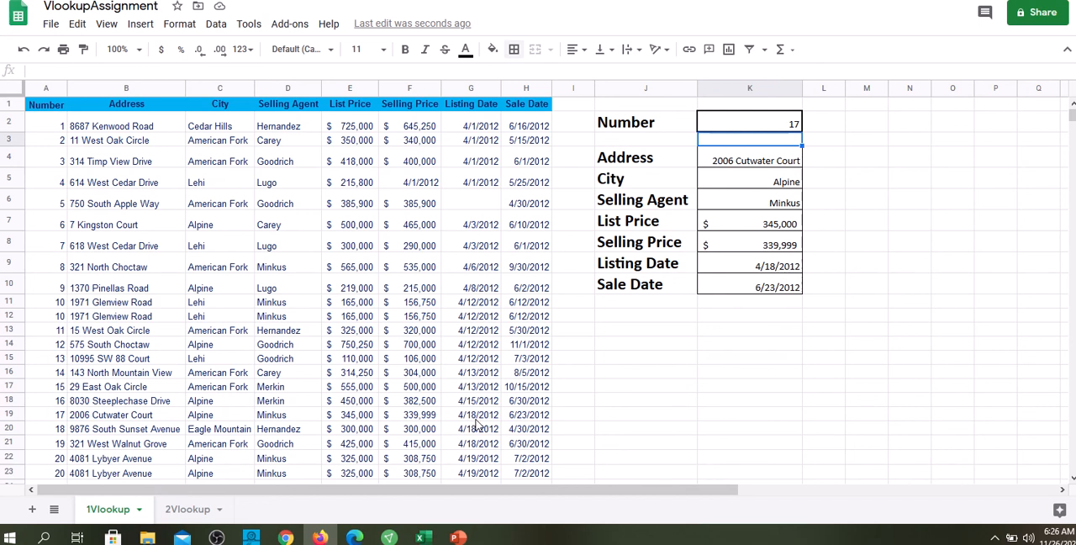
{"action": "mouse_move", "coordinate": [553, 416]}
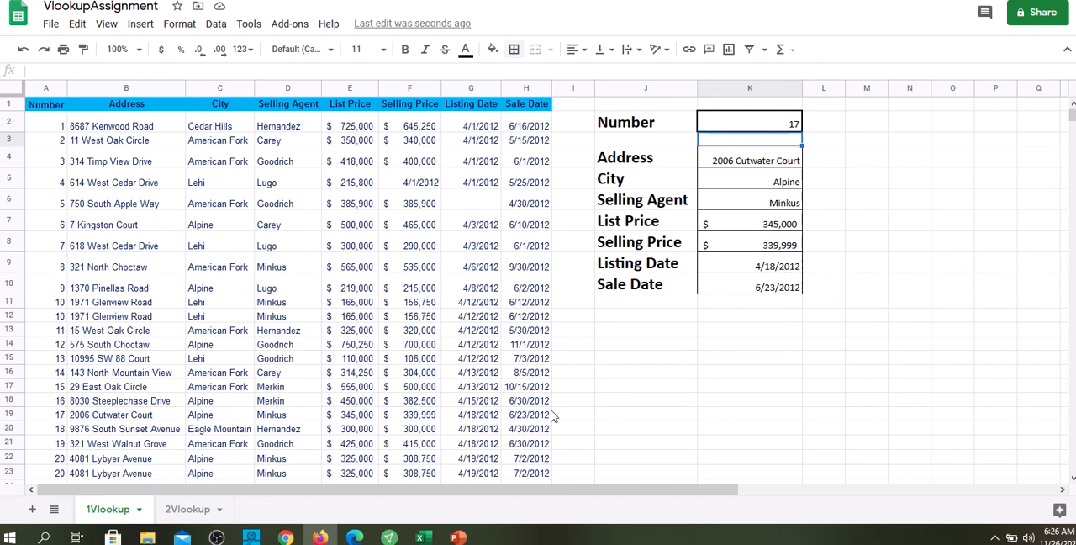
{"action": "mouse_move", "coordinate": [836, 323]}
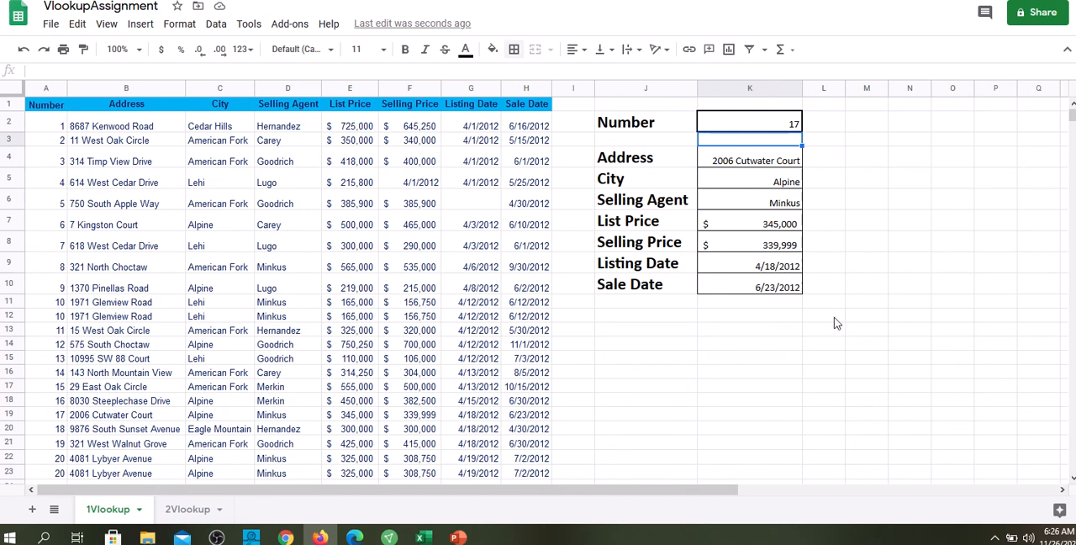
{"action": "mouse_move", "coordinate": [584, 332]}
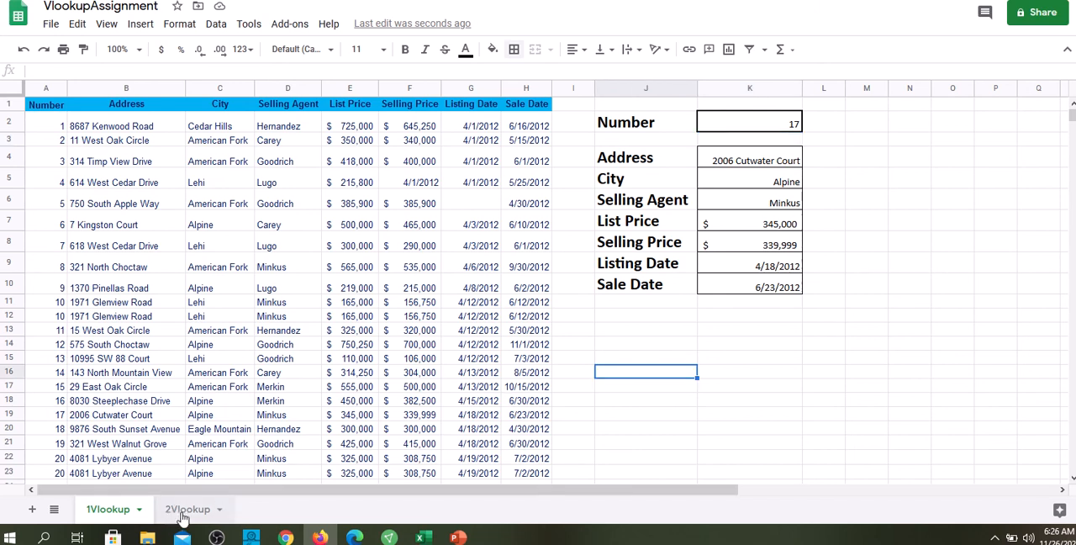
{"action": "left_click", "coordinate": [188, 508]}
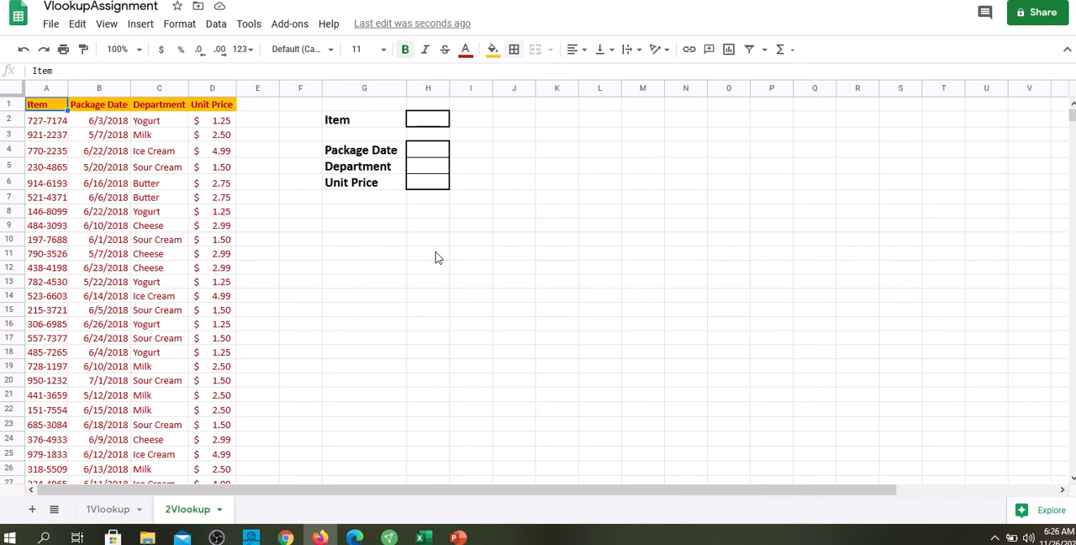
{"action": "mouse_move", "coordinate": [343, 318]}
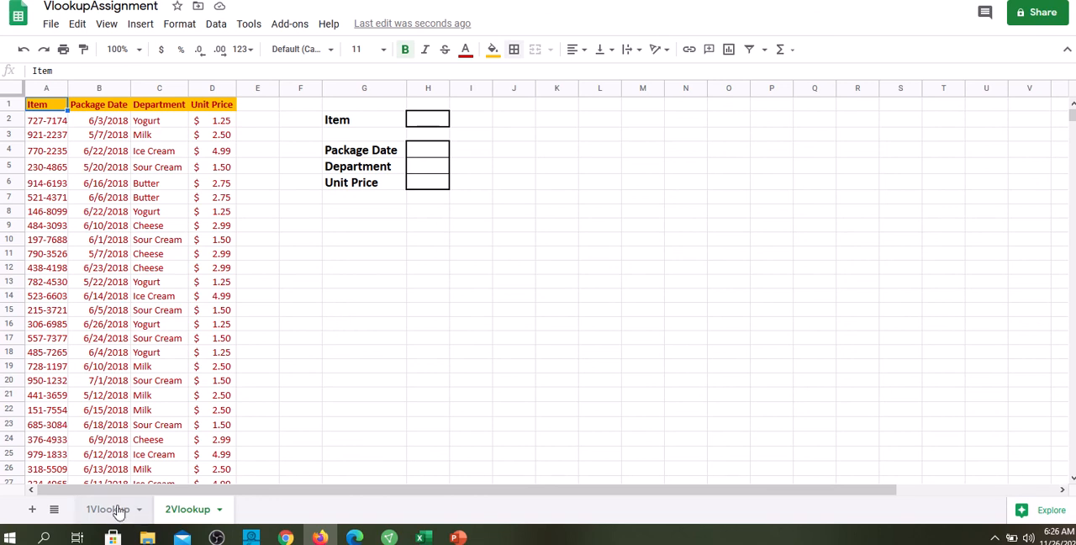
{"action": "left_click", "coordinate": [108, 509]}
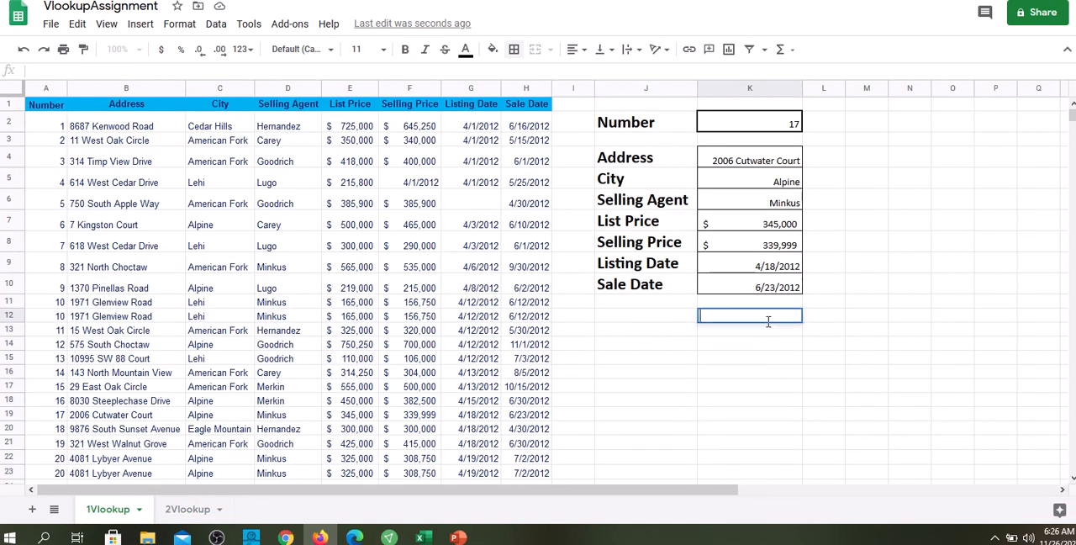